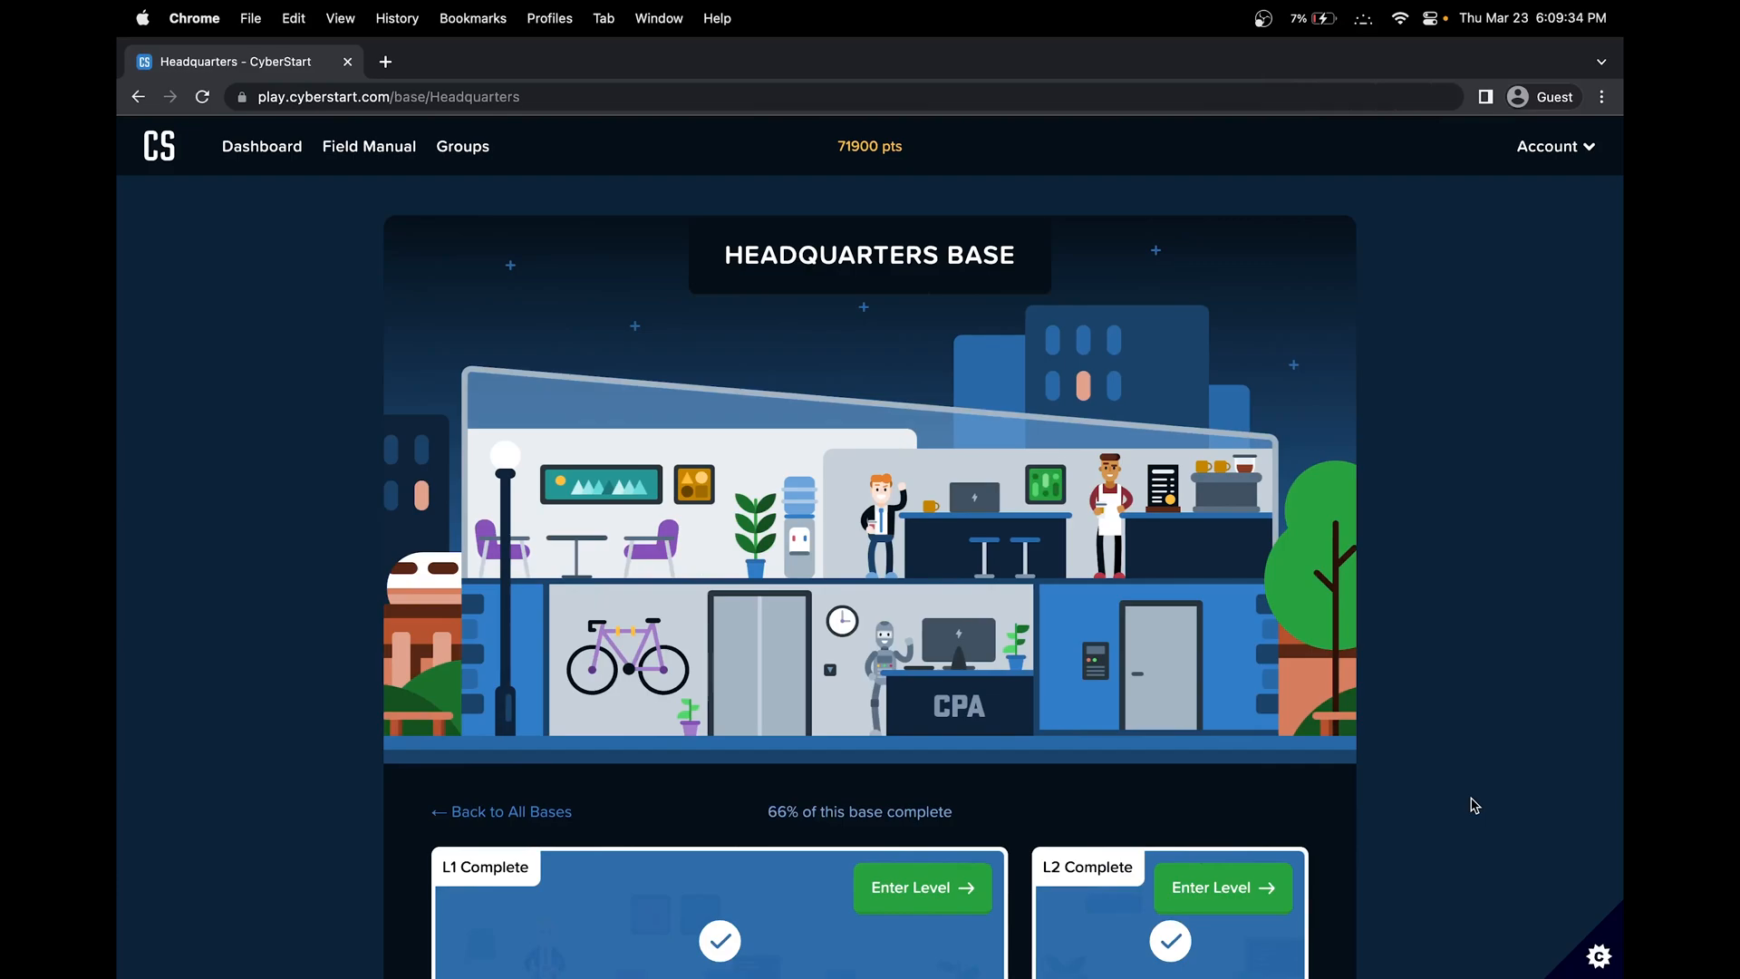
Step: Enter Level 8 from the L8 card on the Headquarters base page
scroll(down, 3)
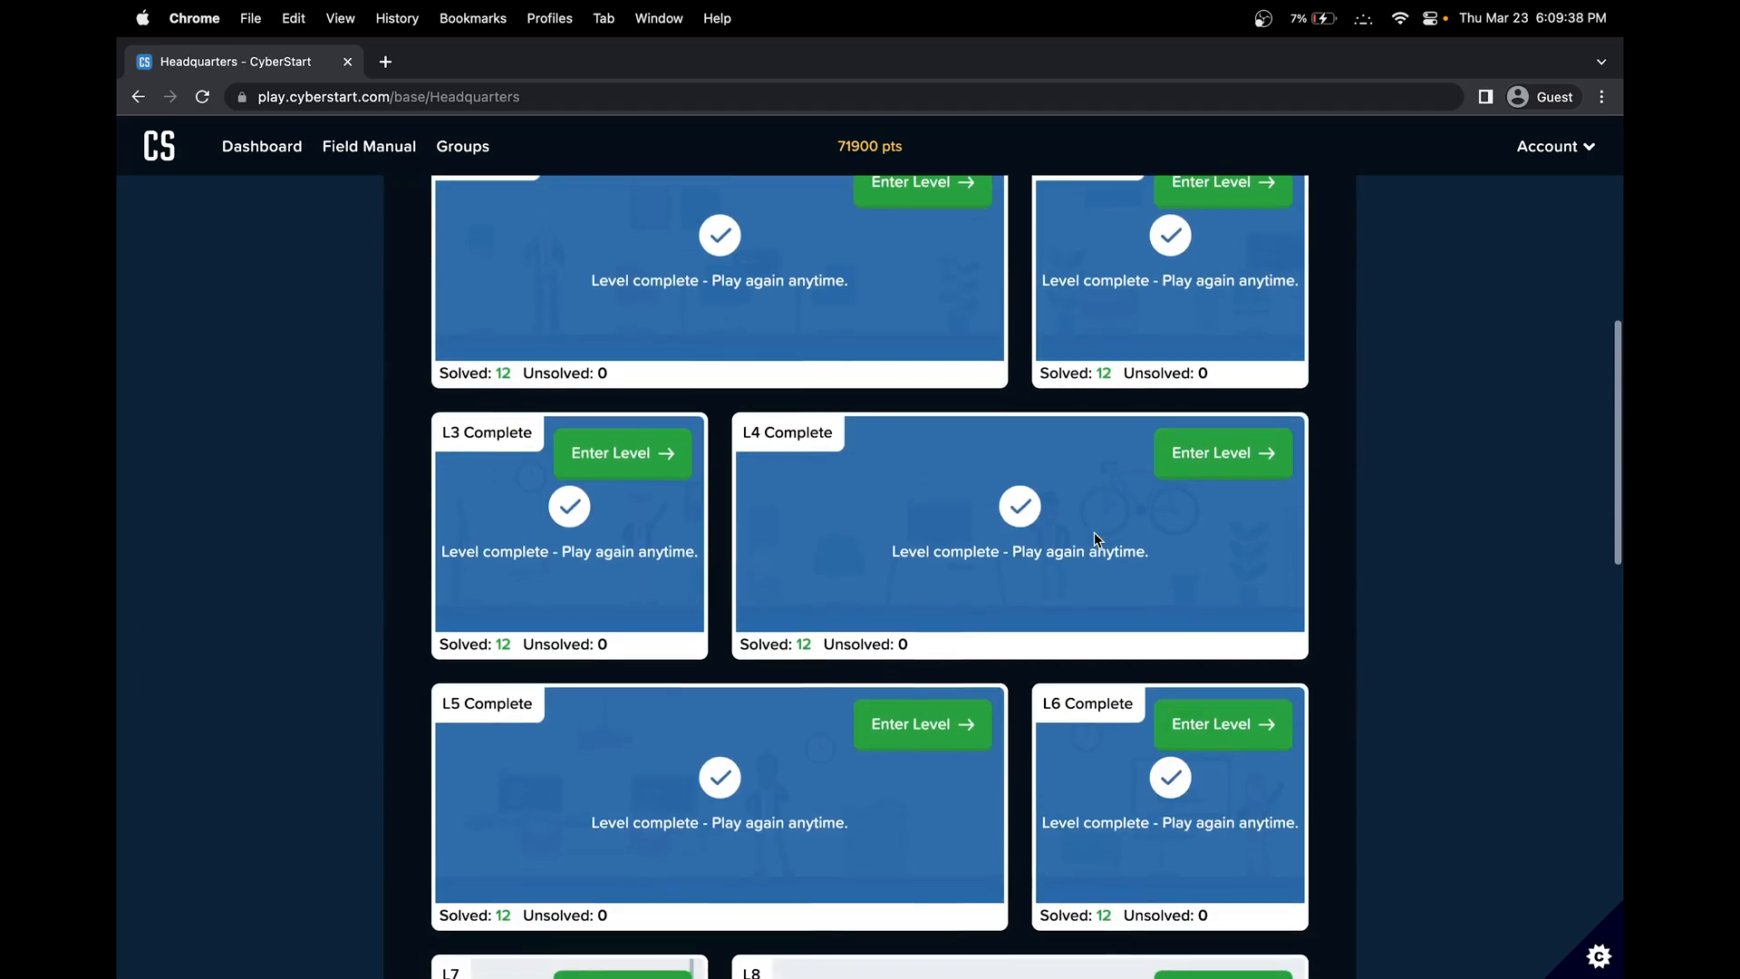
scroll(down, 3)
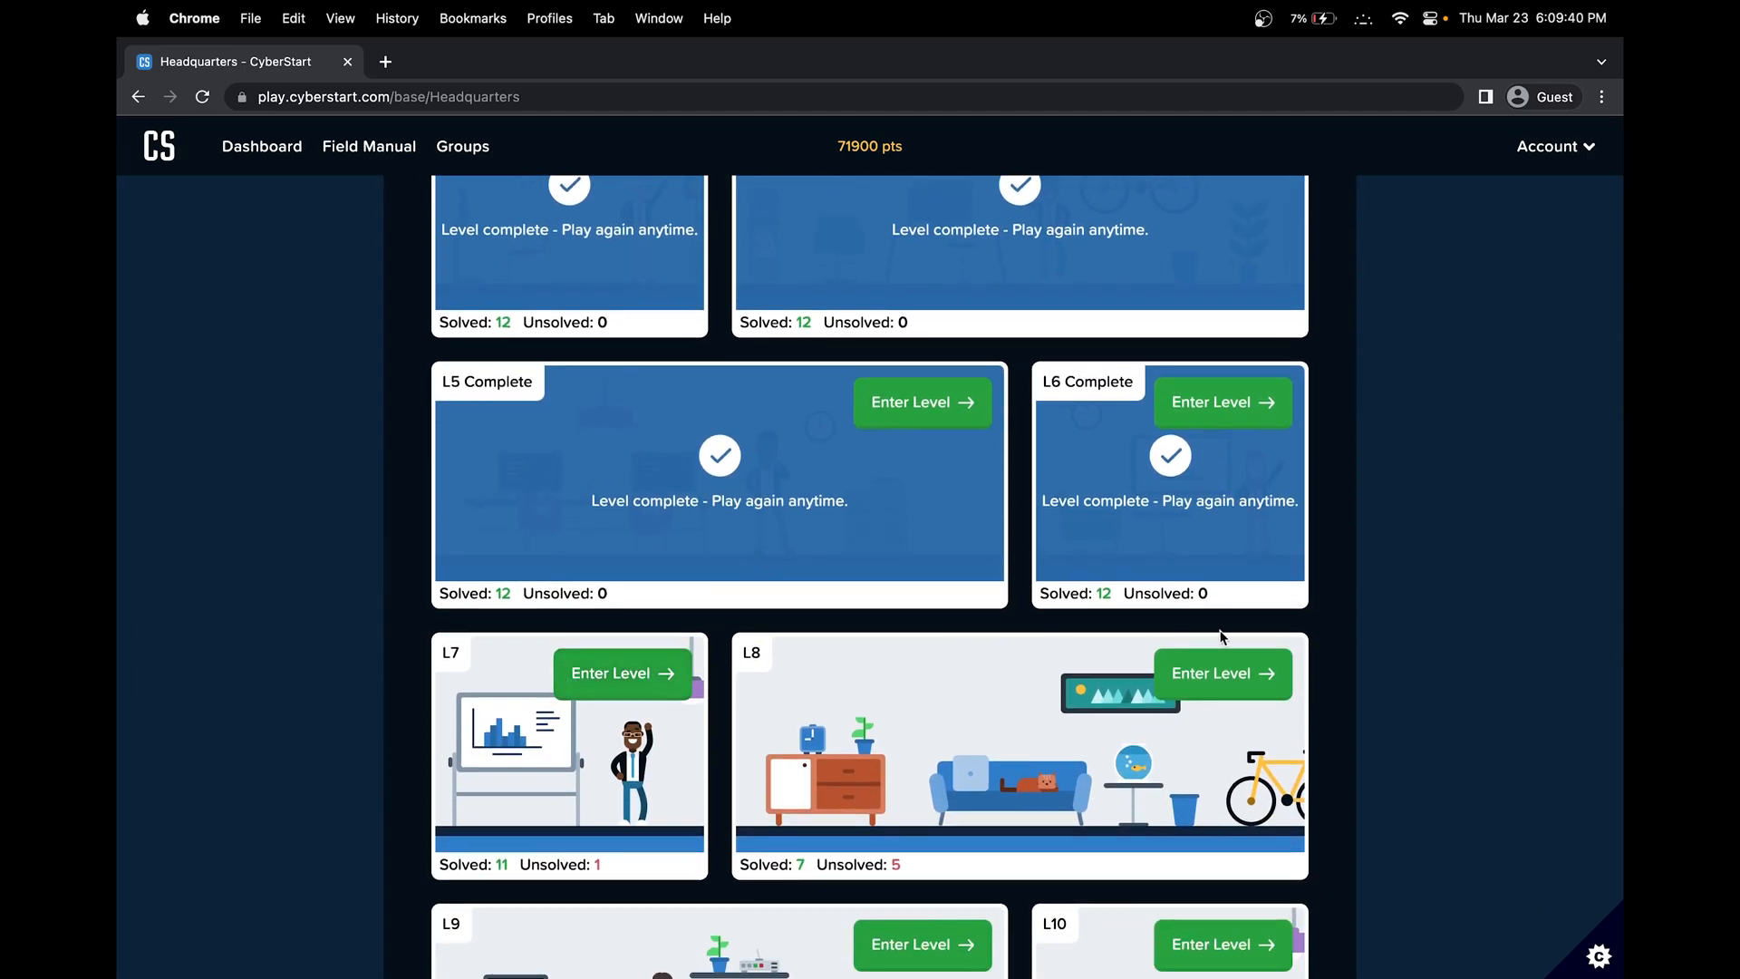
click(1220, 674)
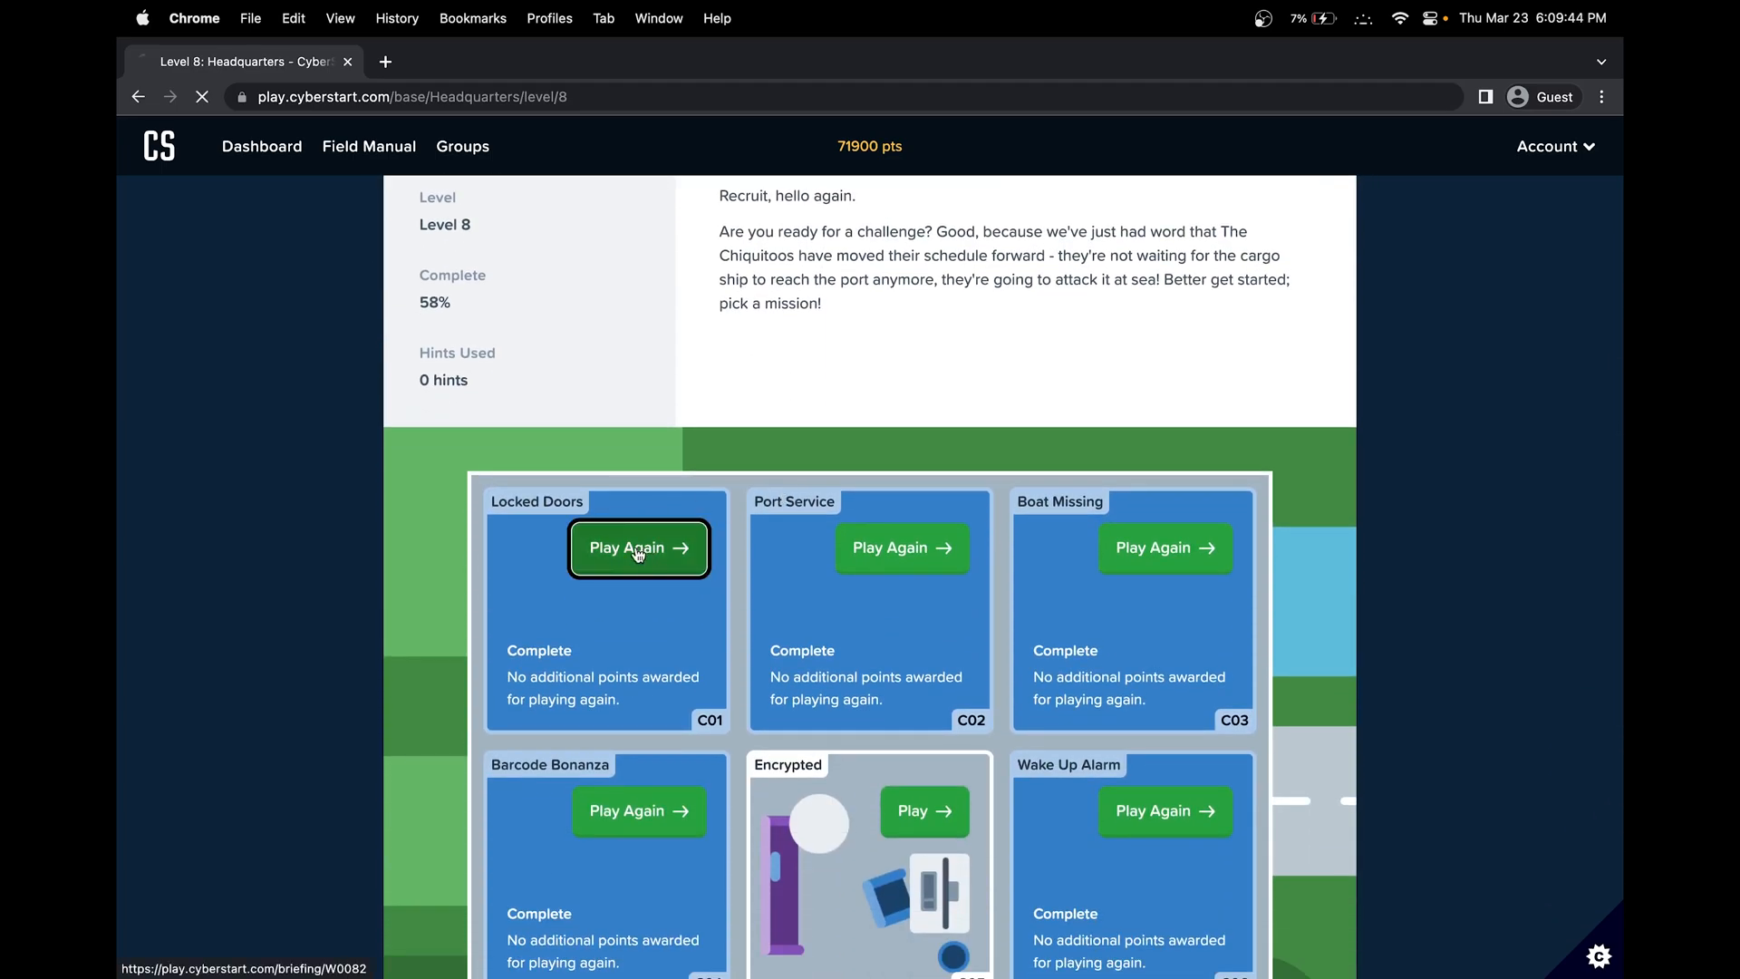
Step: Start Locked Doors, read its briefing, and select the lock's first row of binary digits
click(638, 547)
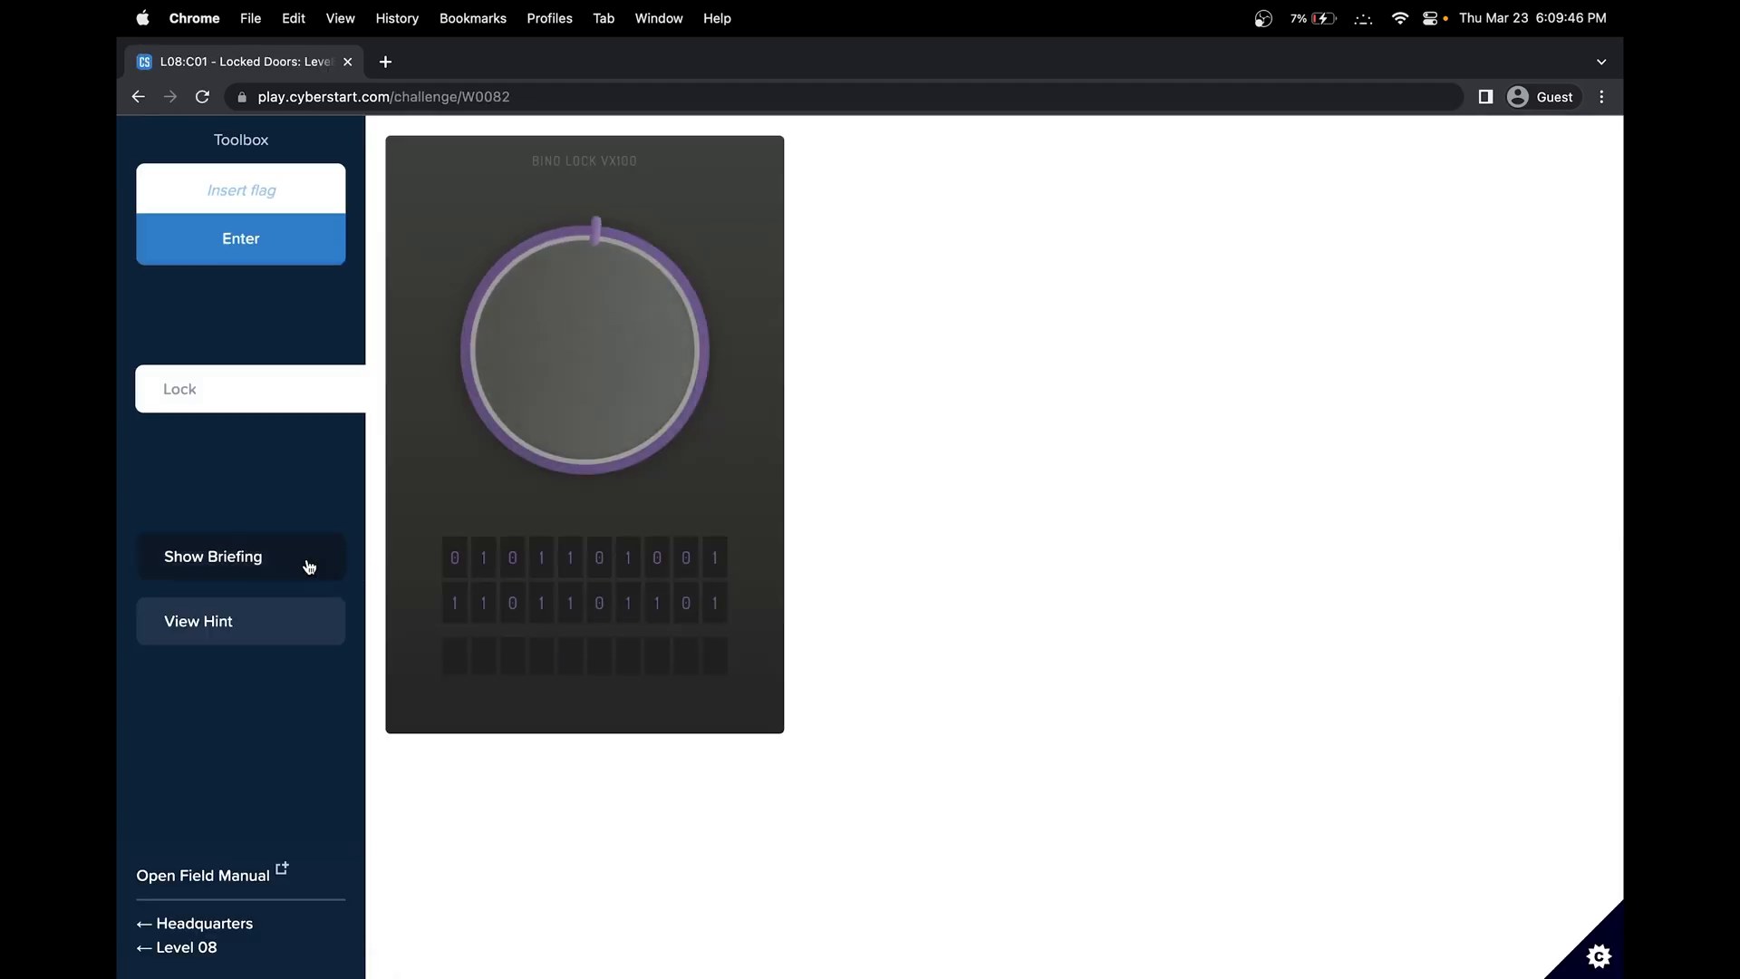
click(212, 557)
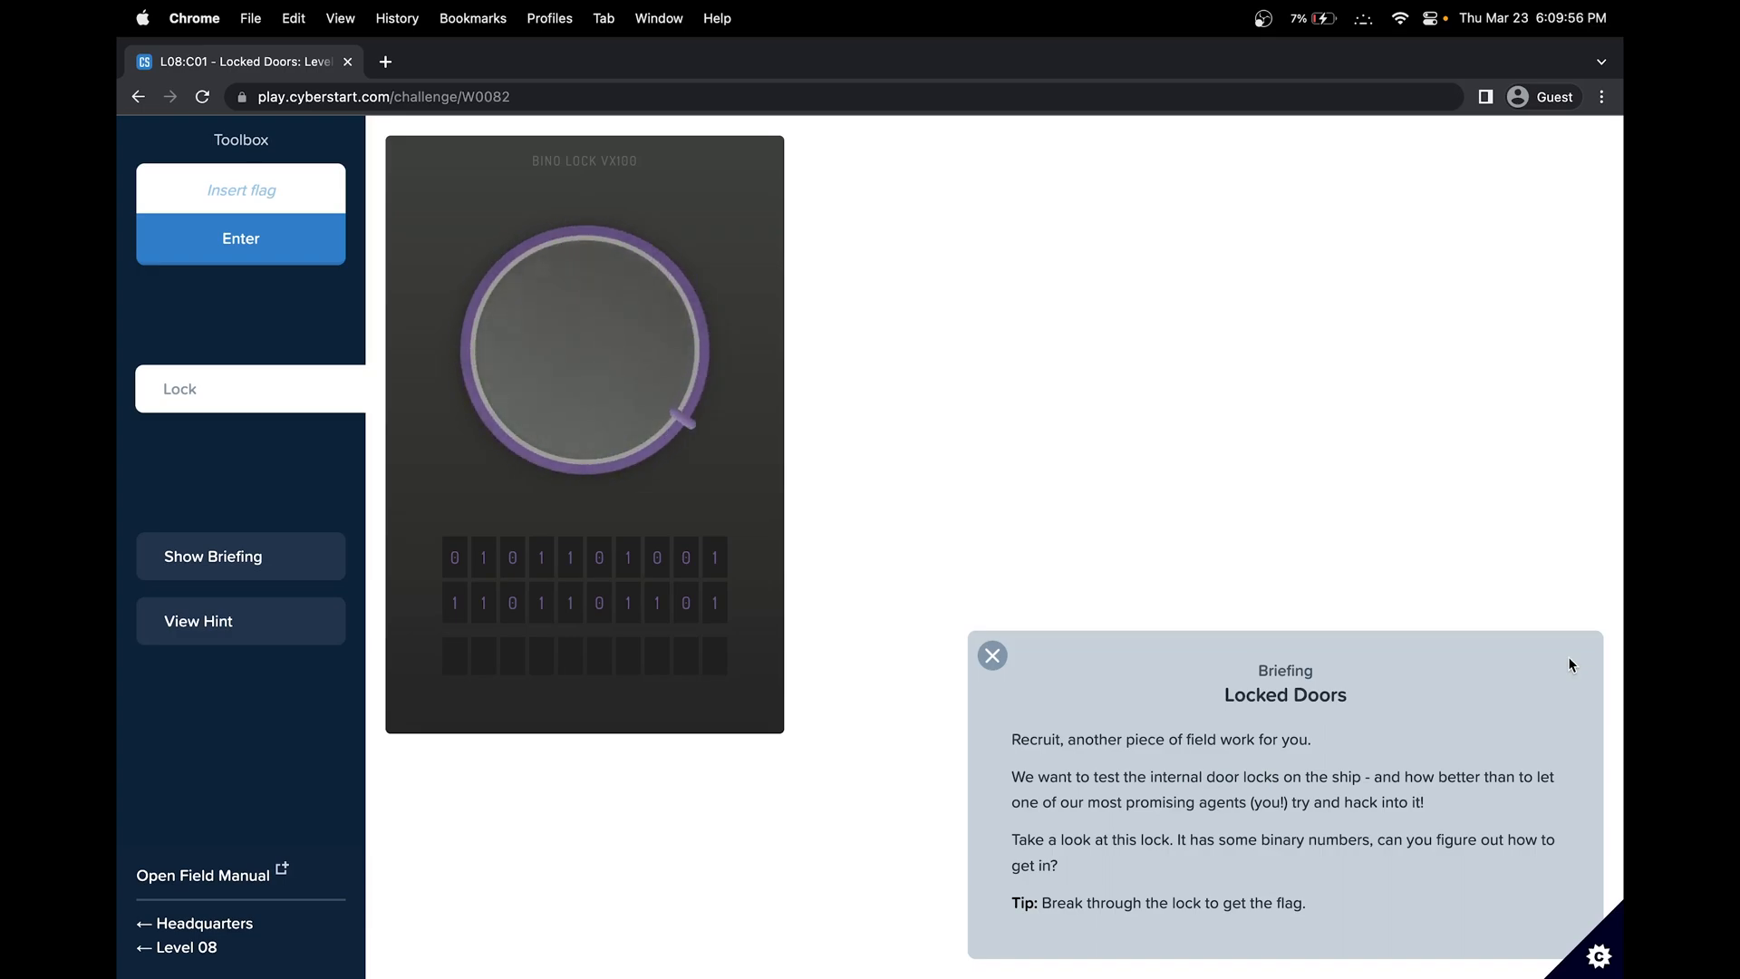
drag(683, 417, 596, 221)
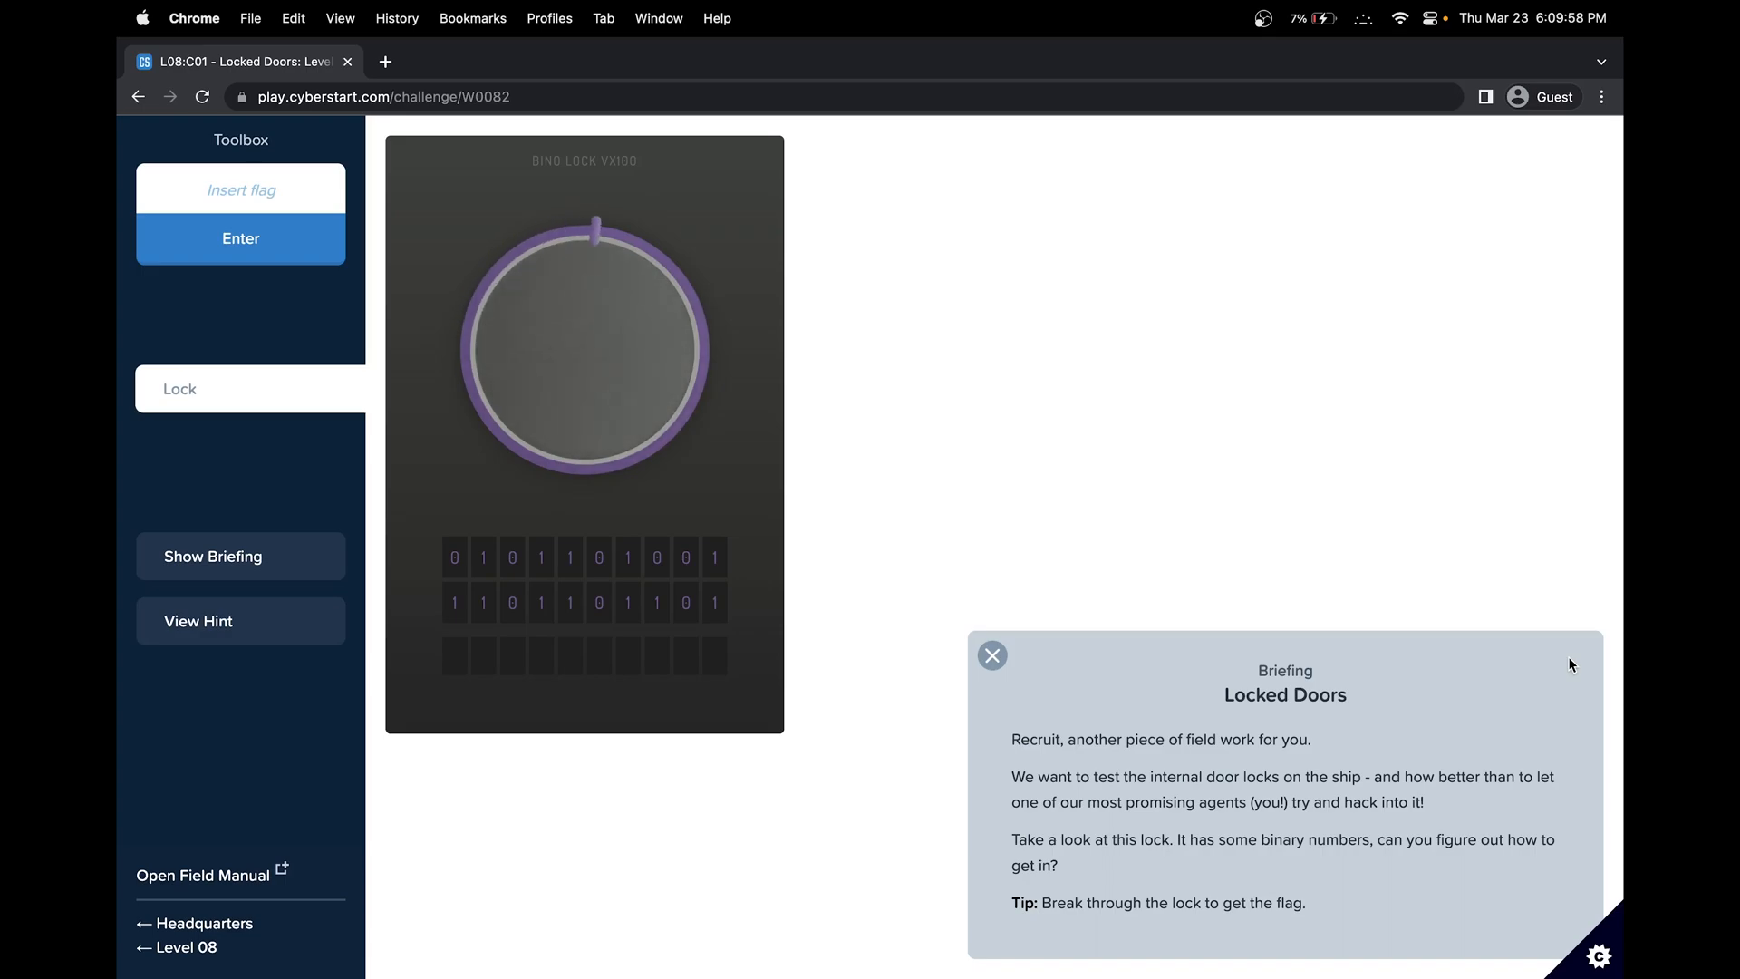
drag(596, 229, 471, 402)
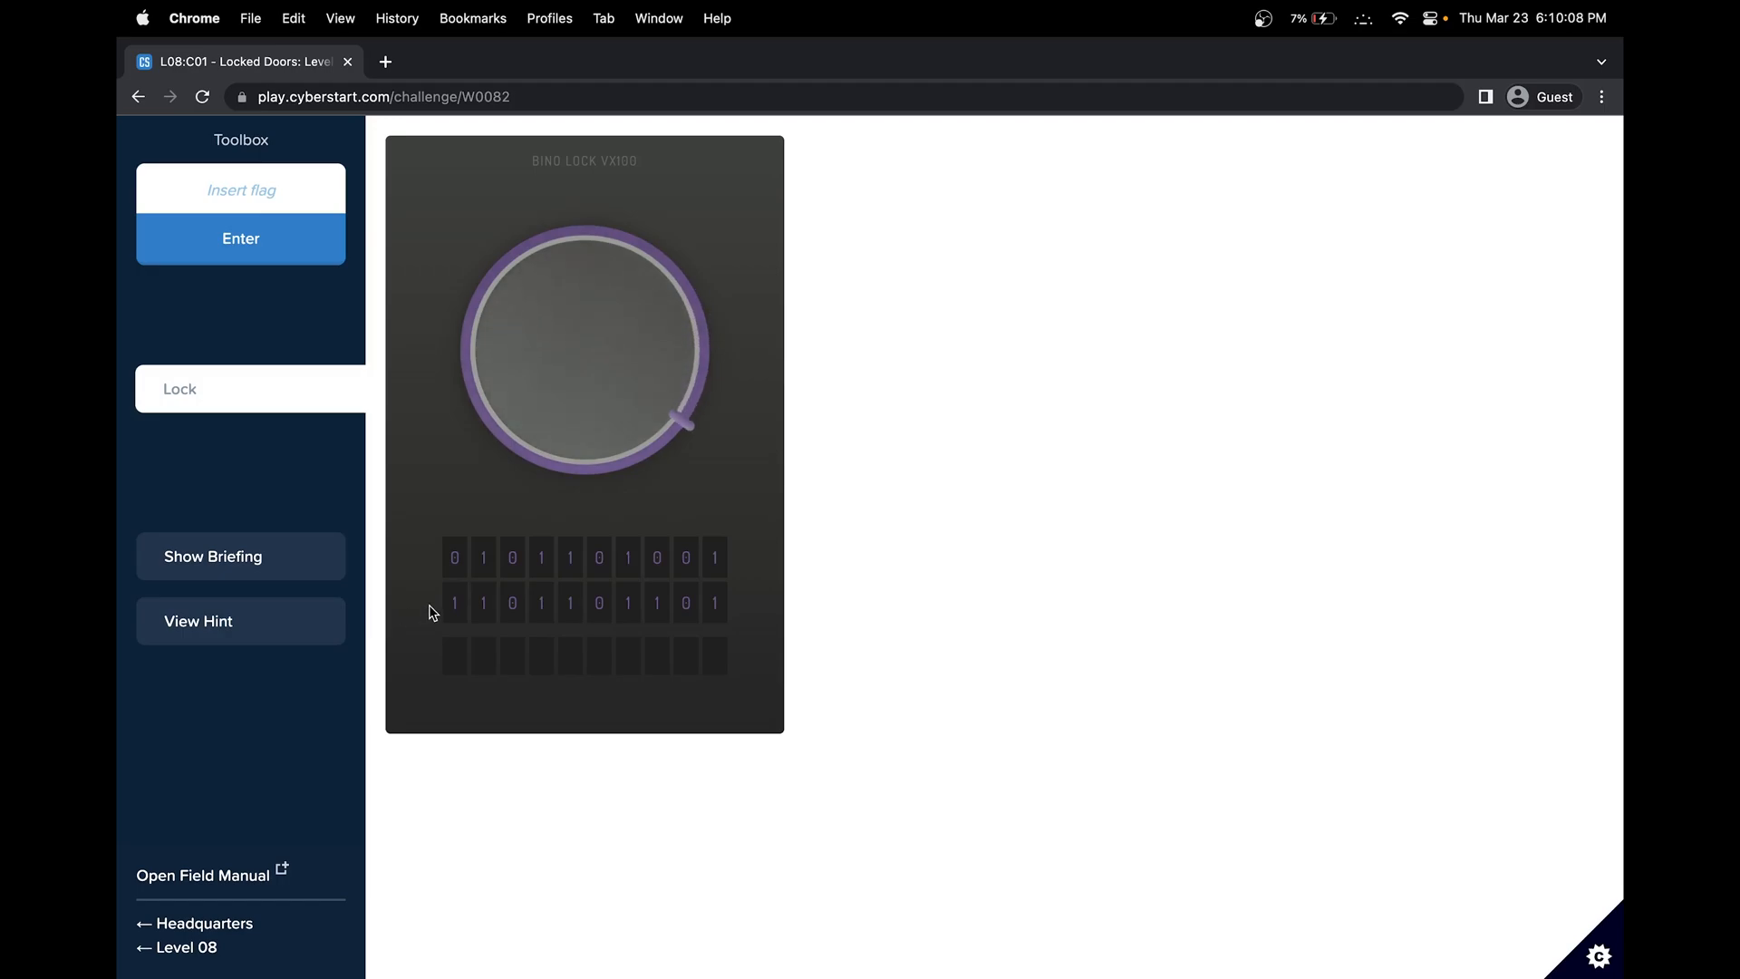
drag(656, 419, 600, 229)
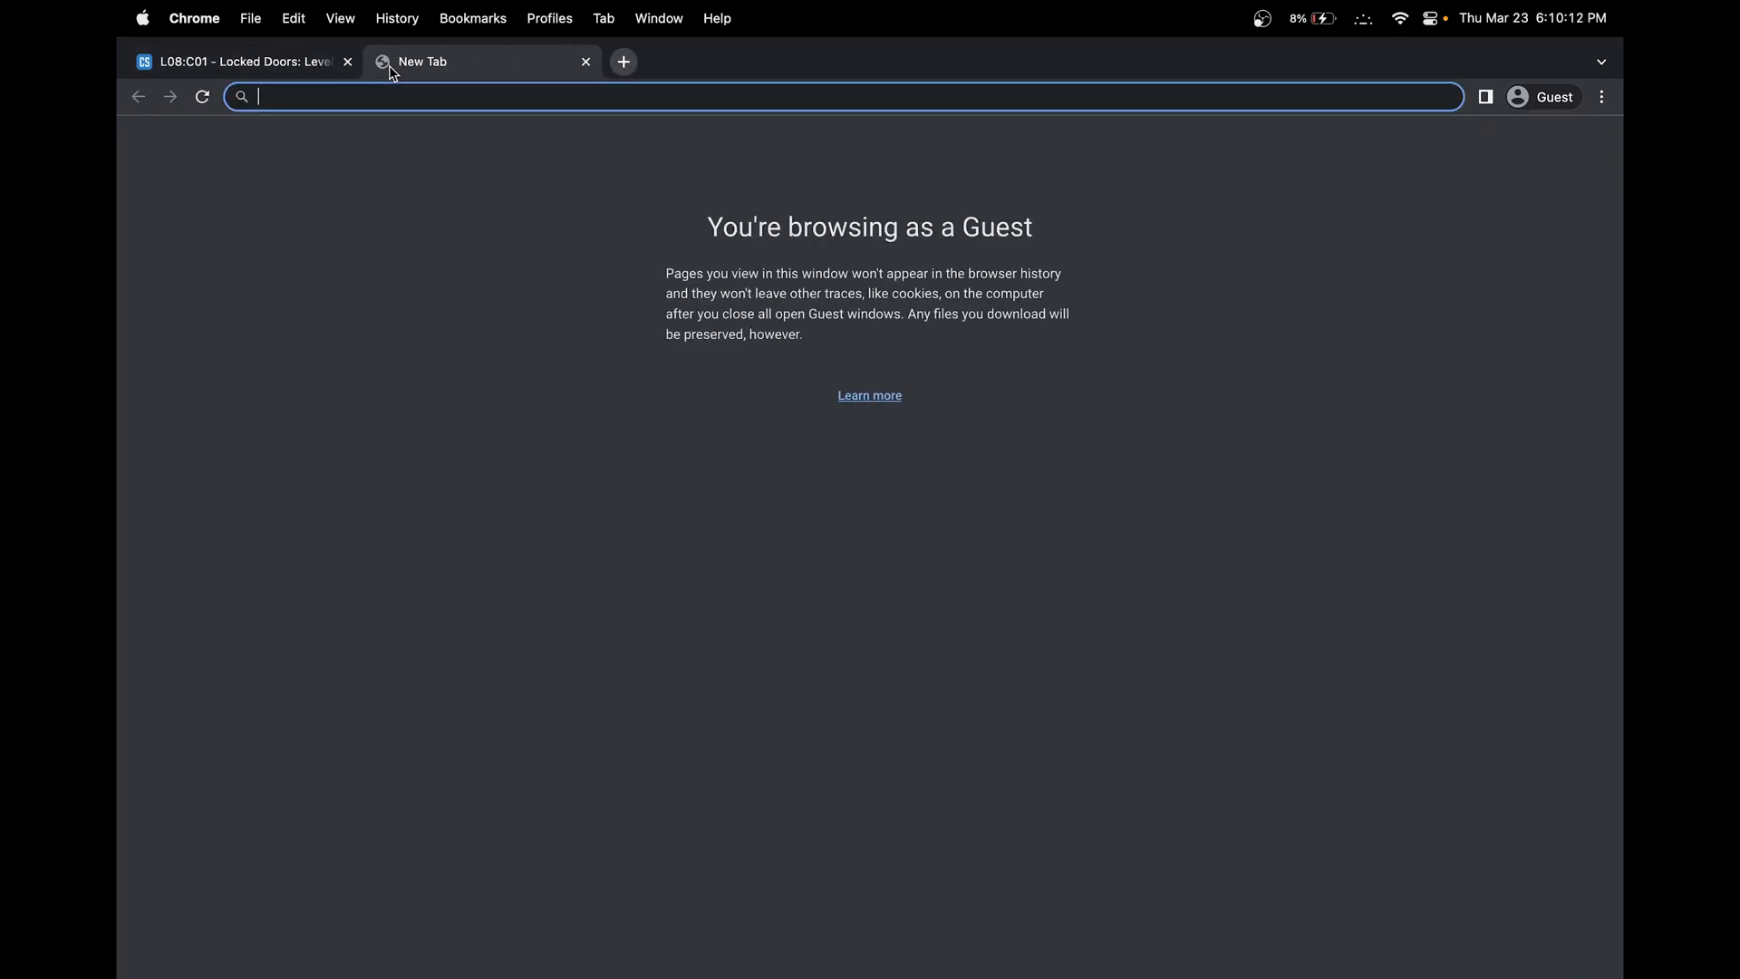
Step: Search 'binary to decimal' in a new tab to reach a converter page
text(binary to)
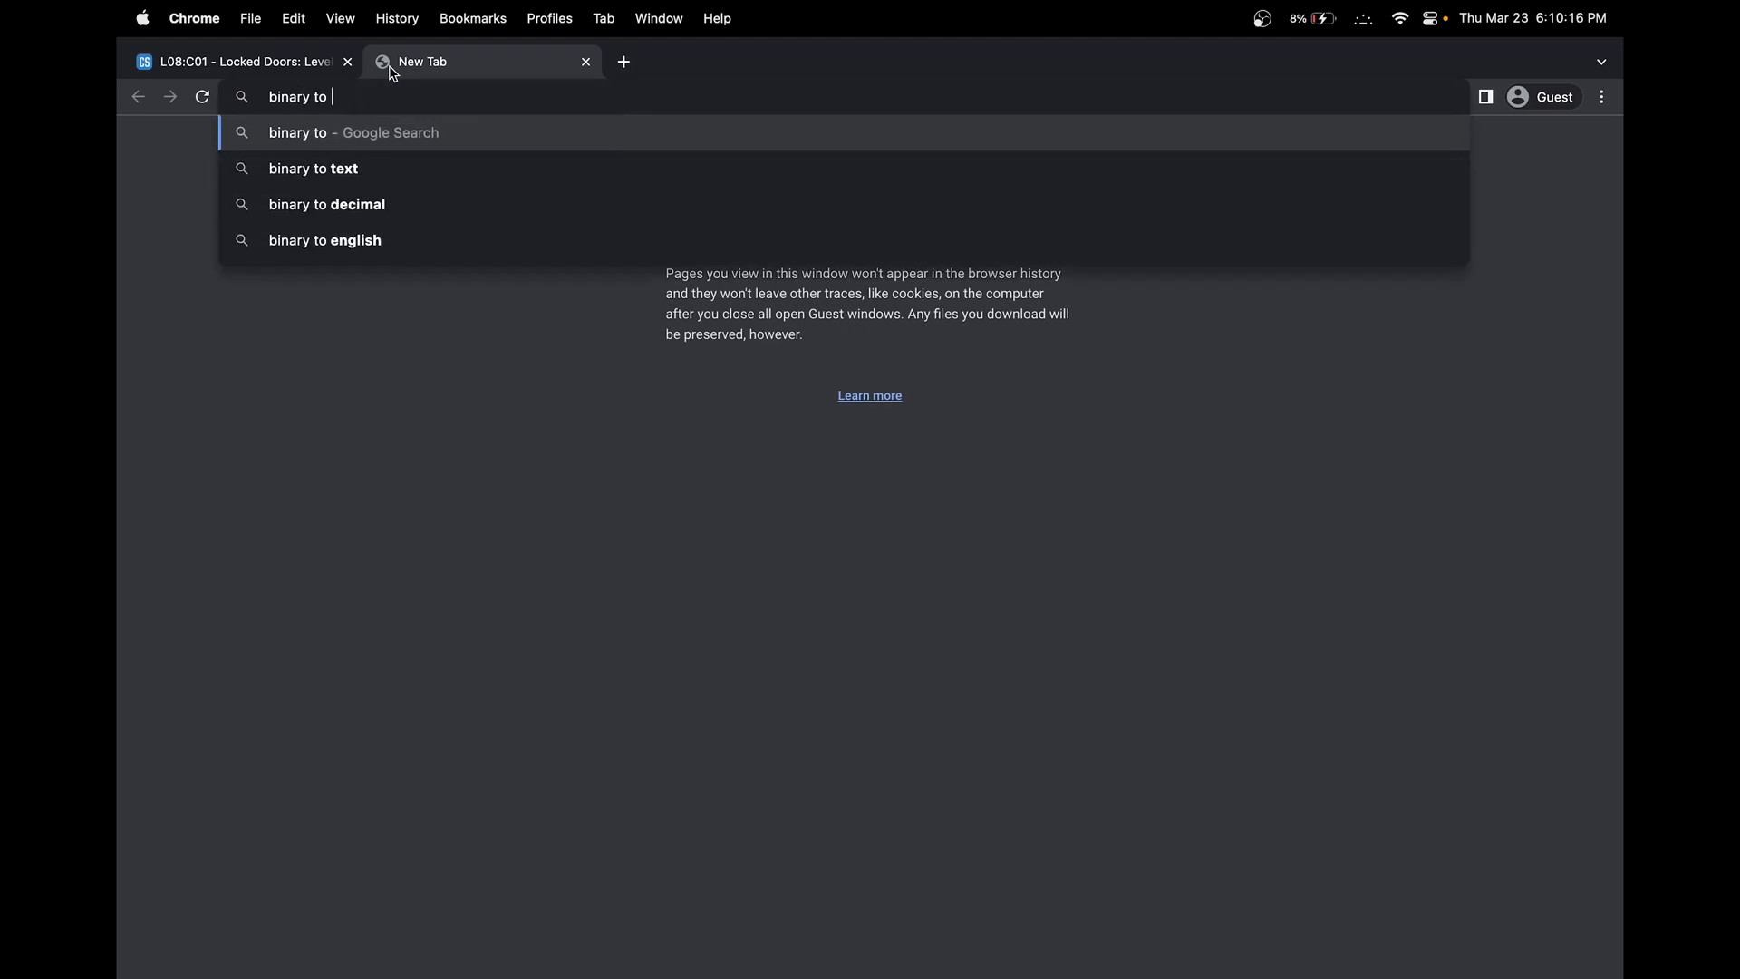
text(digits)
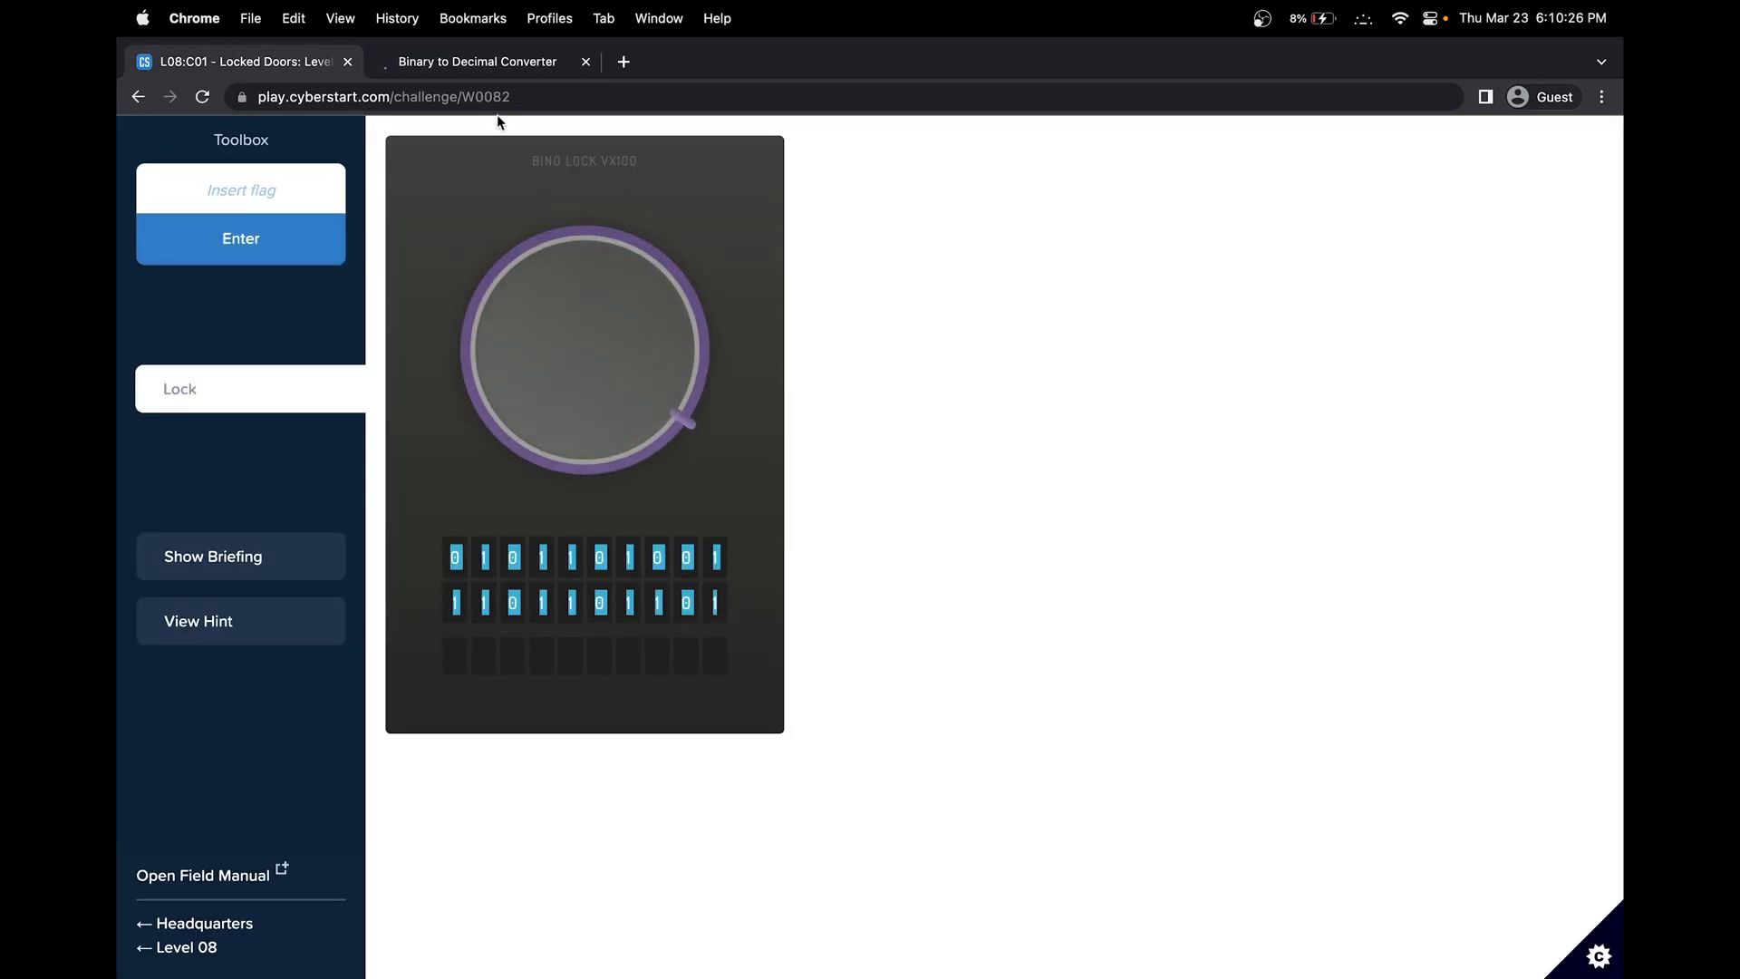
click(476, 62)
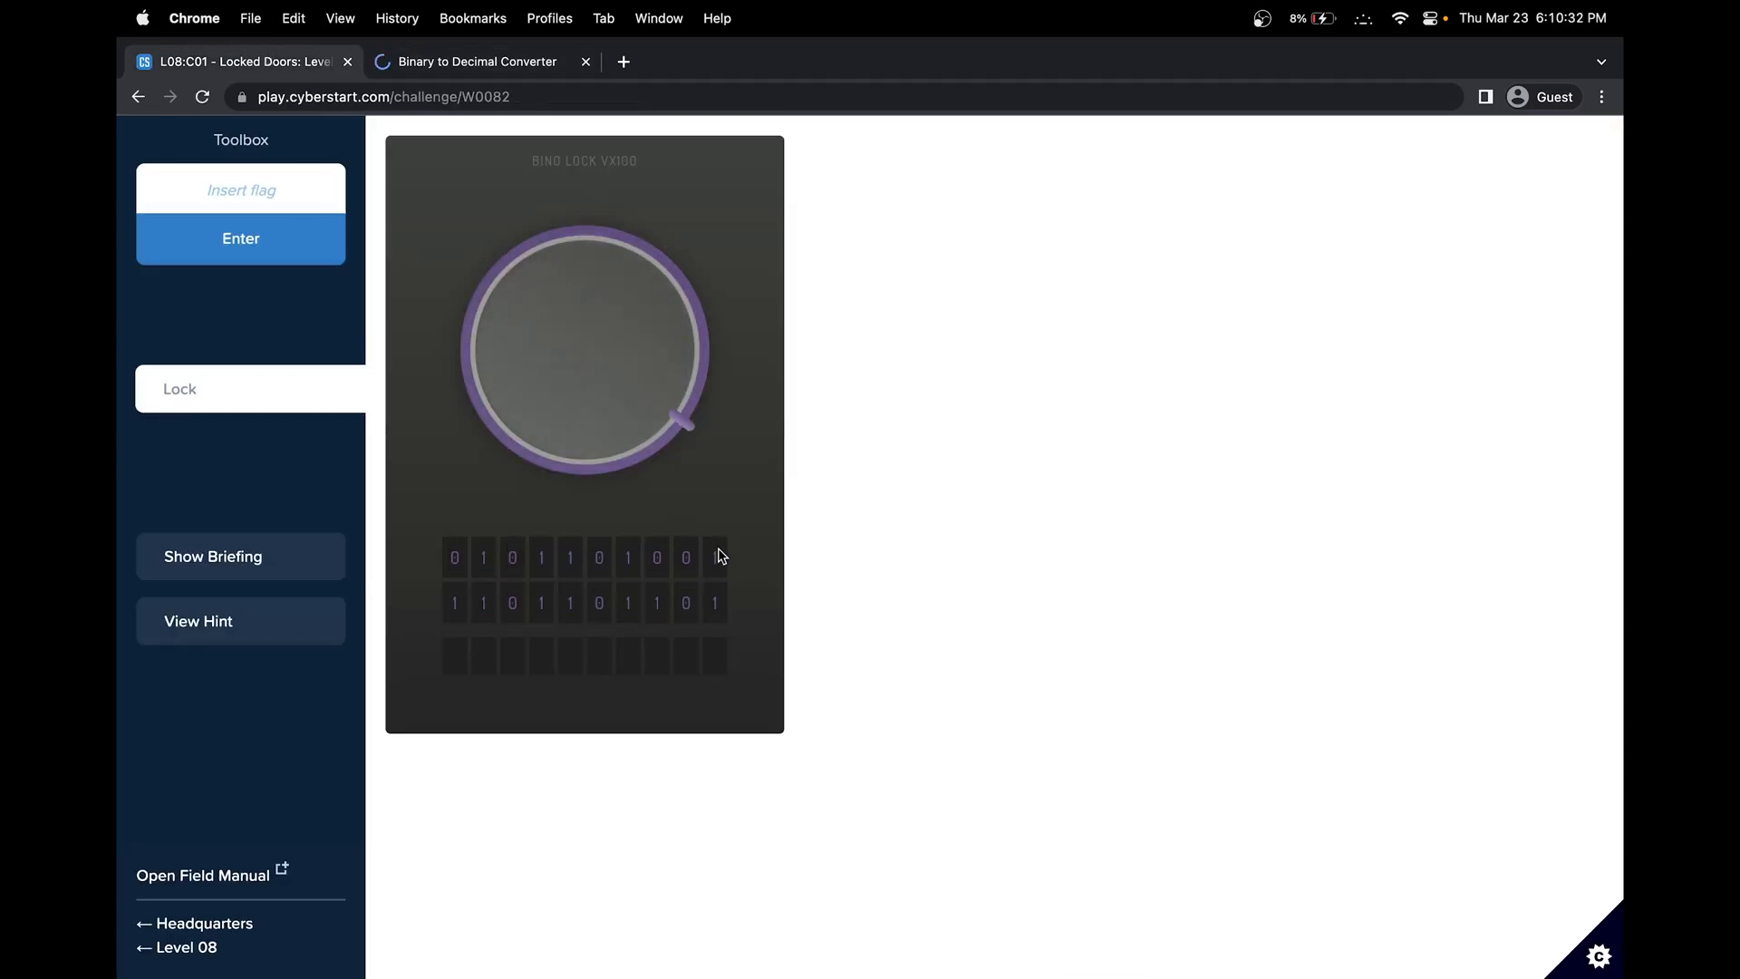
click(477, 61)
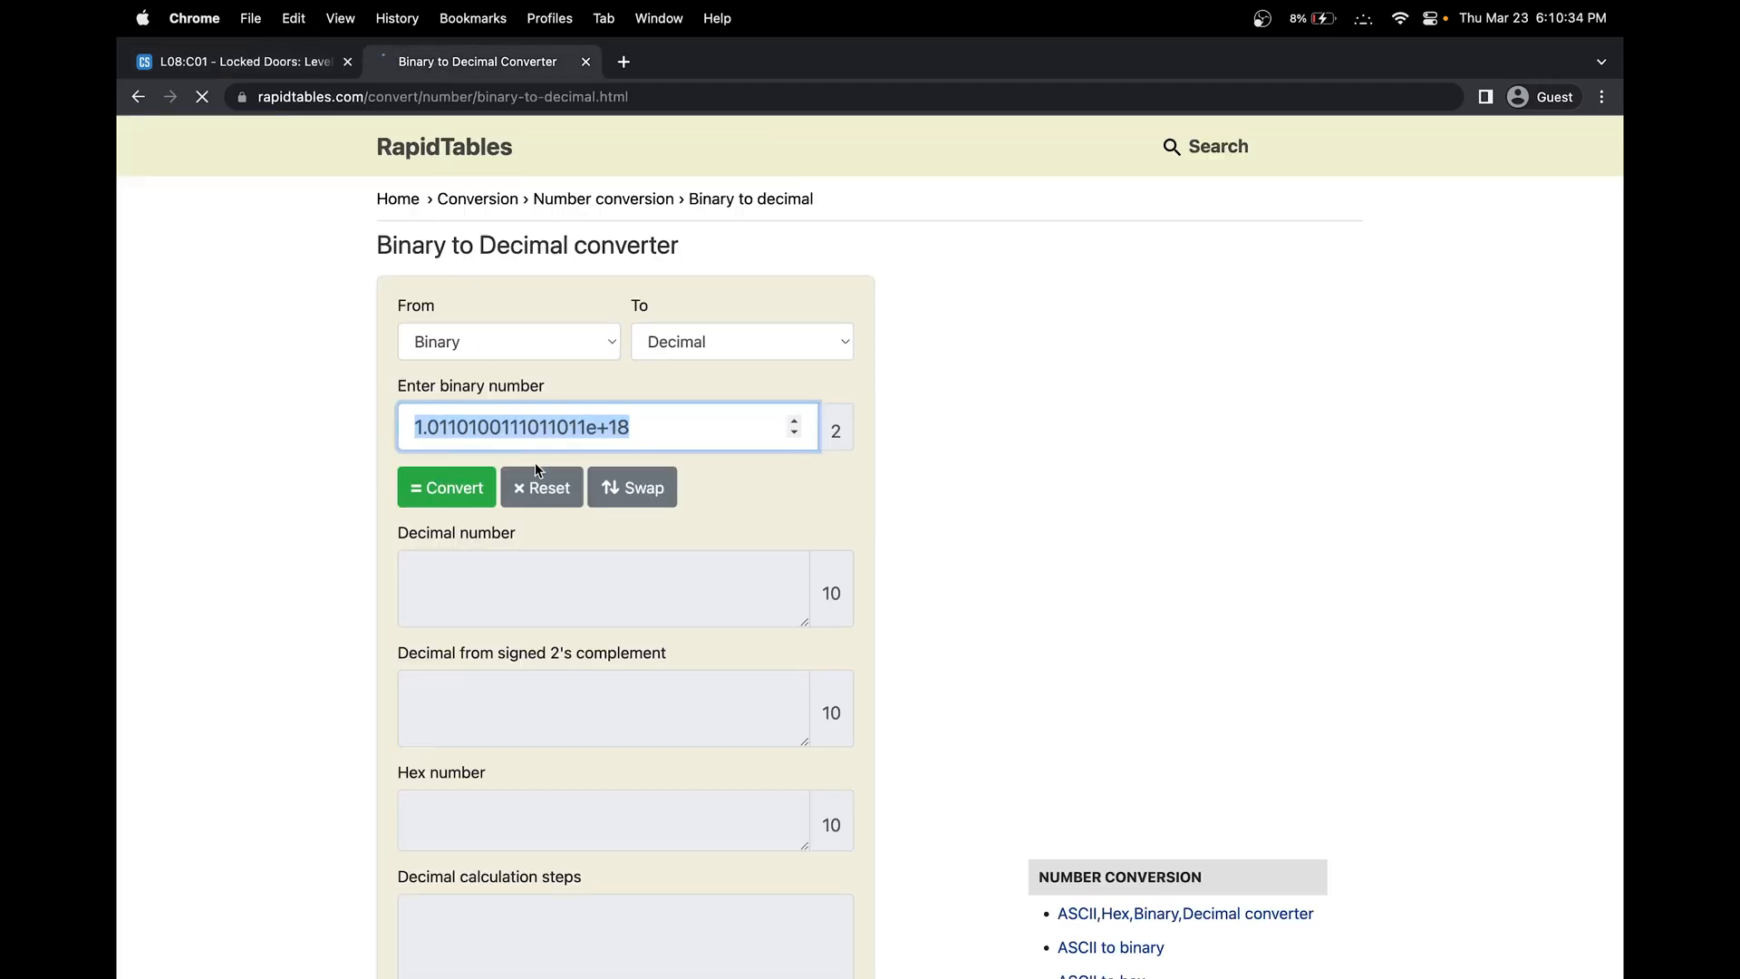
text(0101101001)
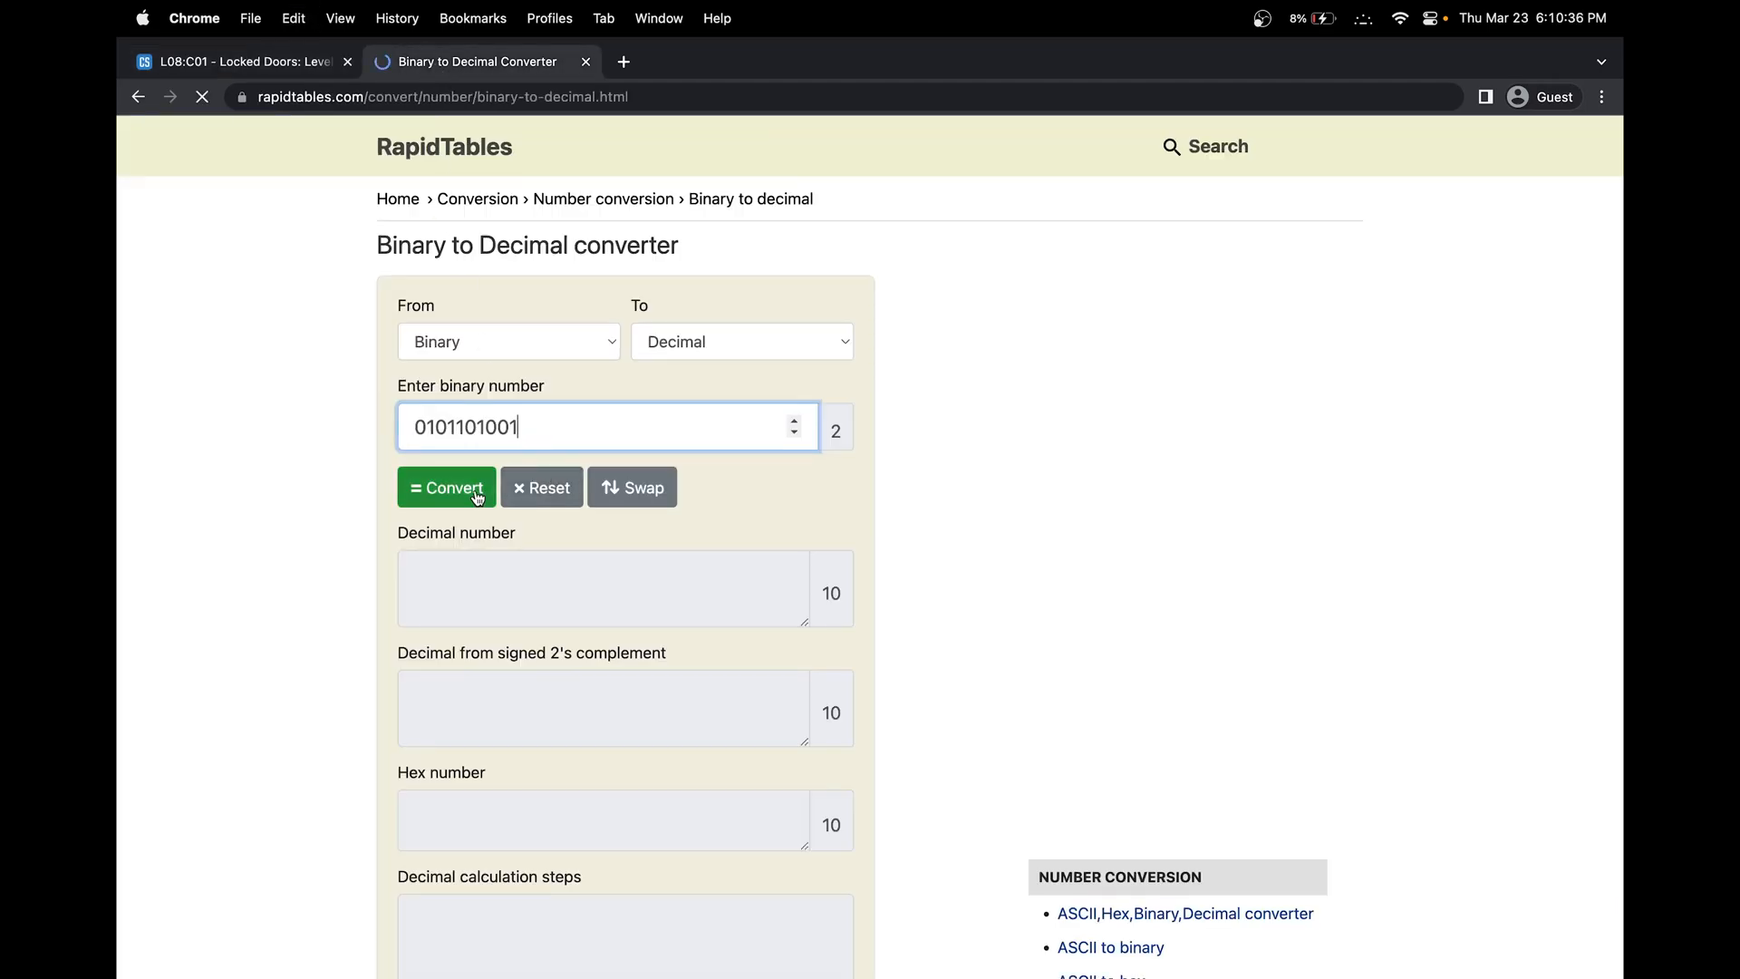
click(446, 488)
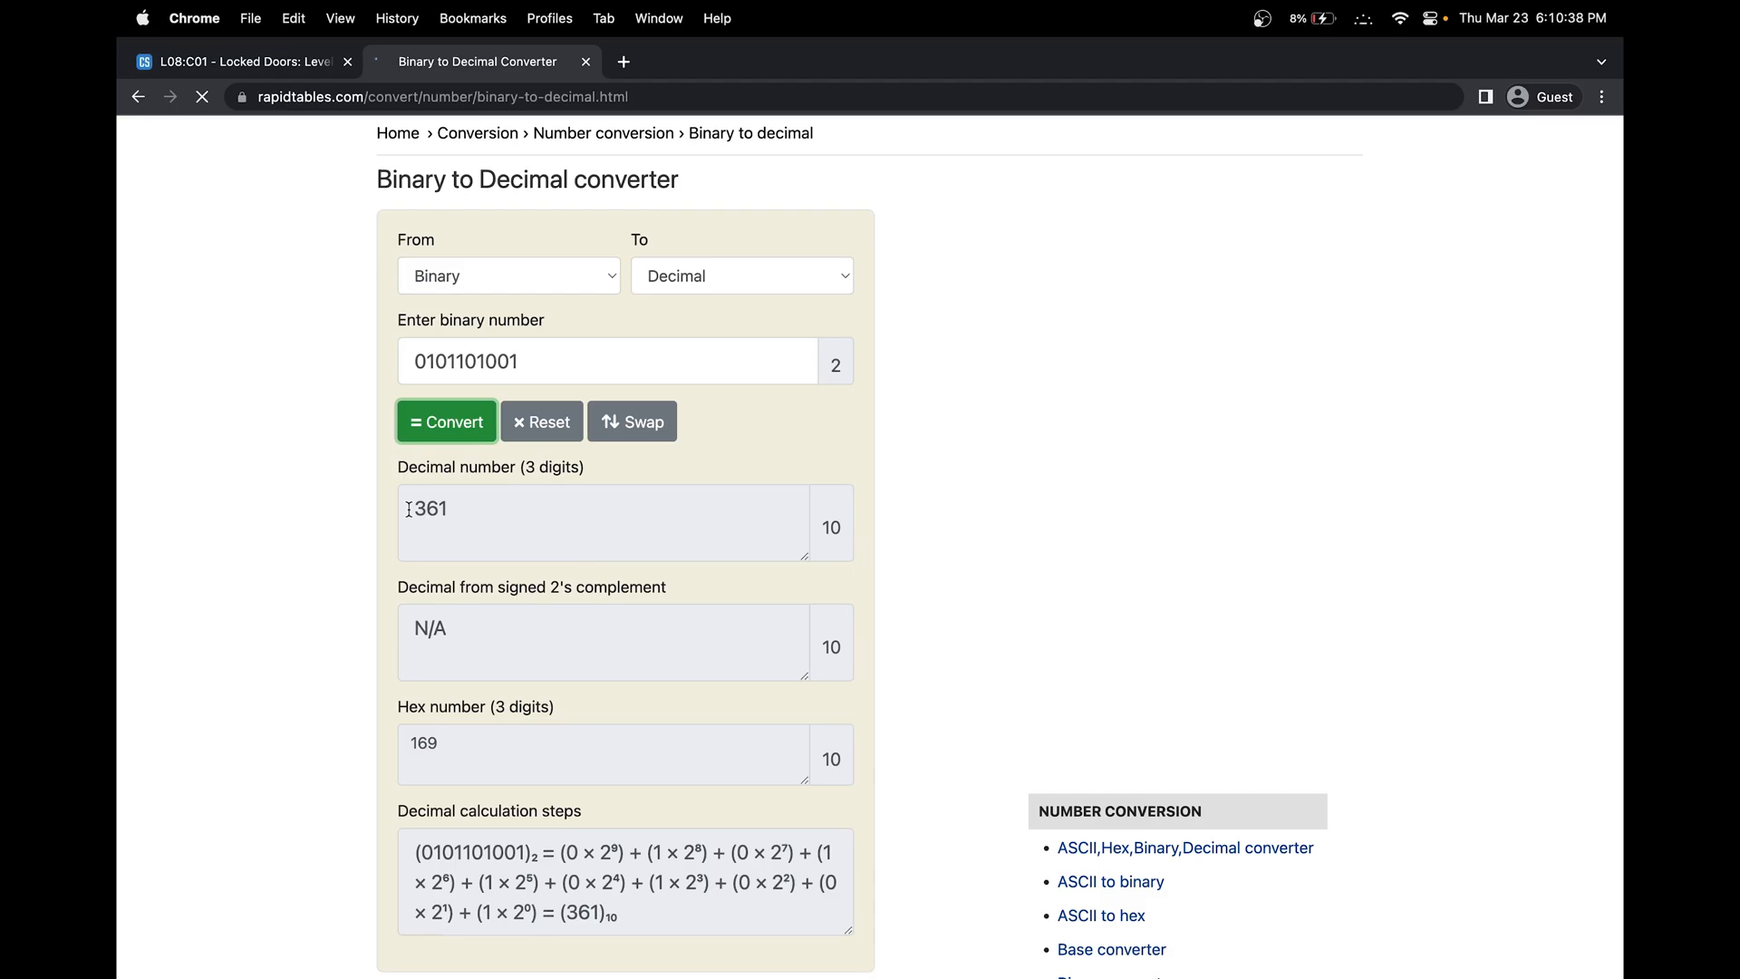
click(240, 61)
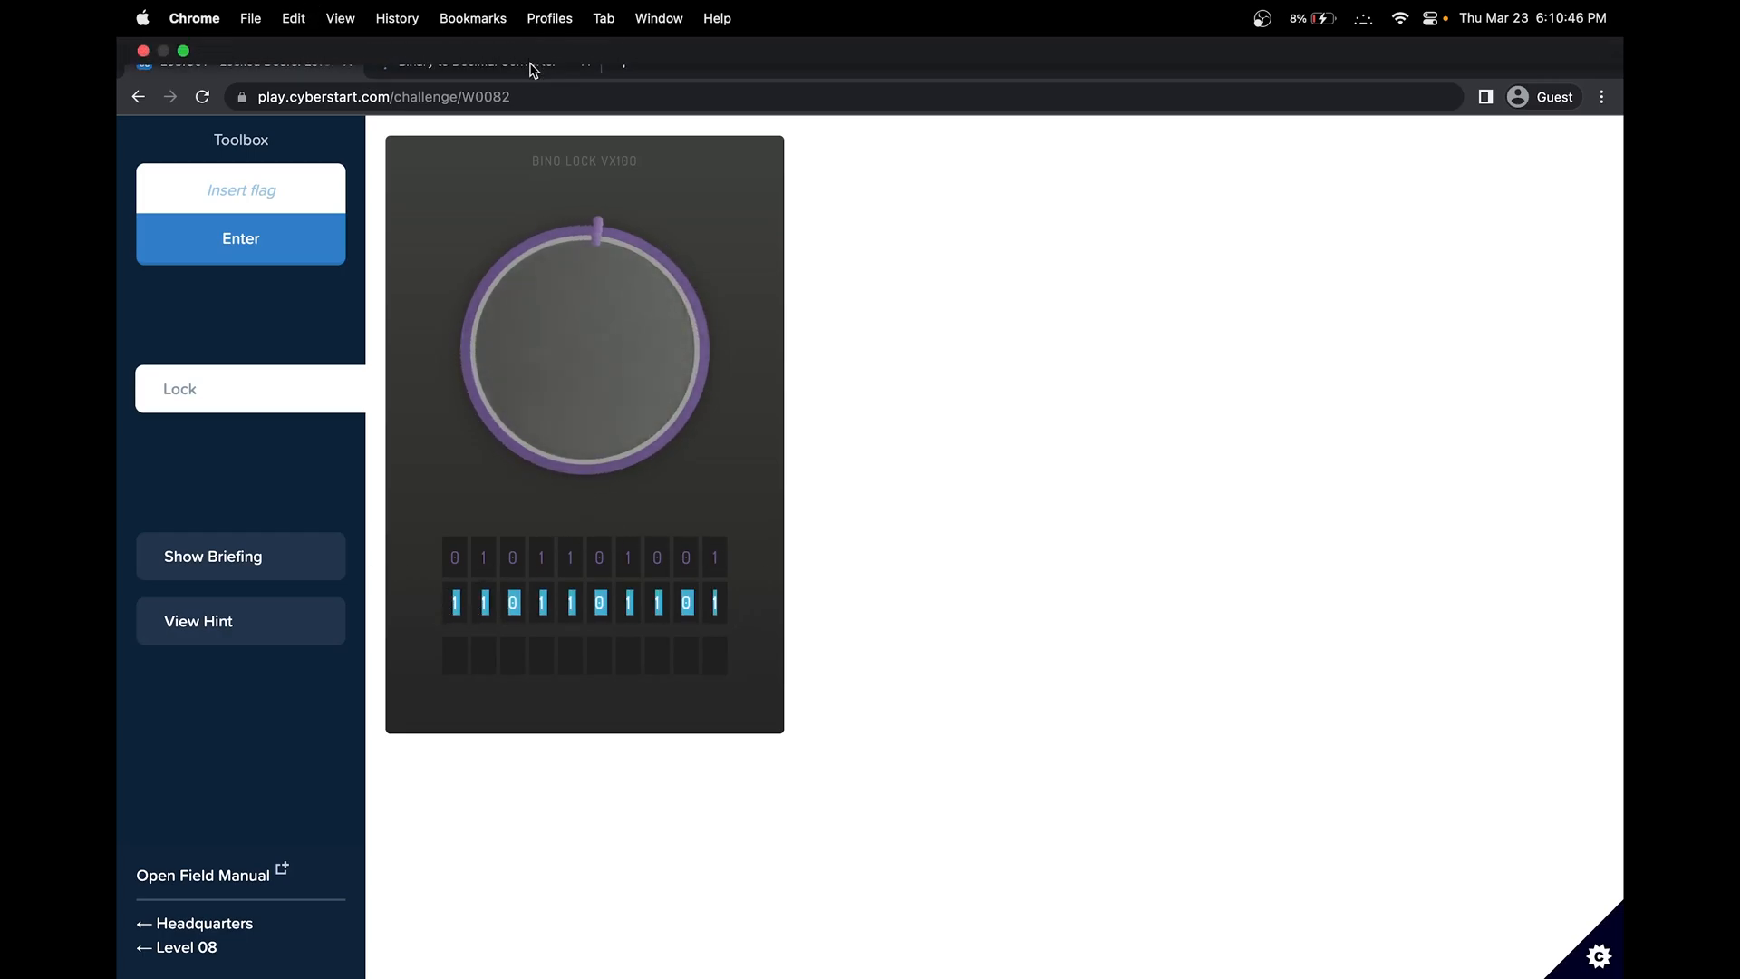
click(479, 62)
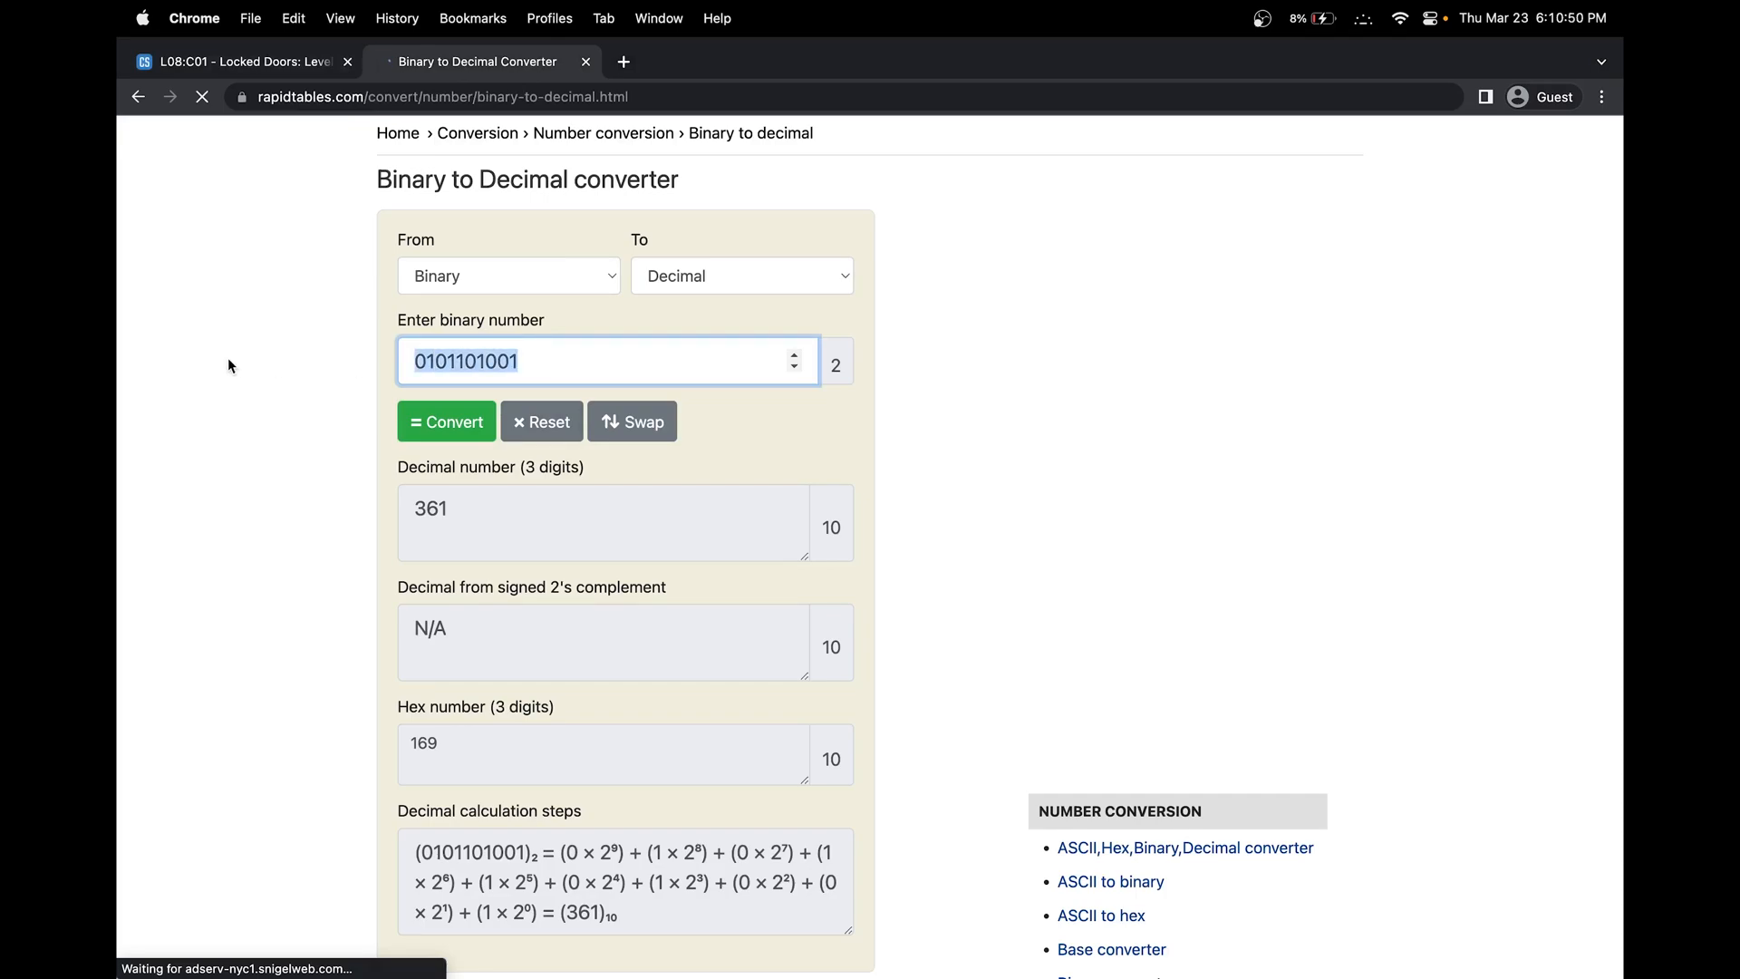
click(446, 420)
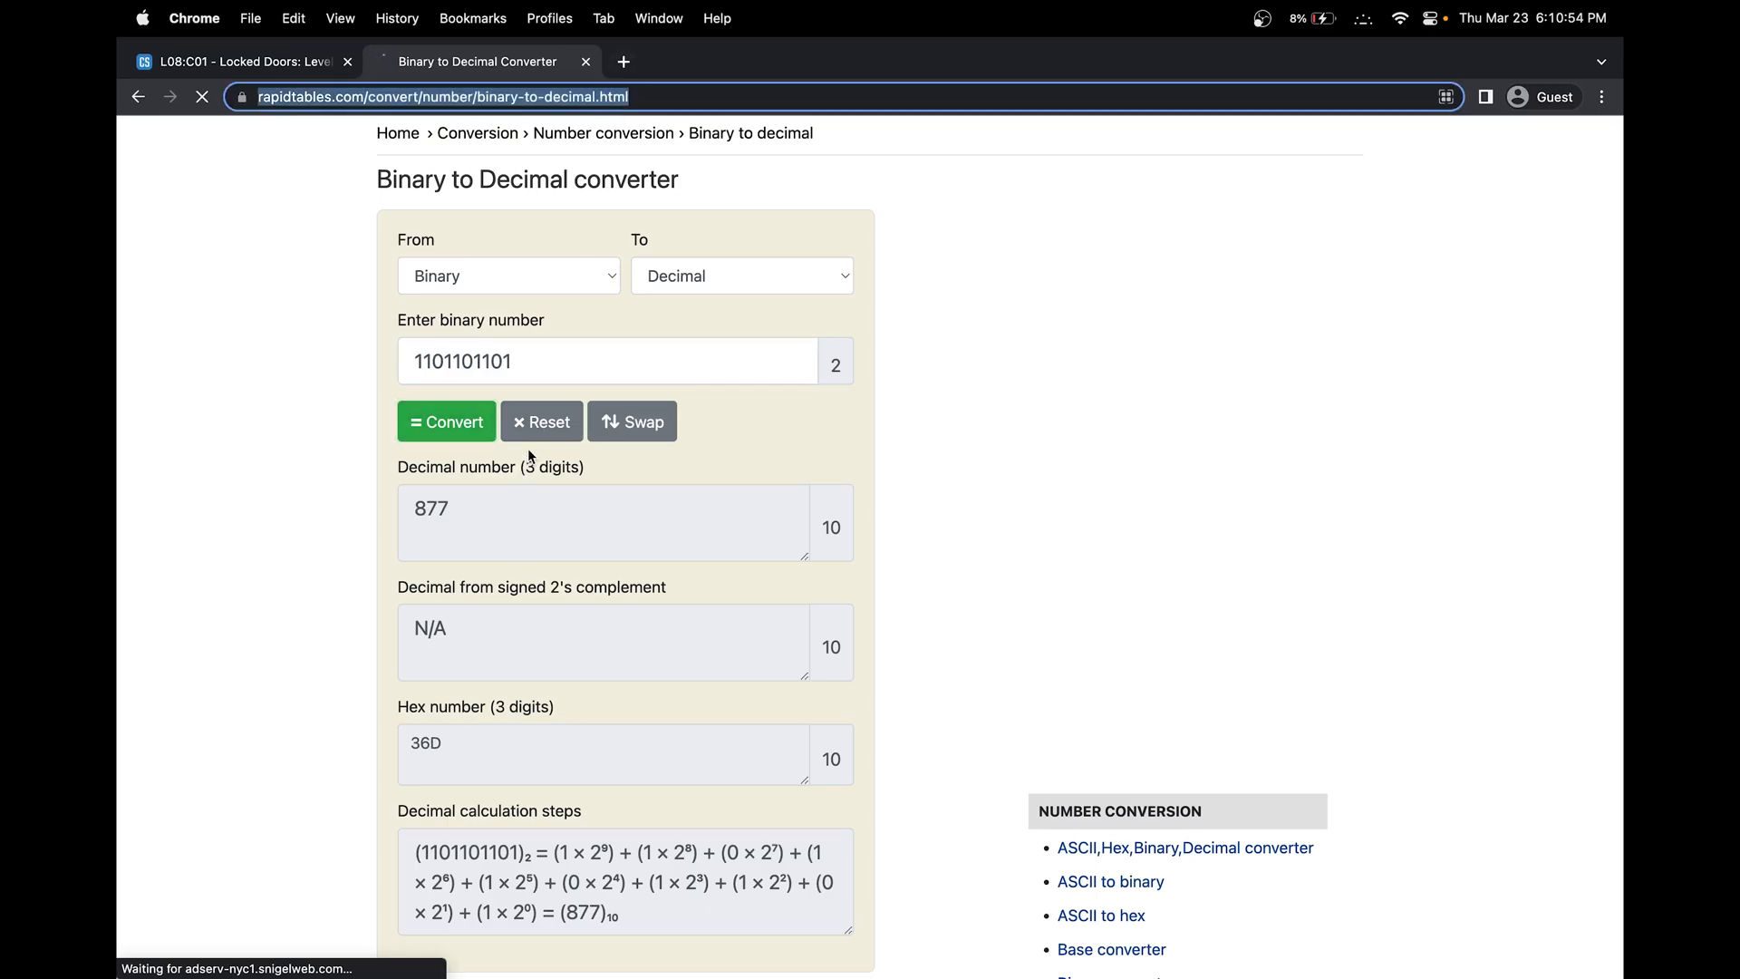
Step: Compute 361+877 = 1238 in the address bar from the Decimal to Binary converter
click(631, 420)
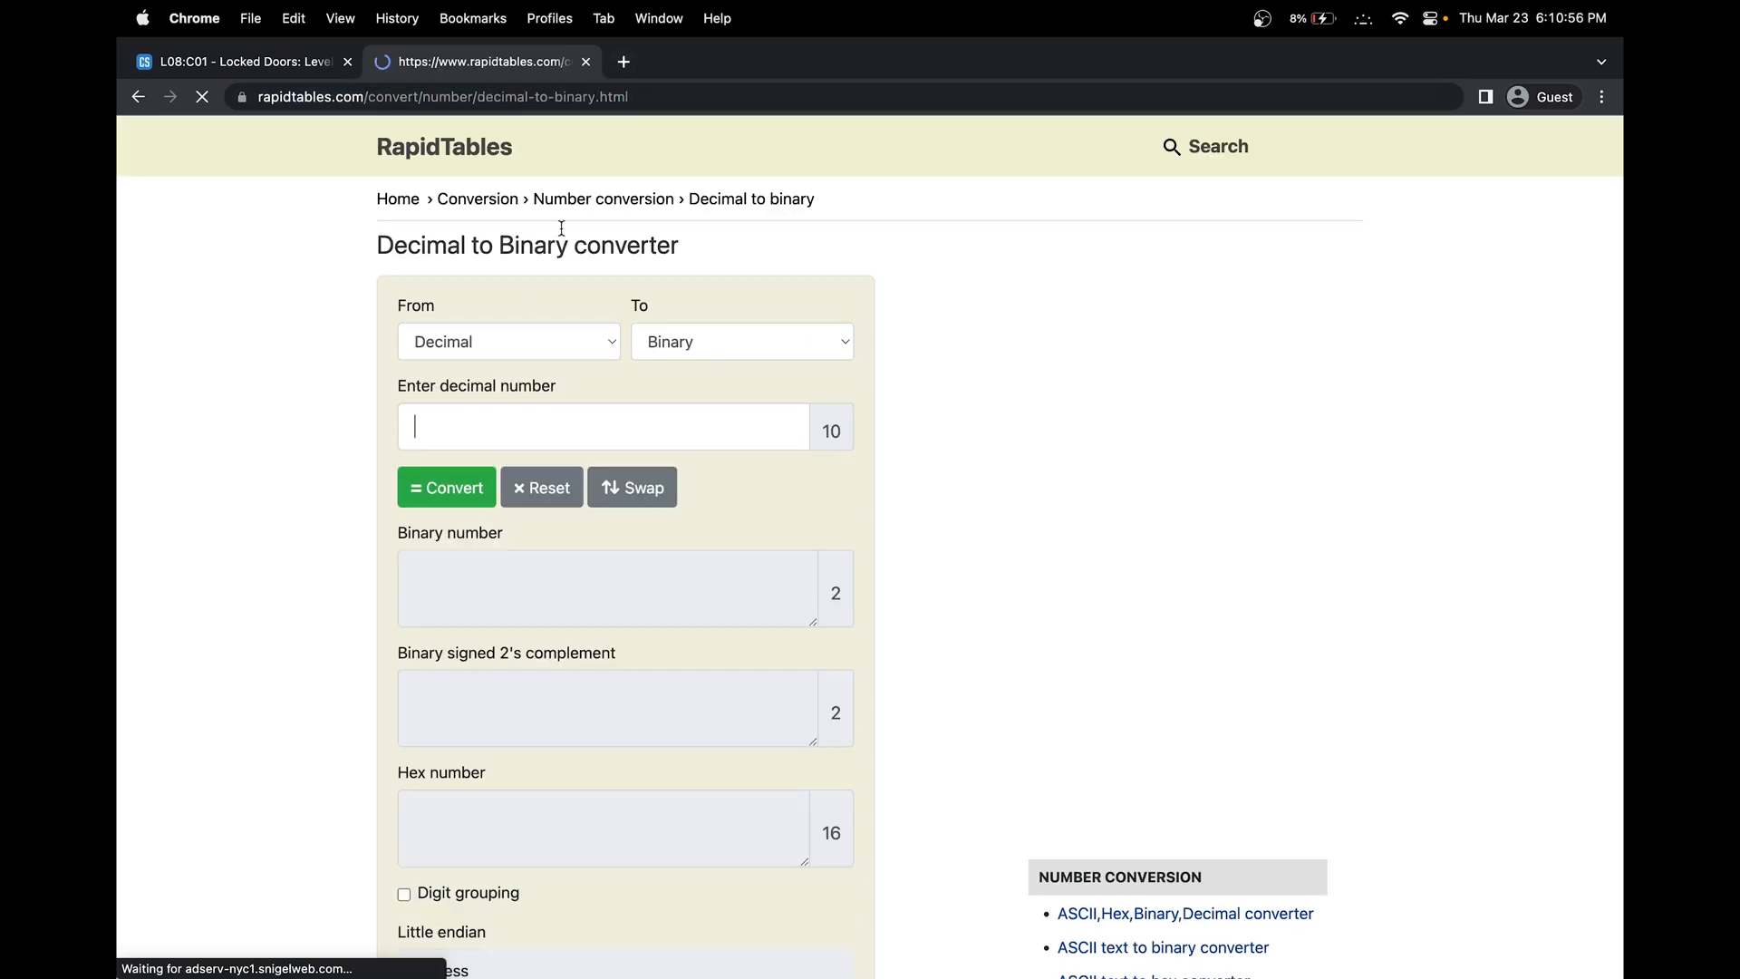
text(3)
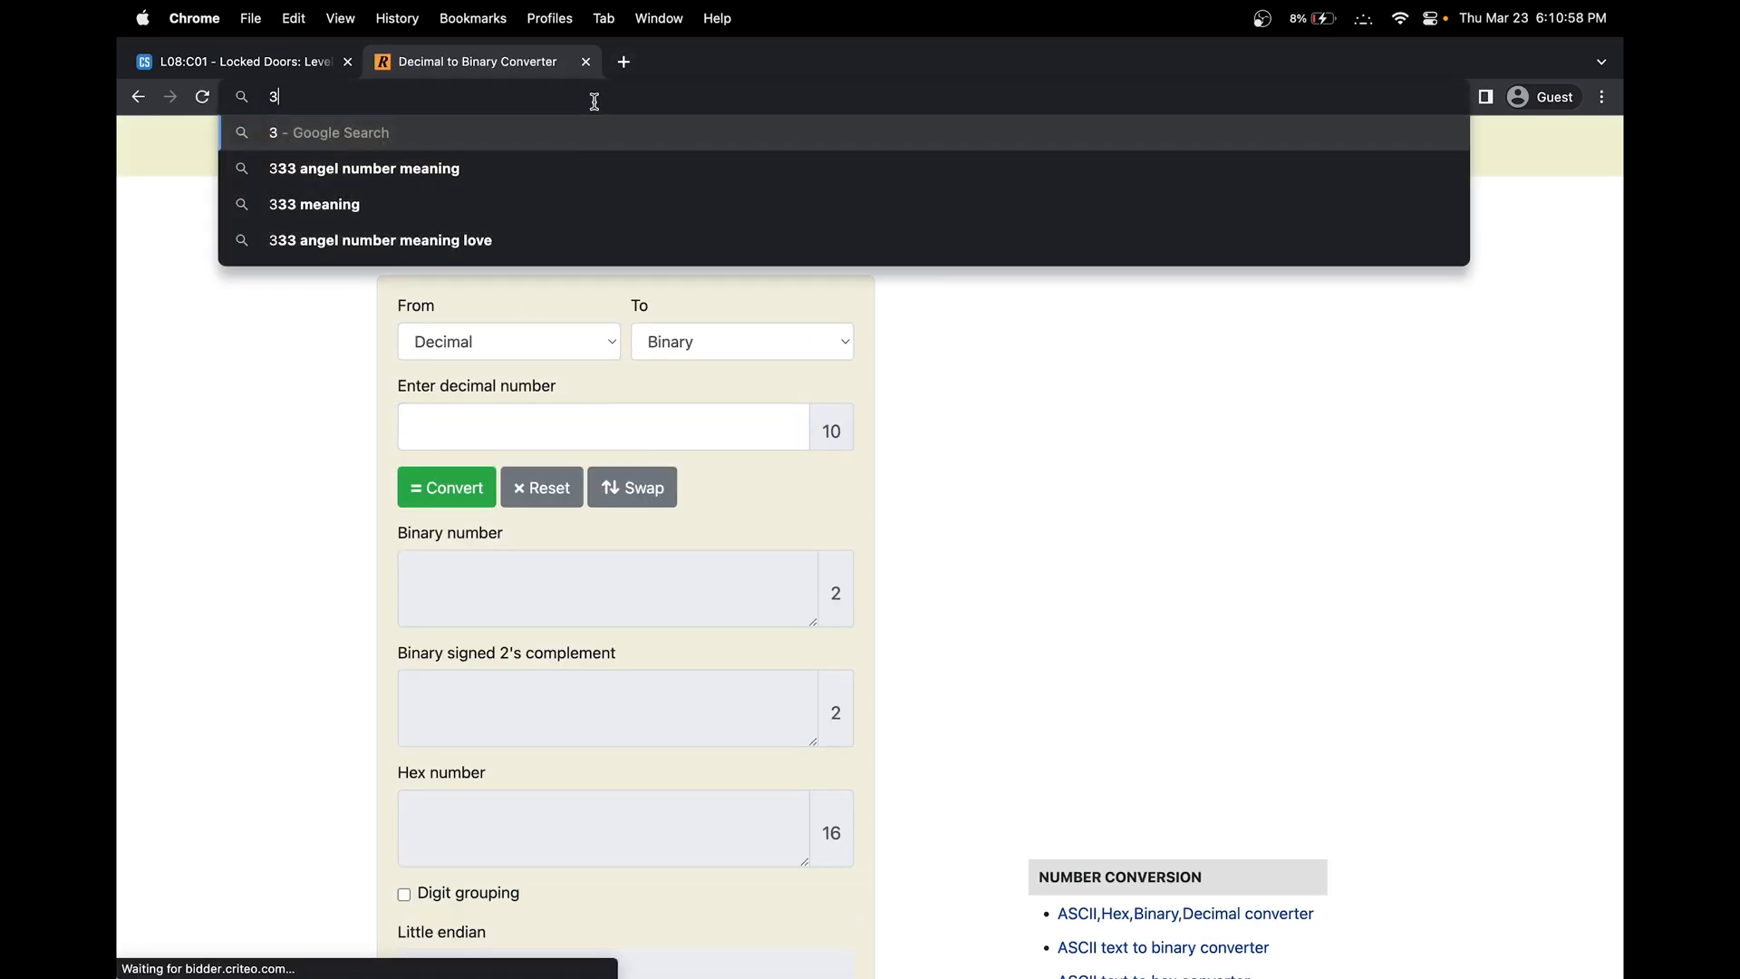
text(61+877)
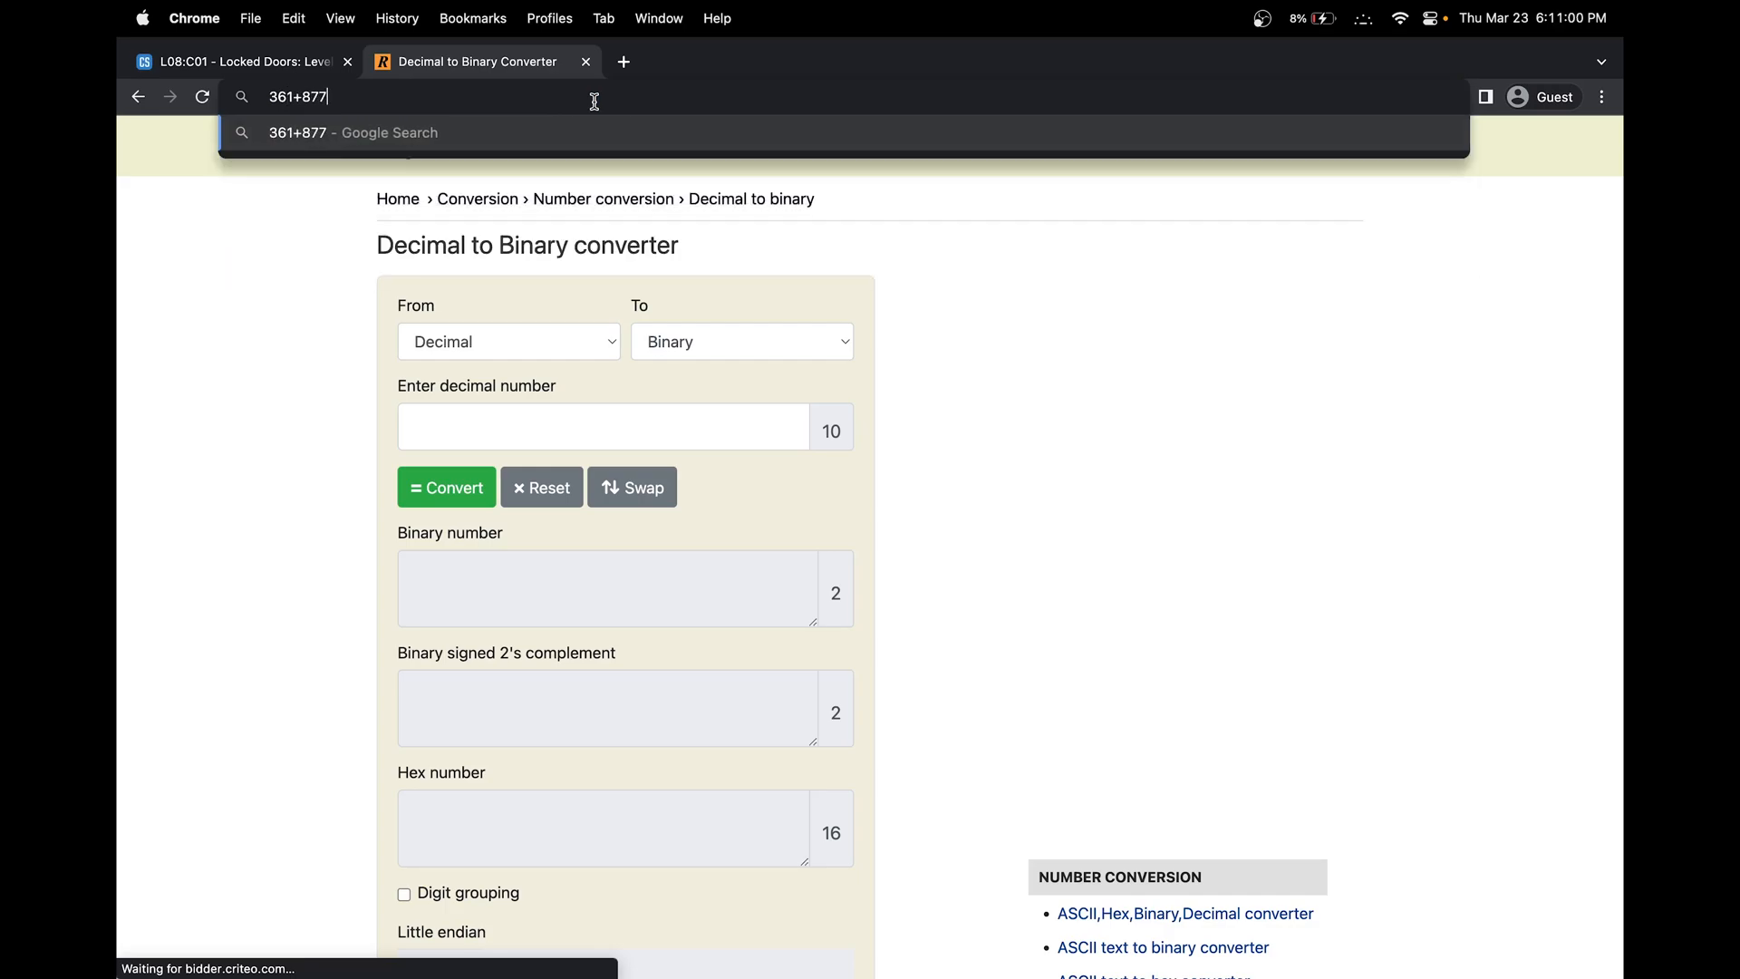
key(Return)
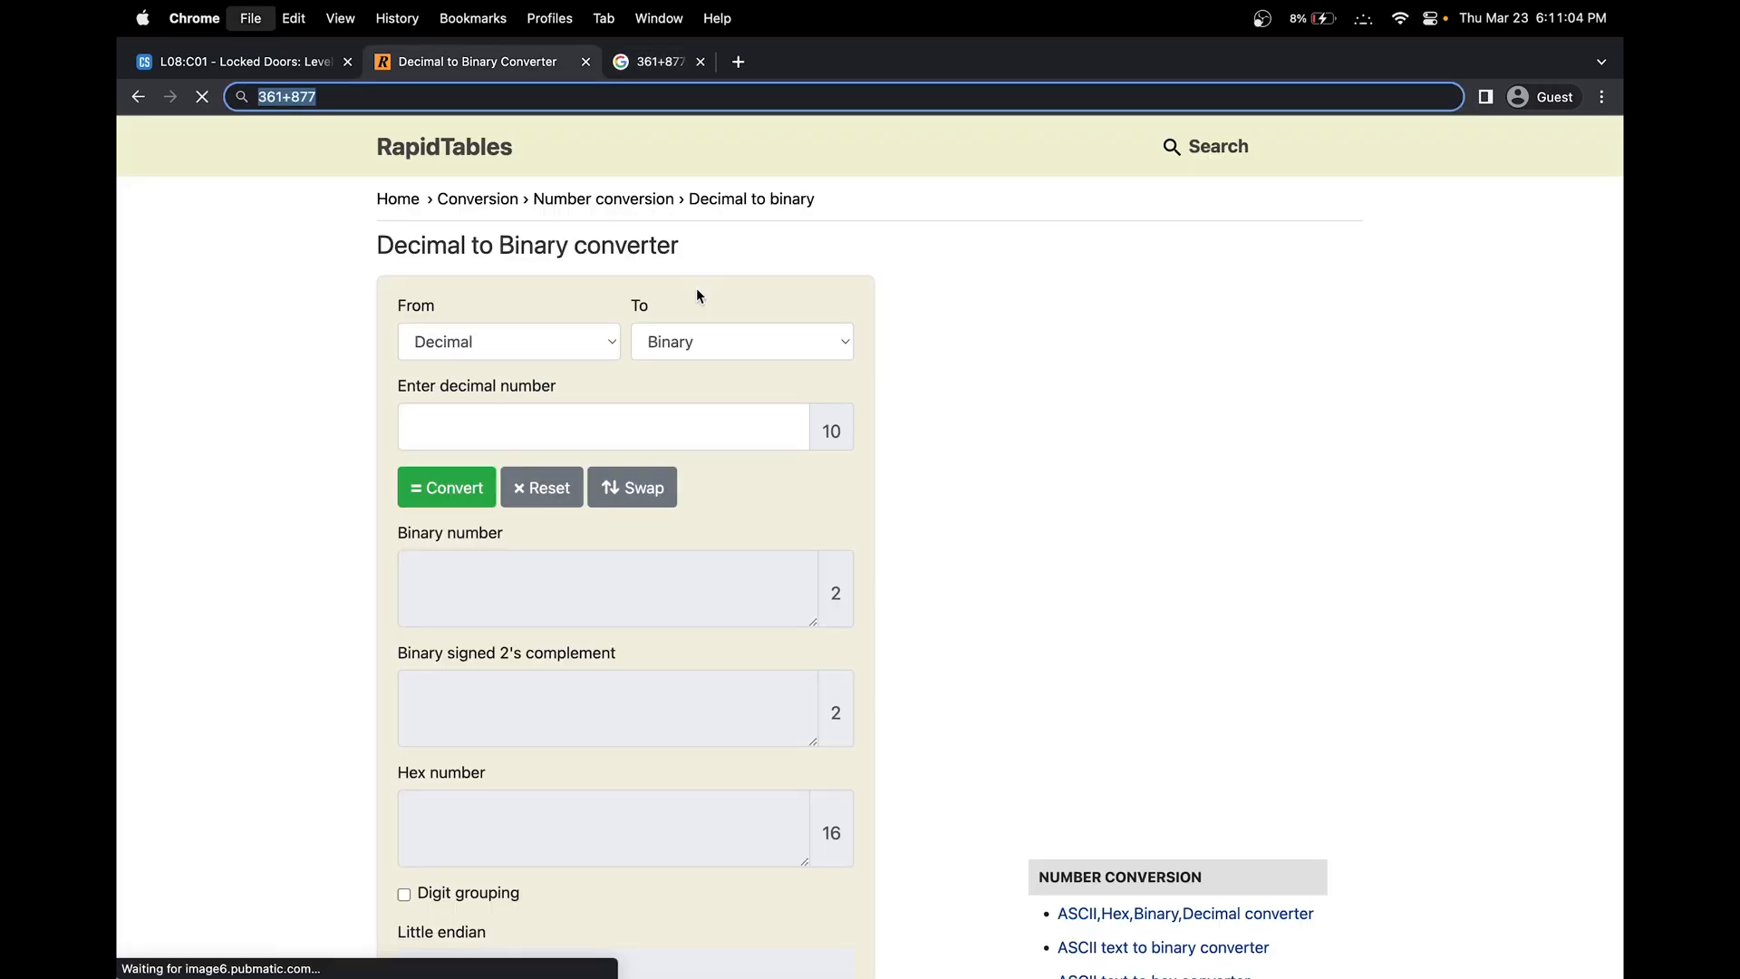
text(1)
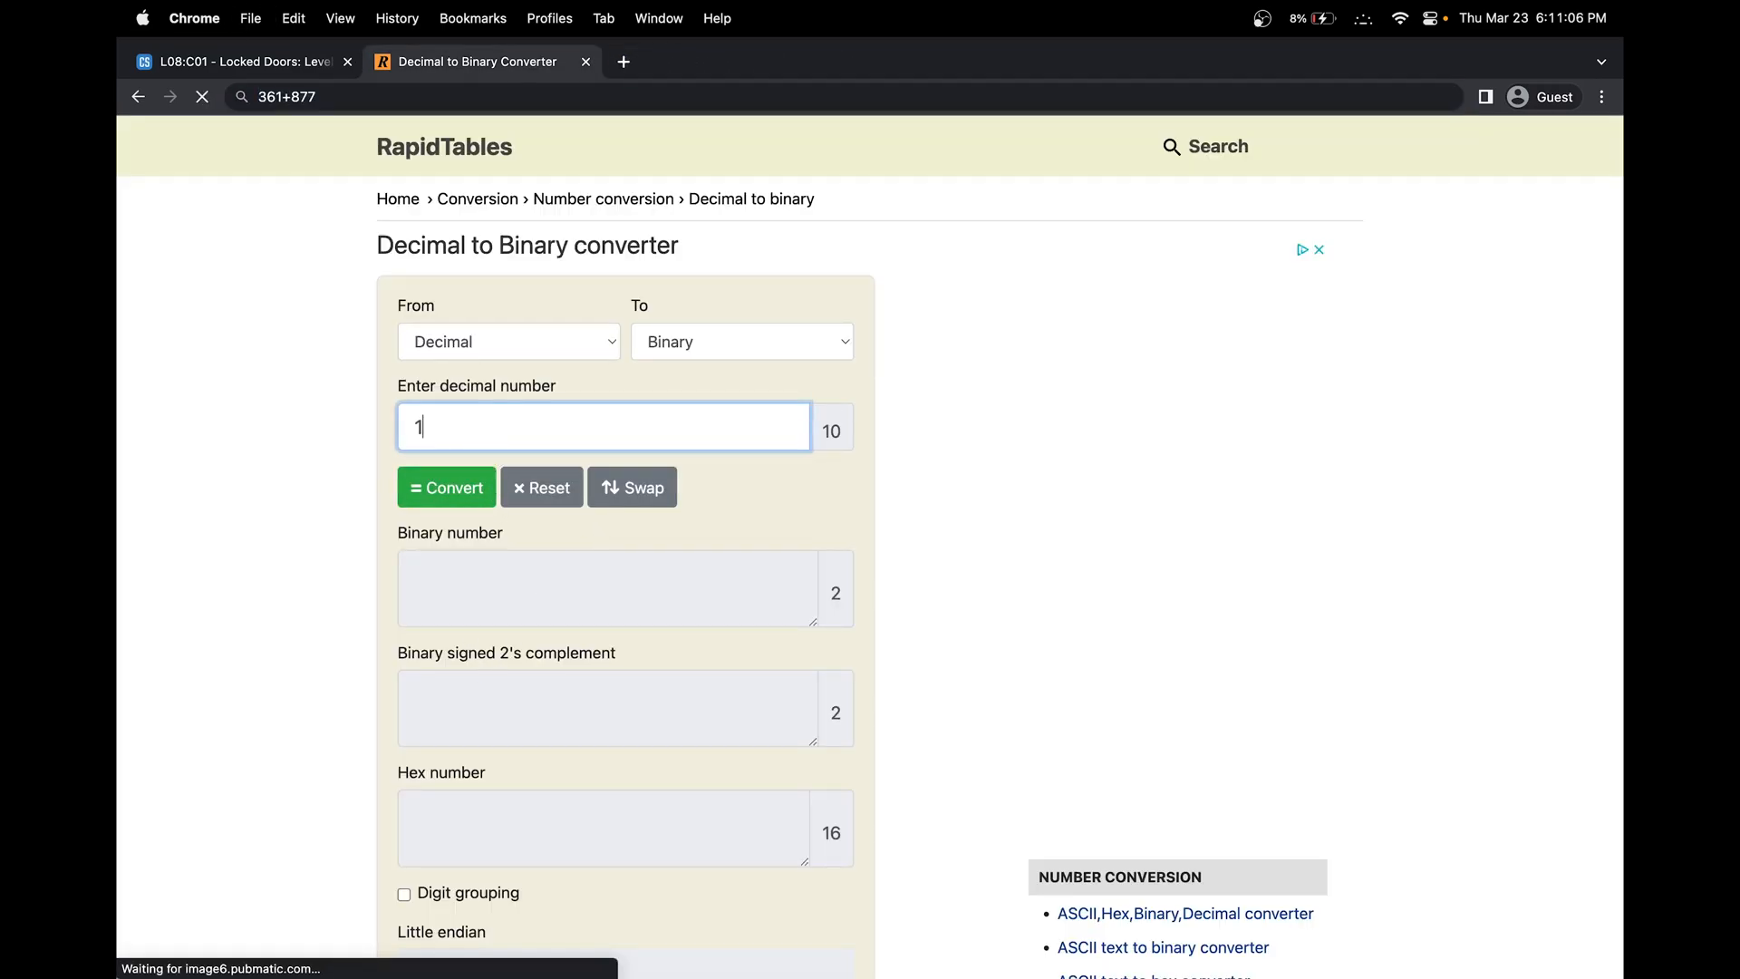
click(446, 488)
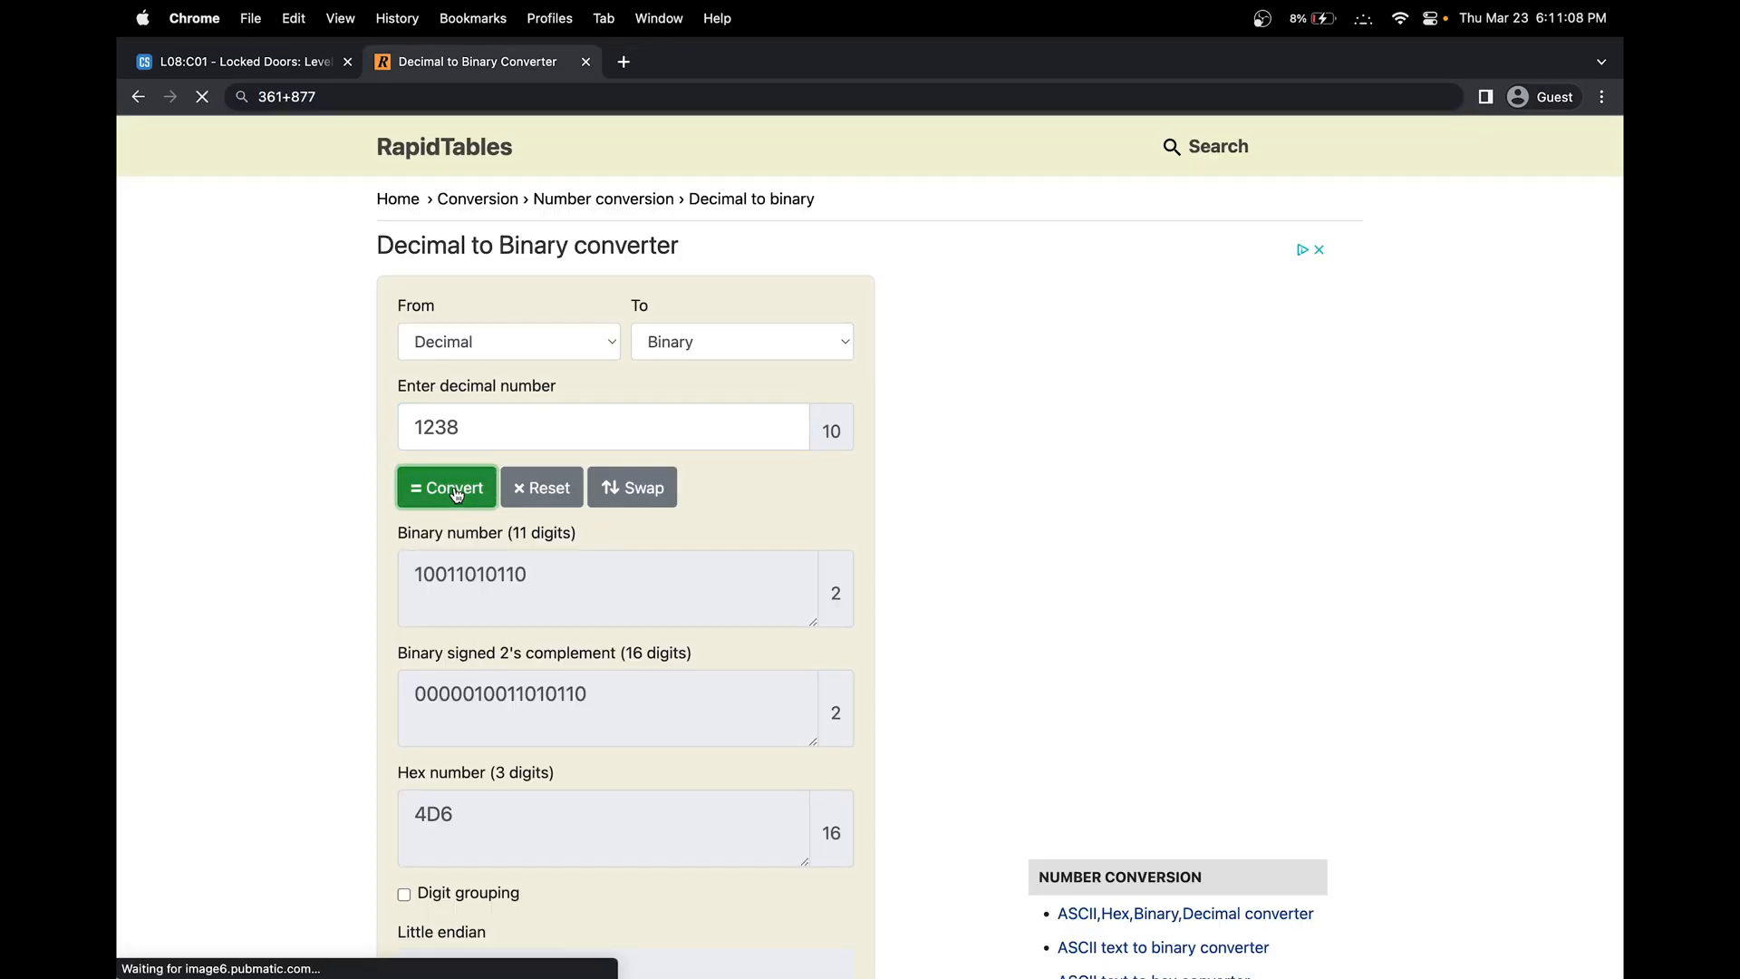
click(446, 488)
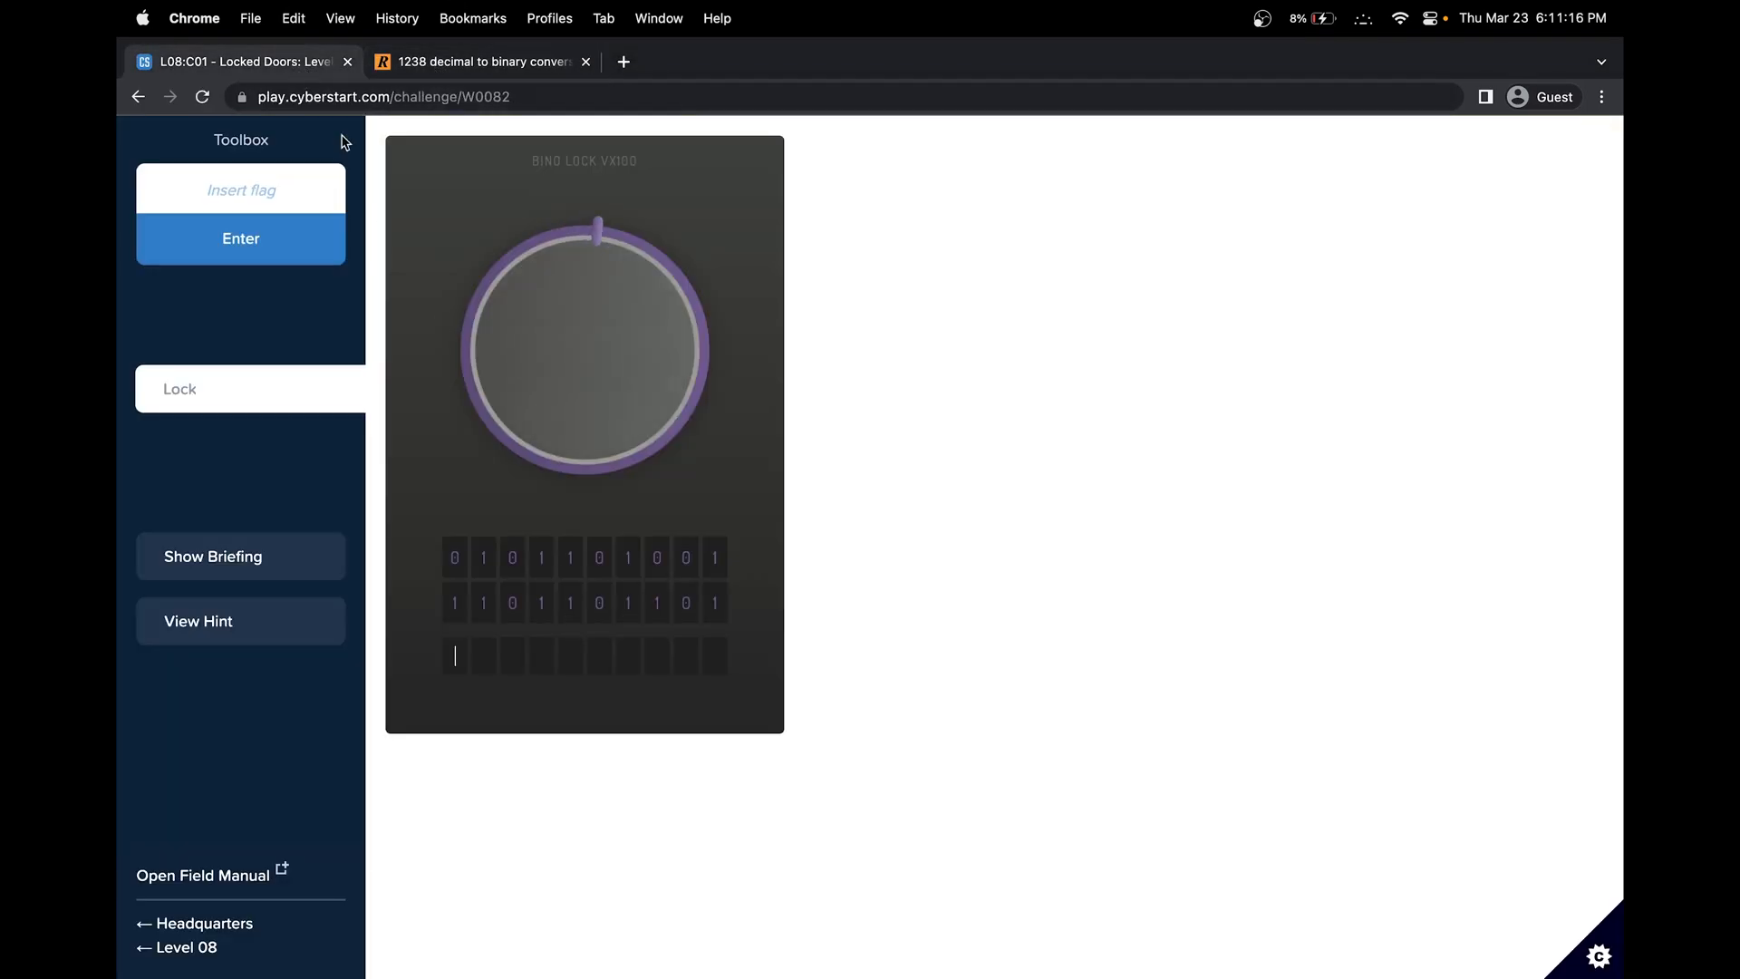
Step: Begin the lock's answer row with 100, checking the binary result between tabs
text(100)
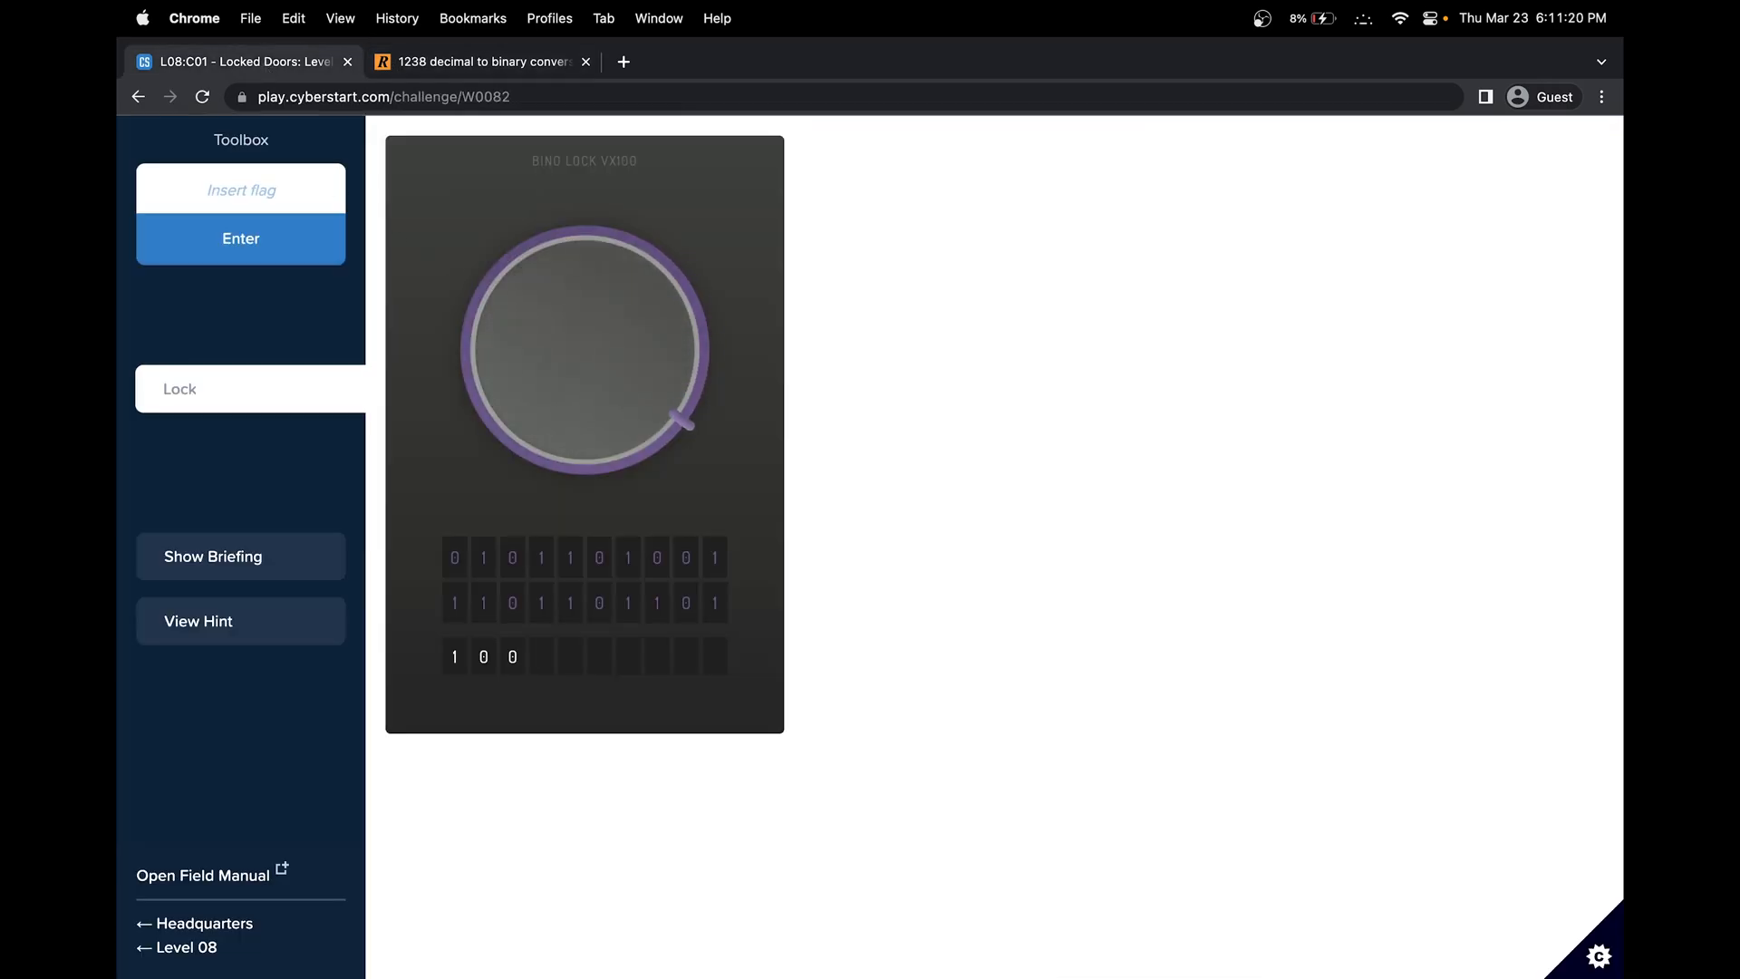
click(482, 62)
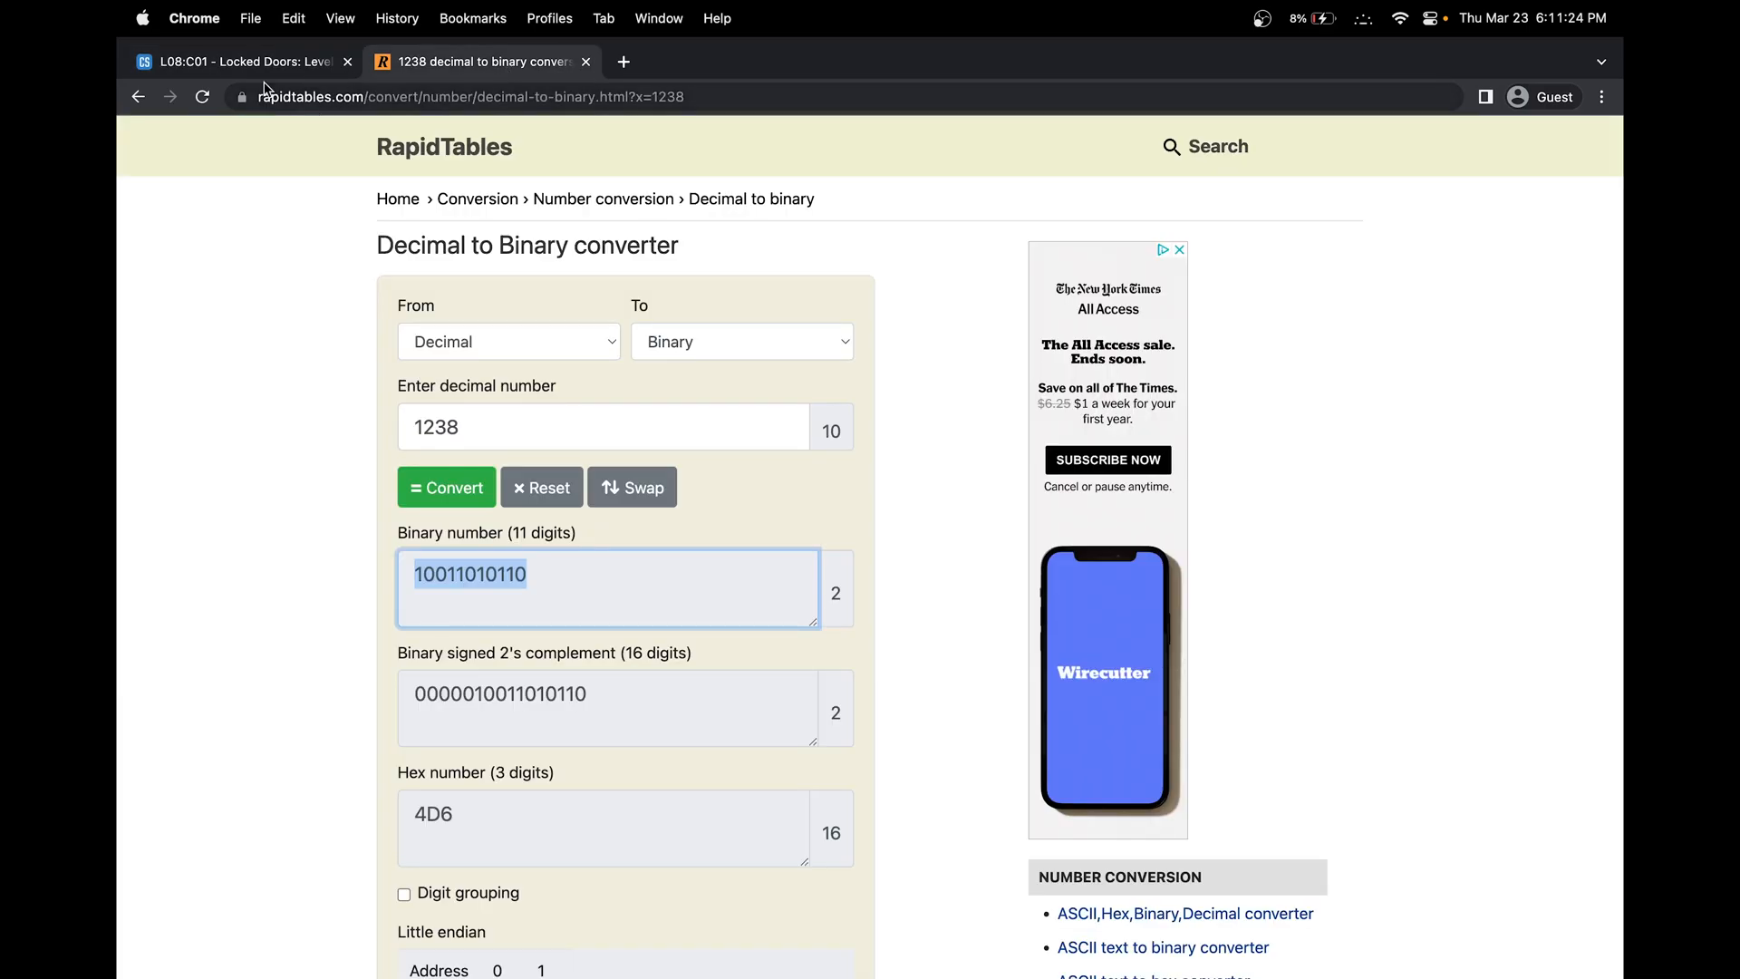
click(234, 62)
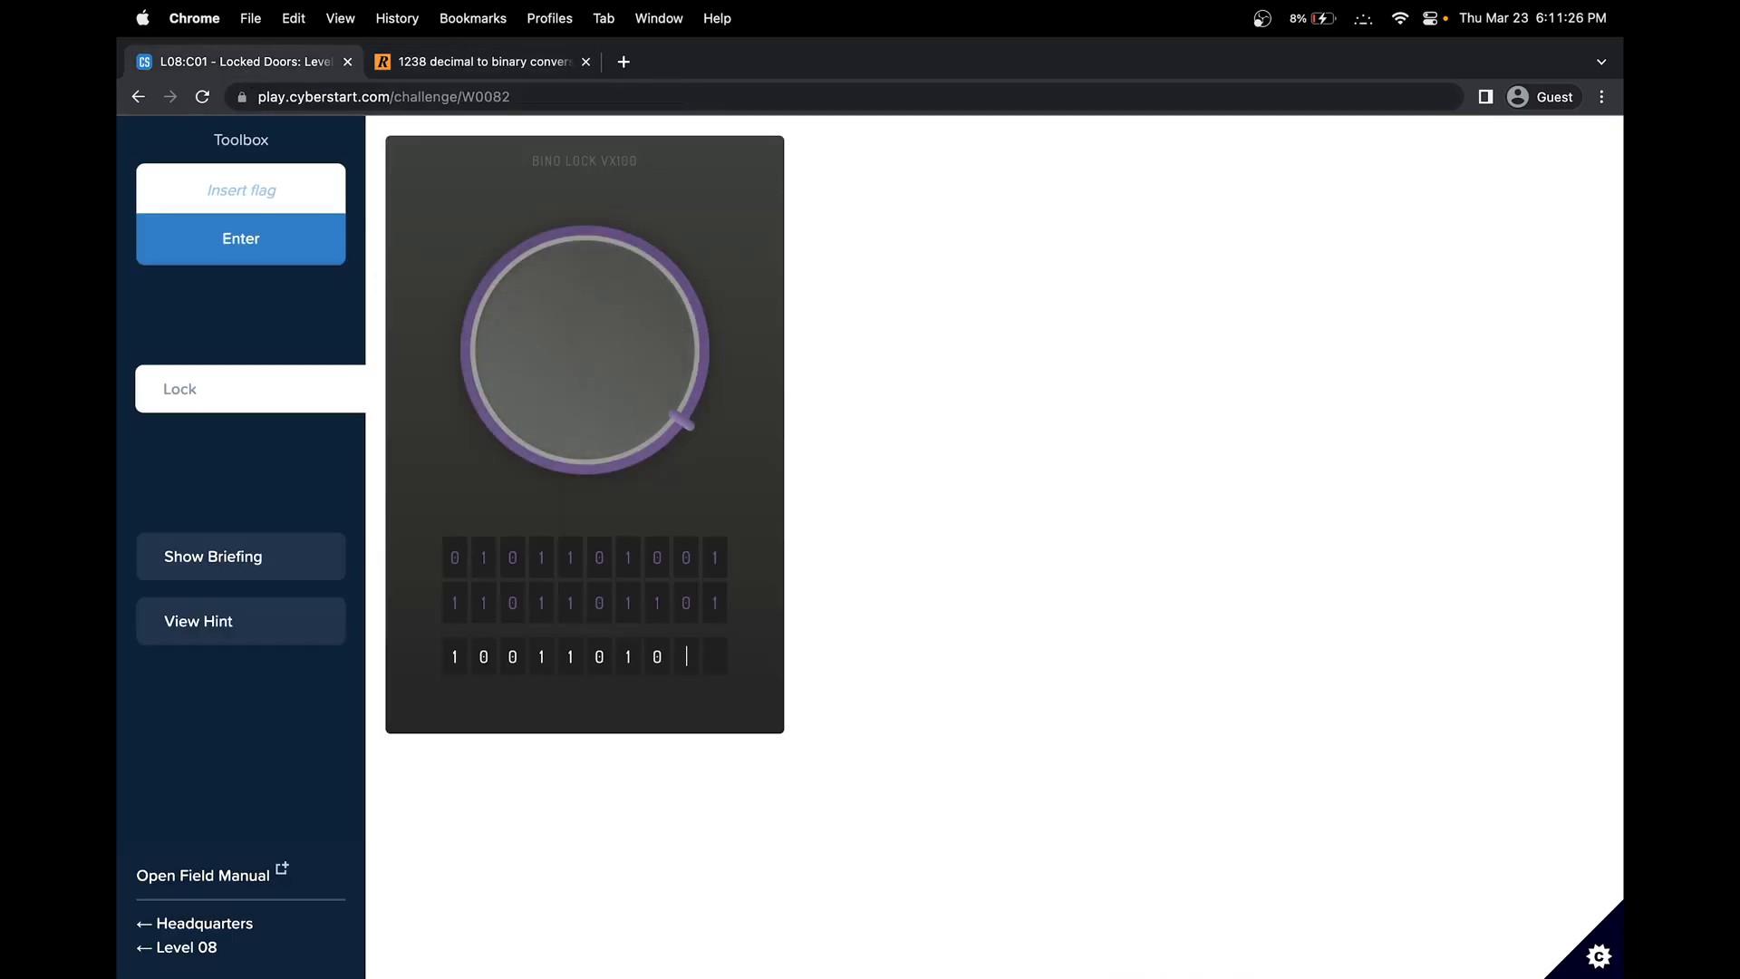
drag(685, 417, 595, 228)
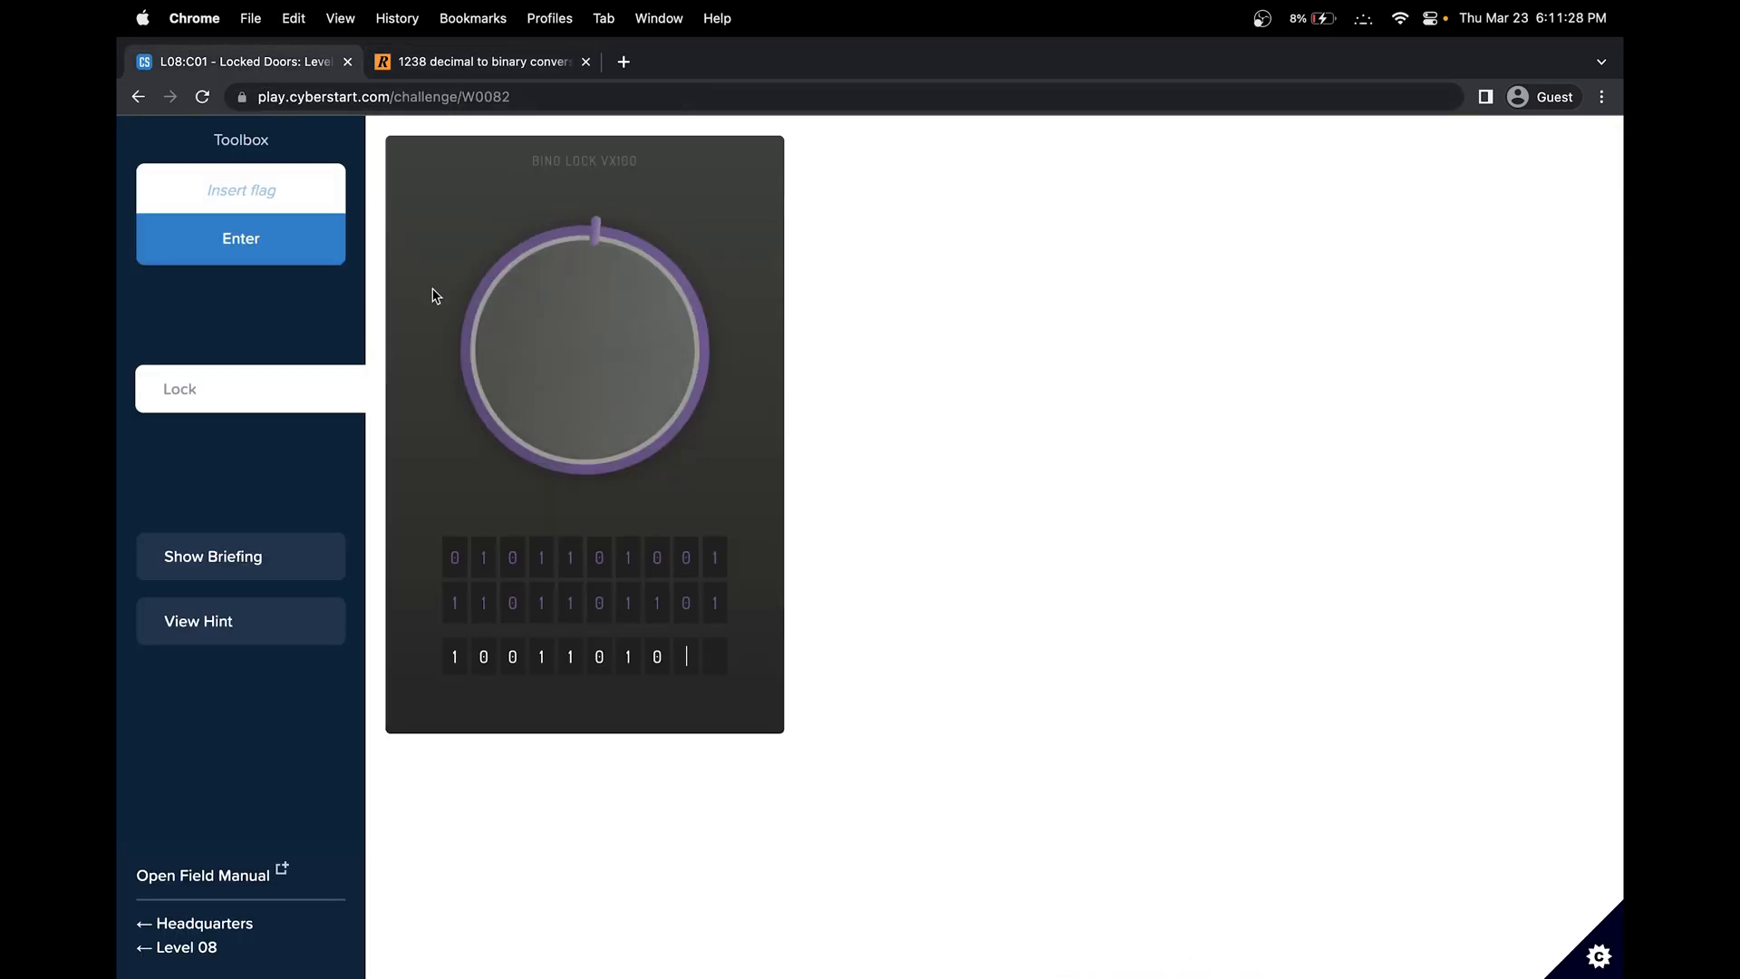
click(478, 61)
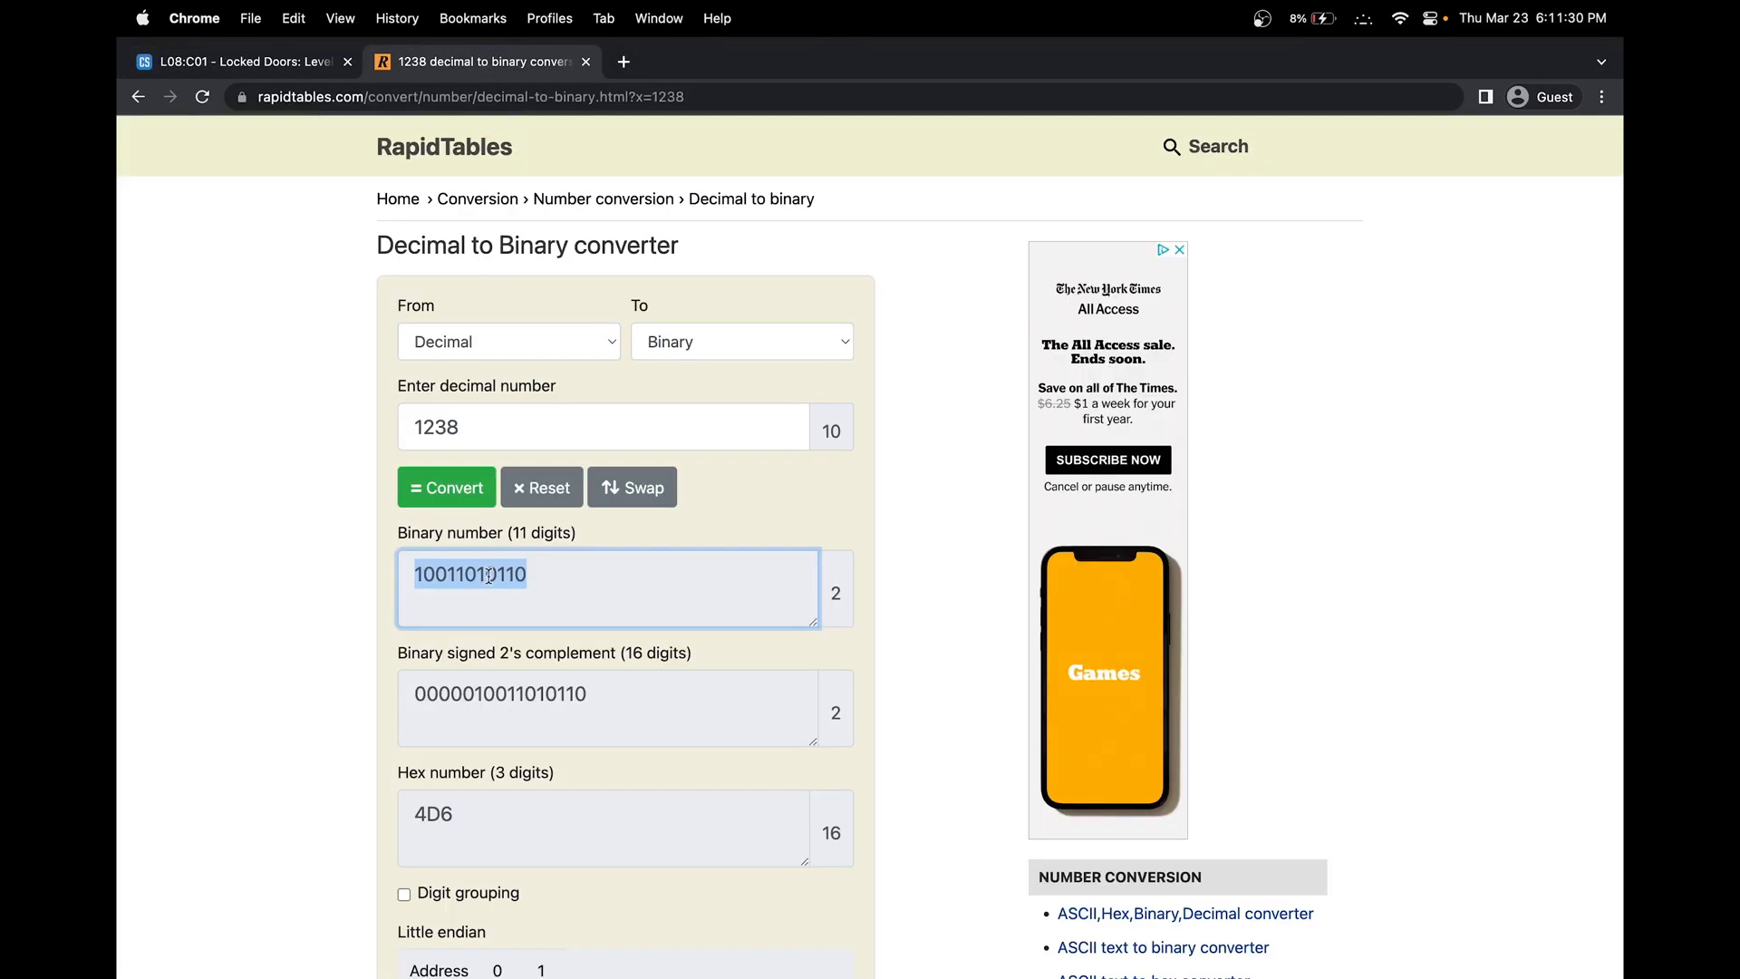
Step: Extend the answer row to the partial entry 10011010 from the converter result
click(234, 62)
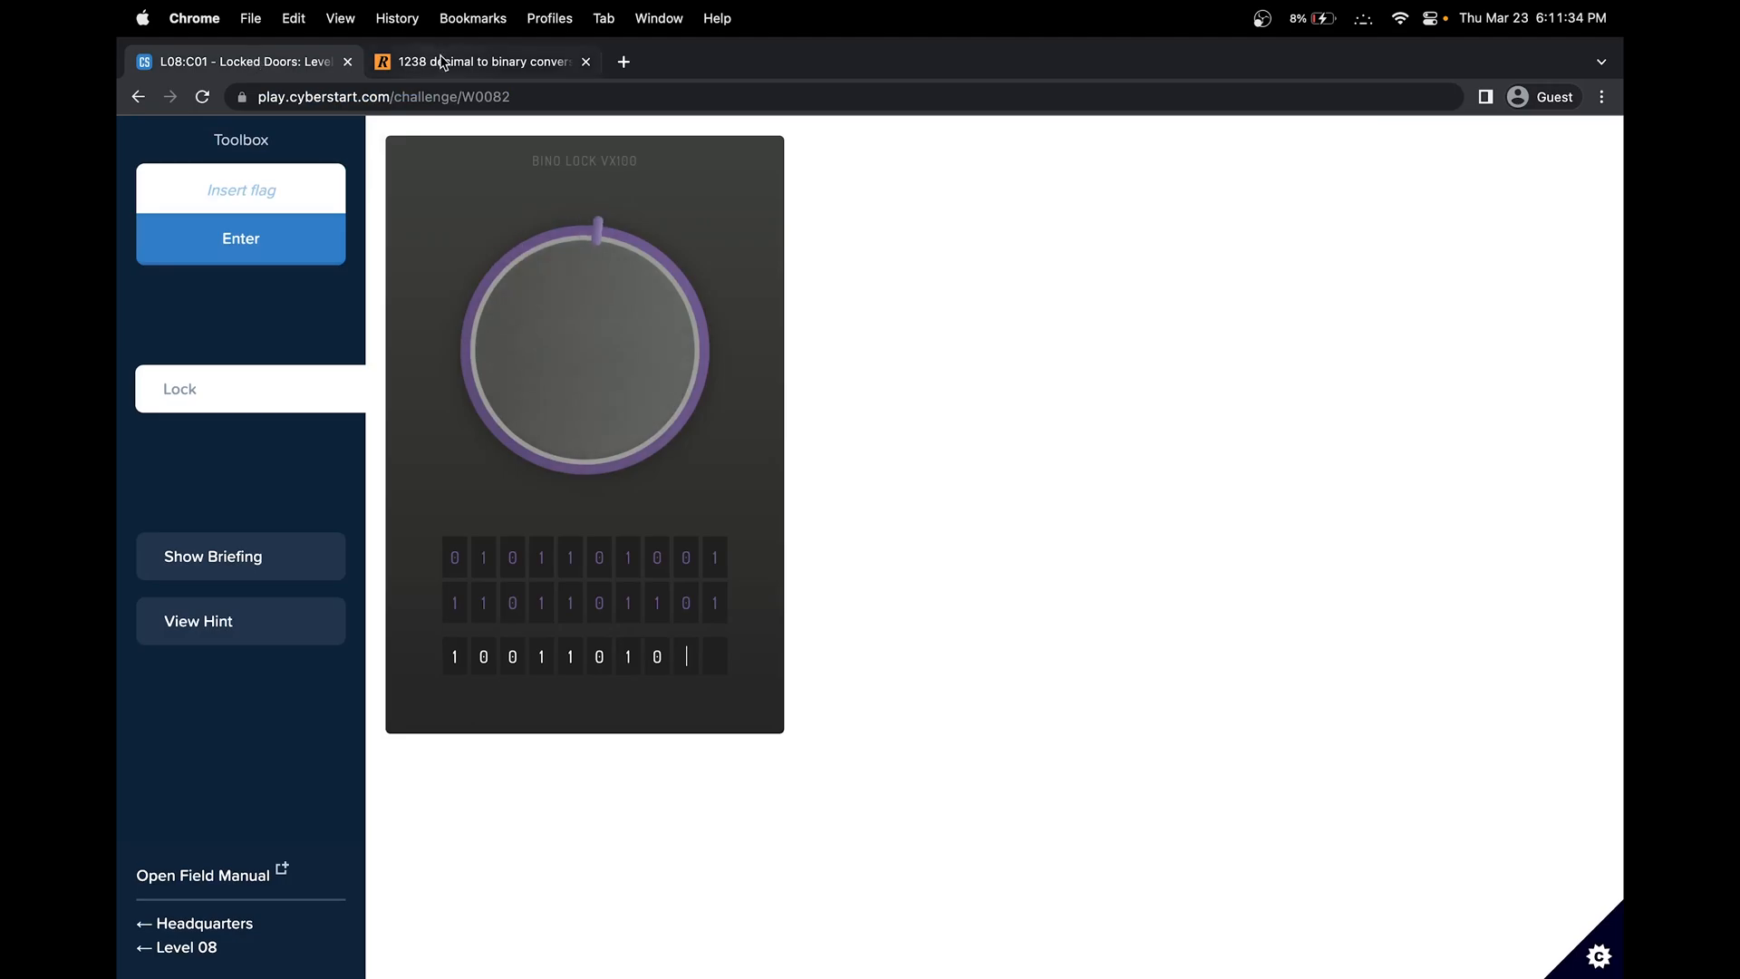
click(477, 62)
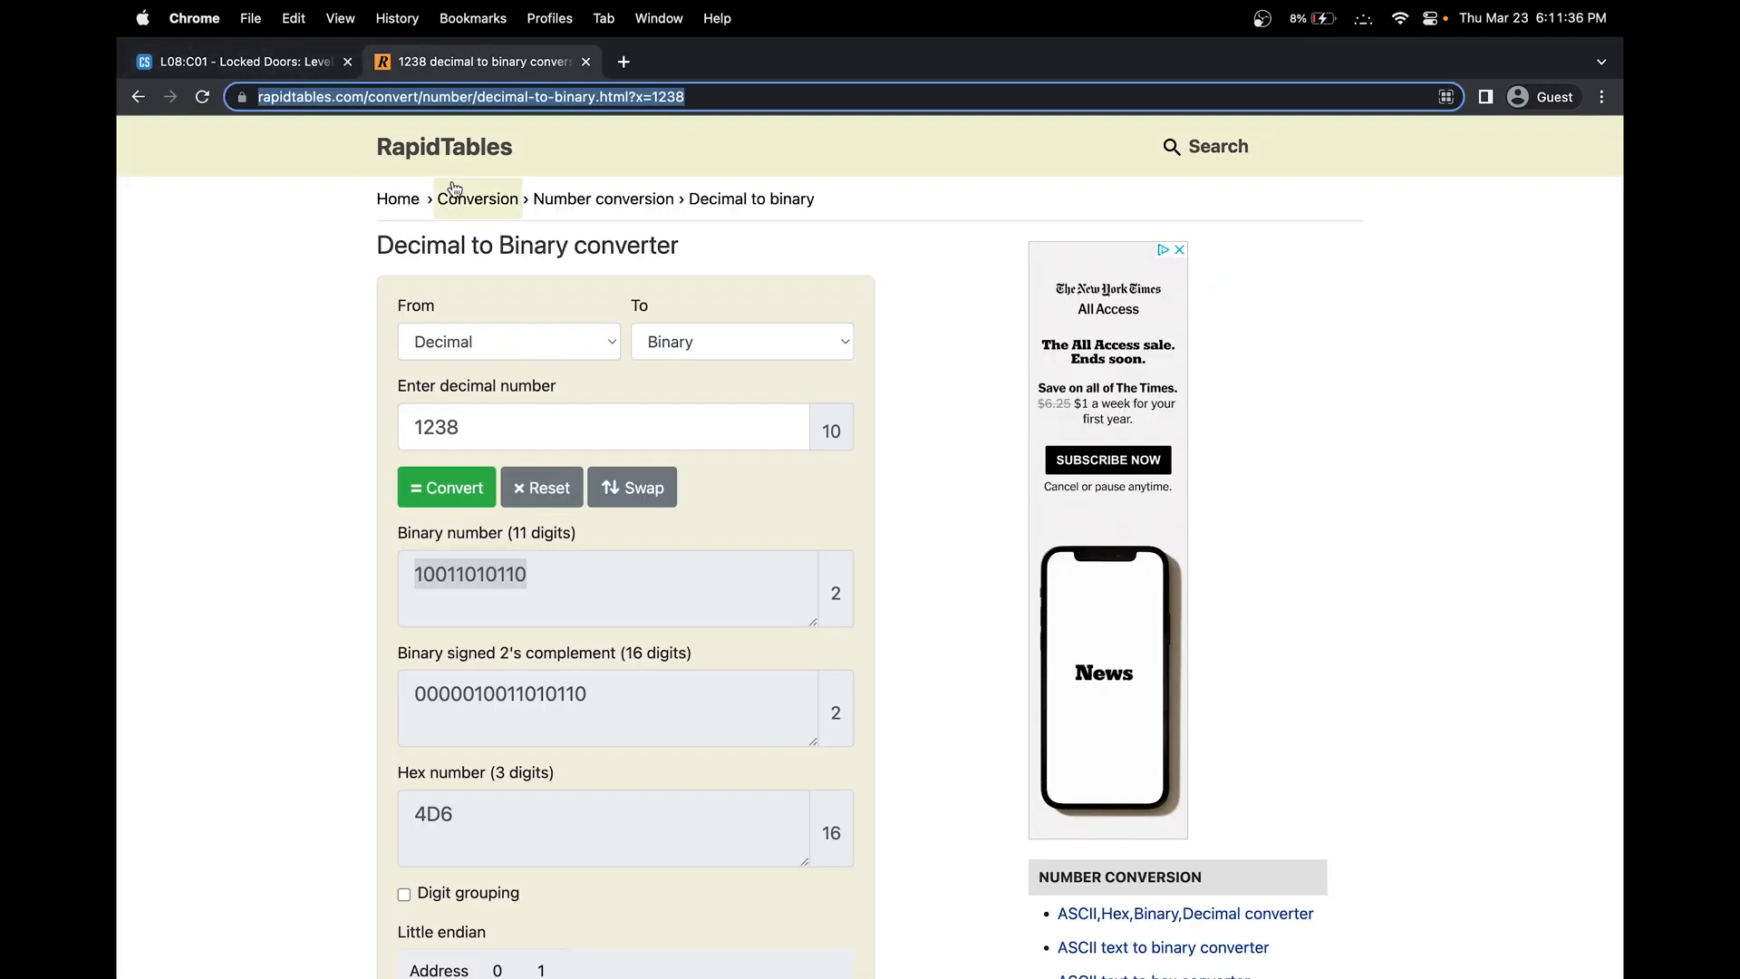
click(233, 62)
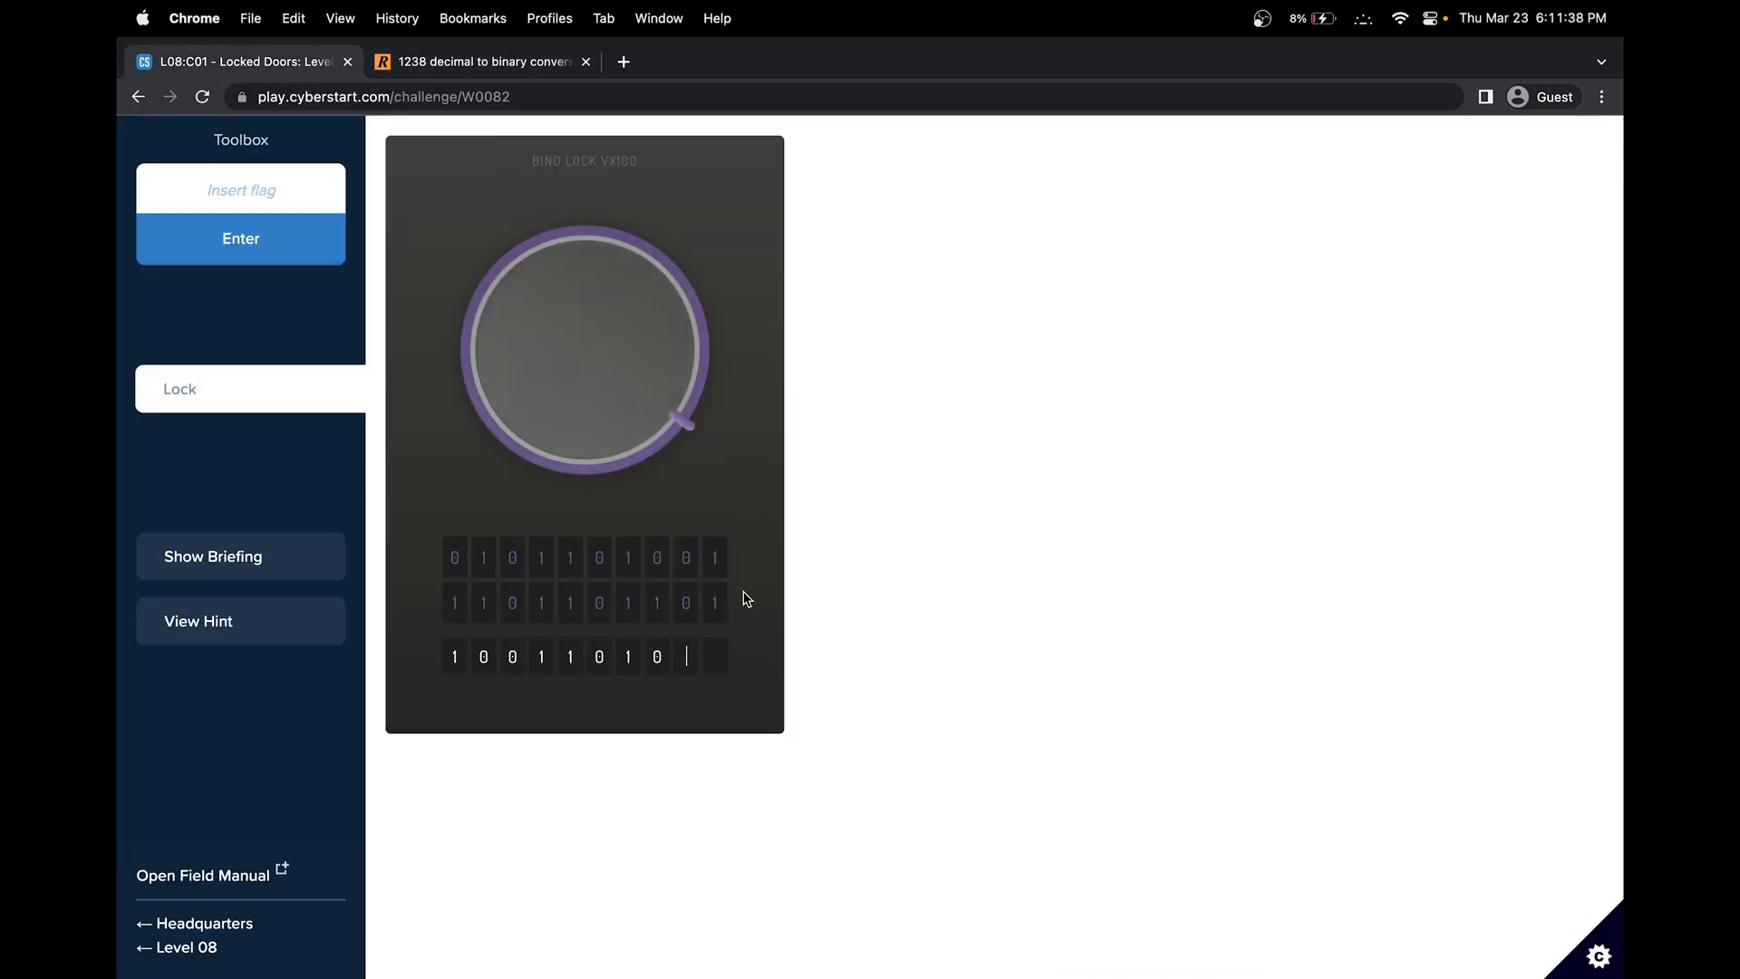
drag(655, 419, 596, 234)
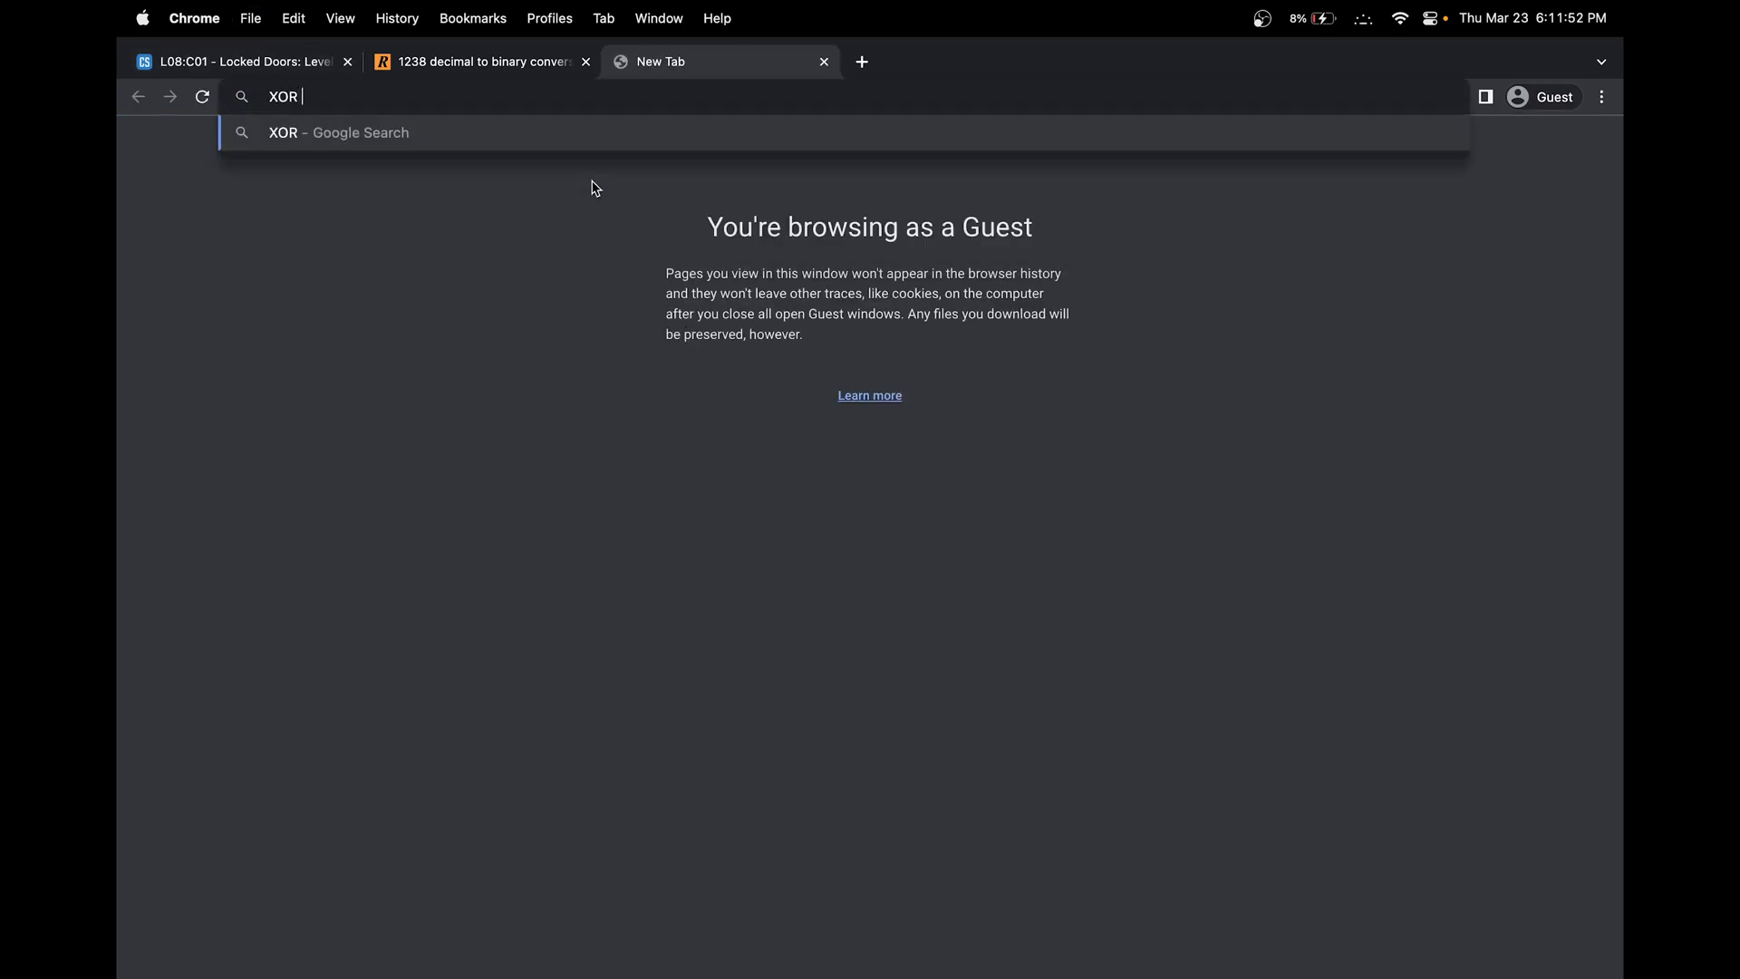
Step: Search 'XOR binary' and land on the xor.pw XOR Calculator
text(binary to)
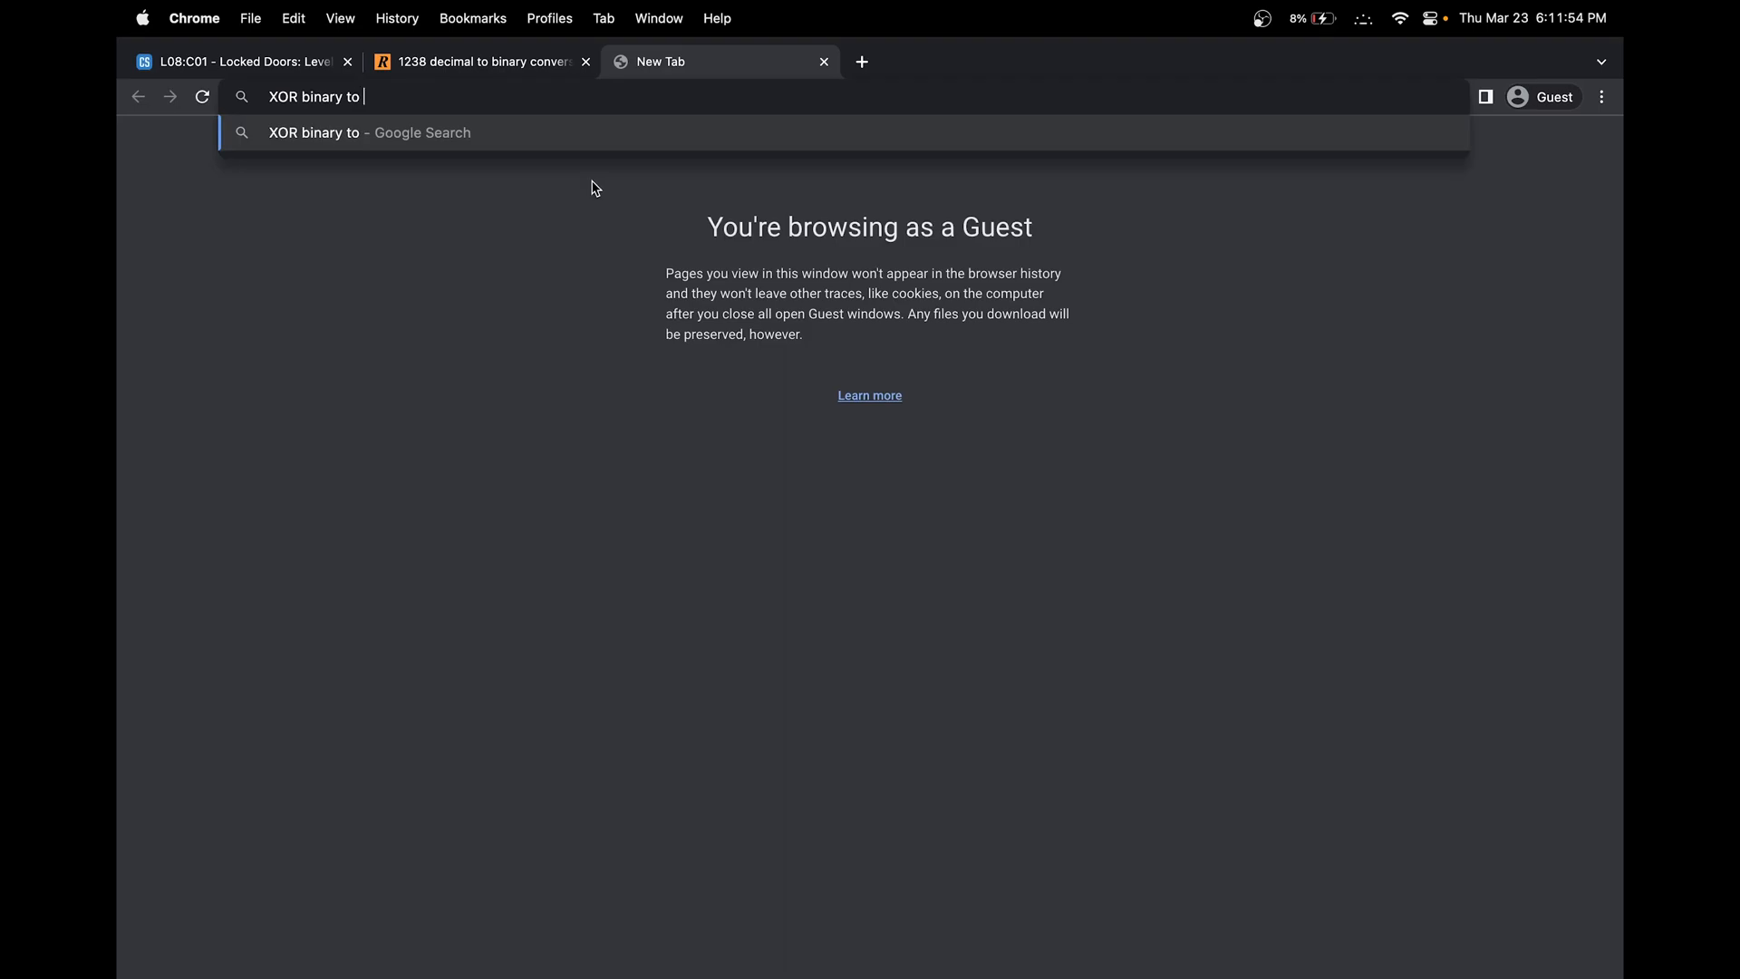
key(Return)
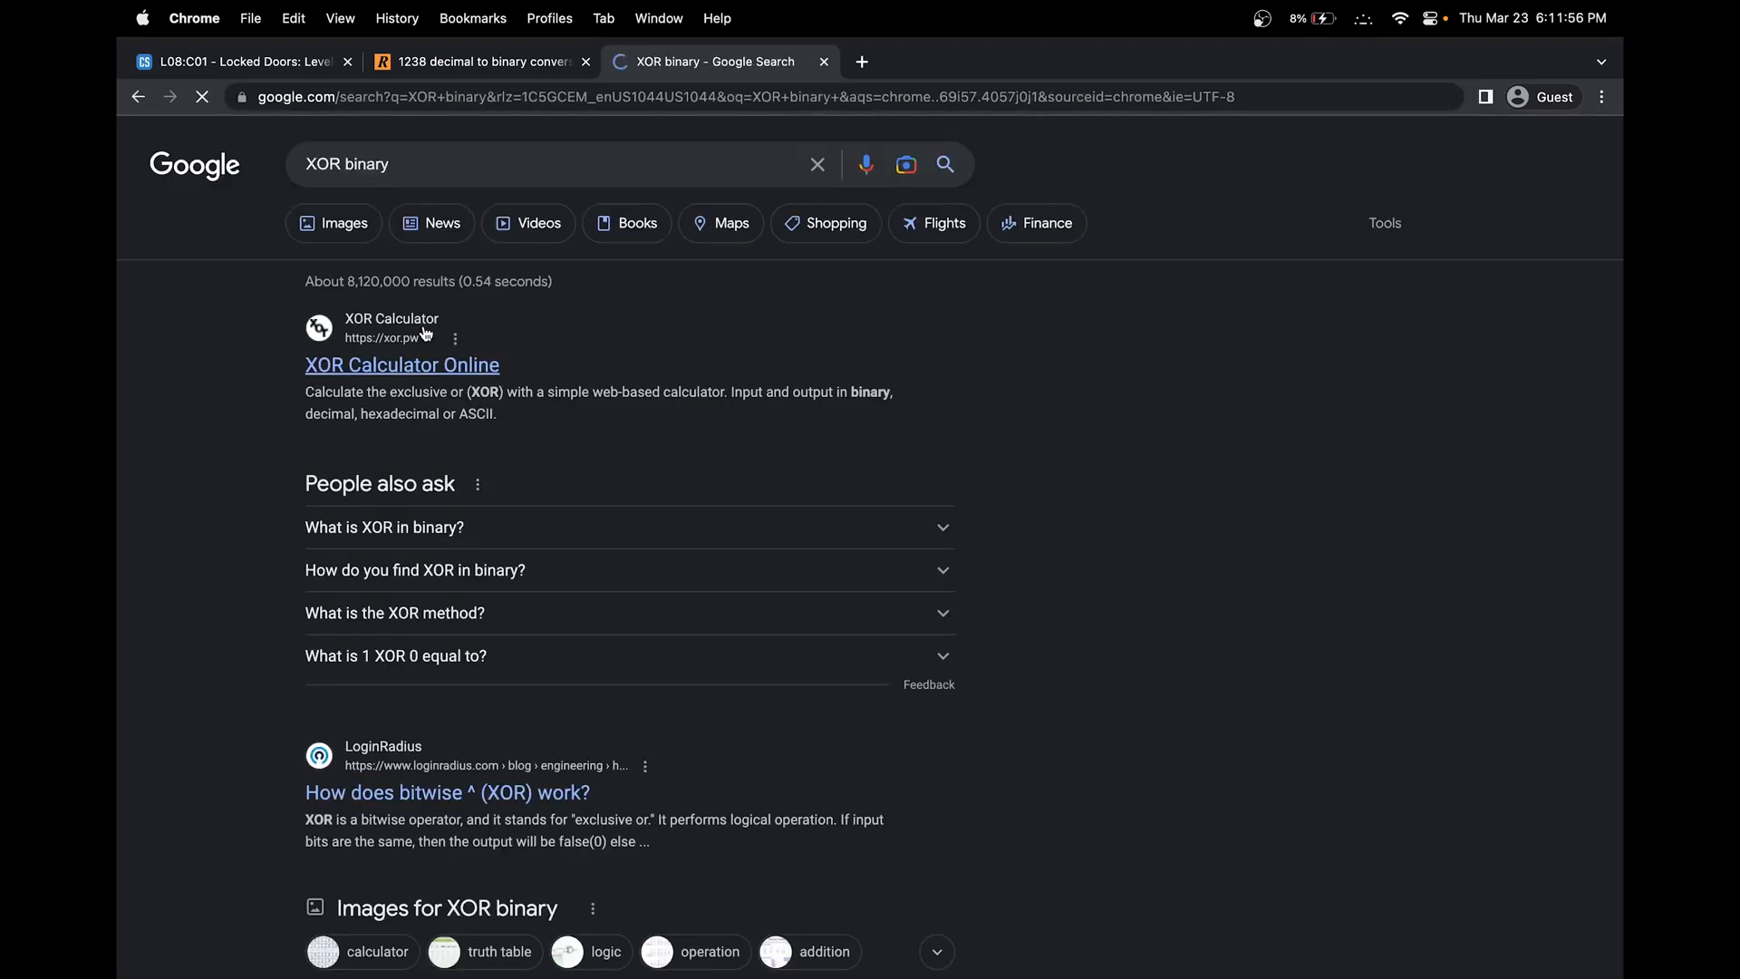
click(401, 364)
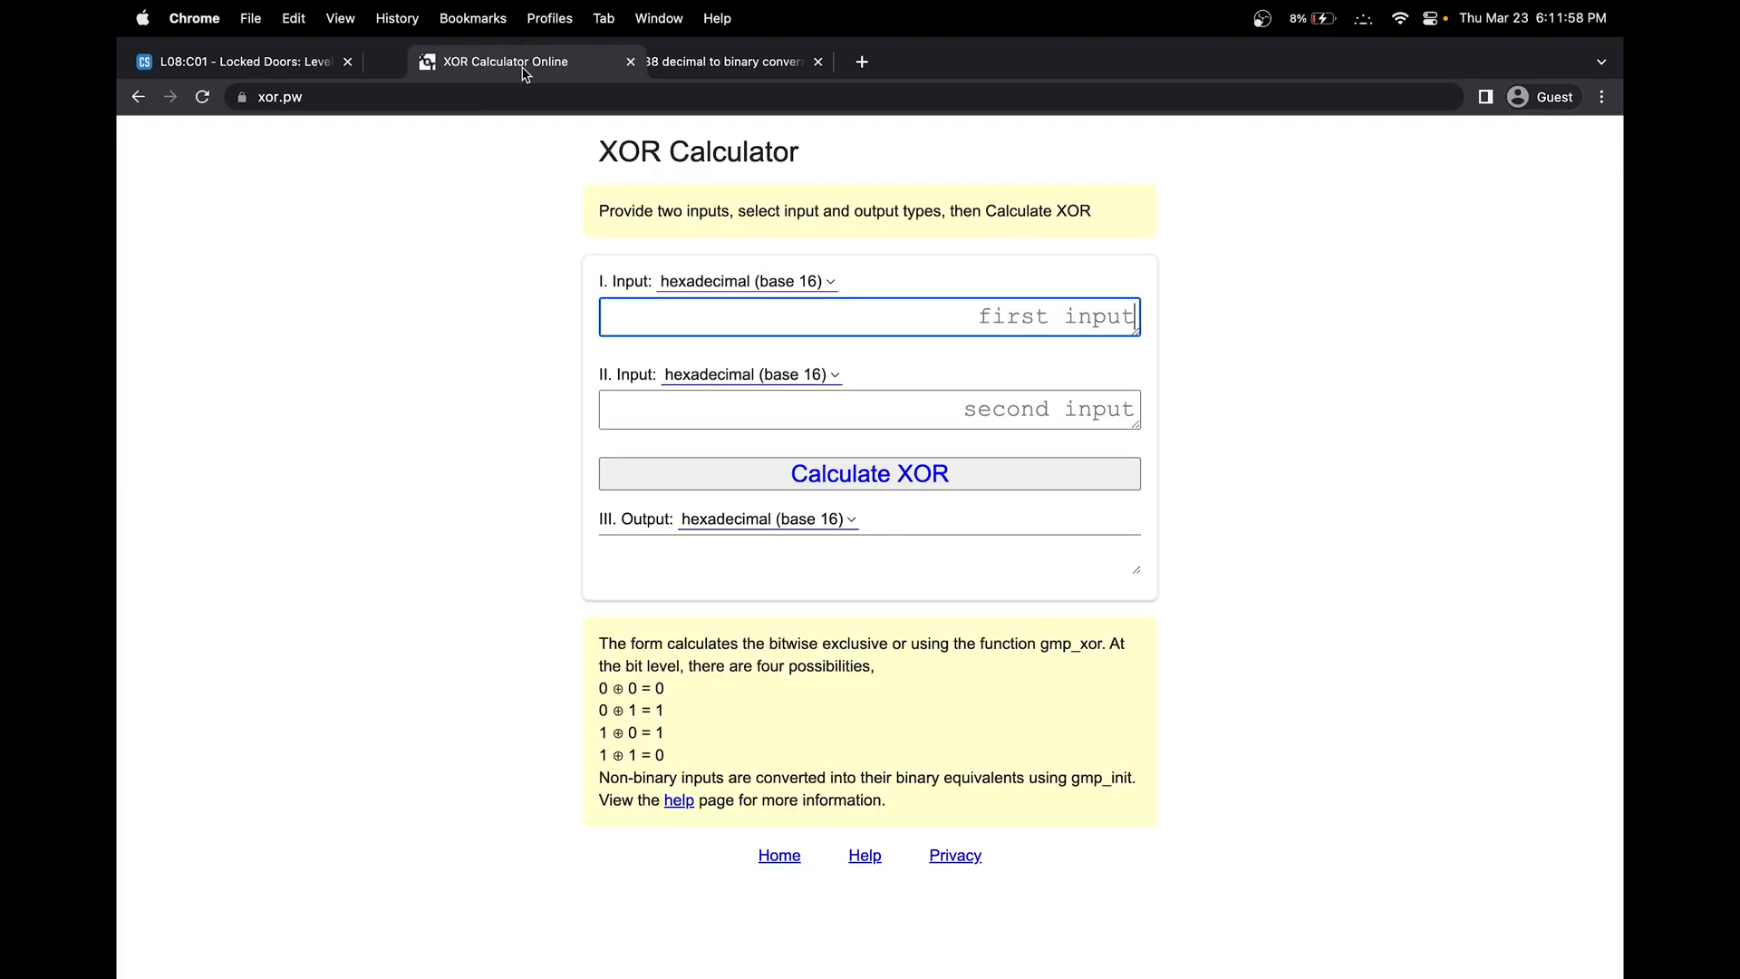
click(234, 61)
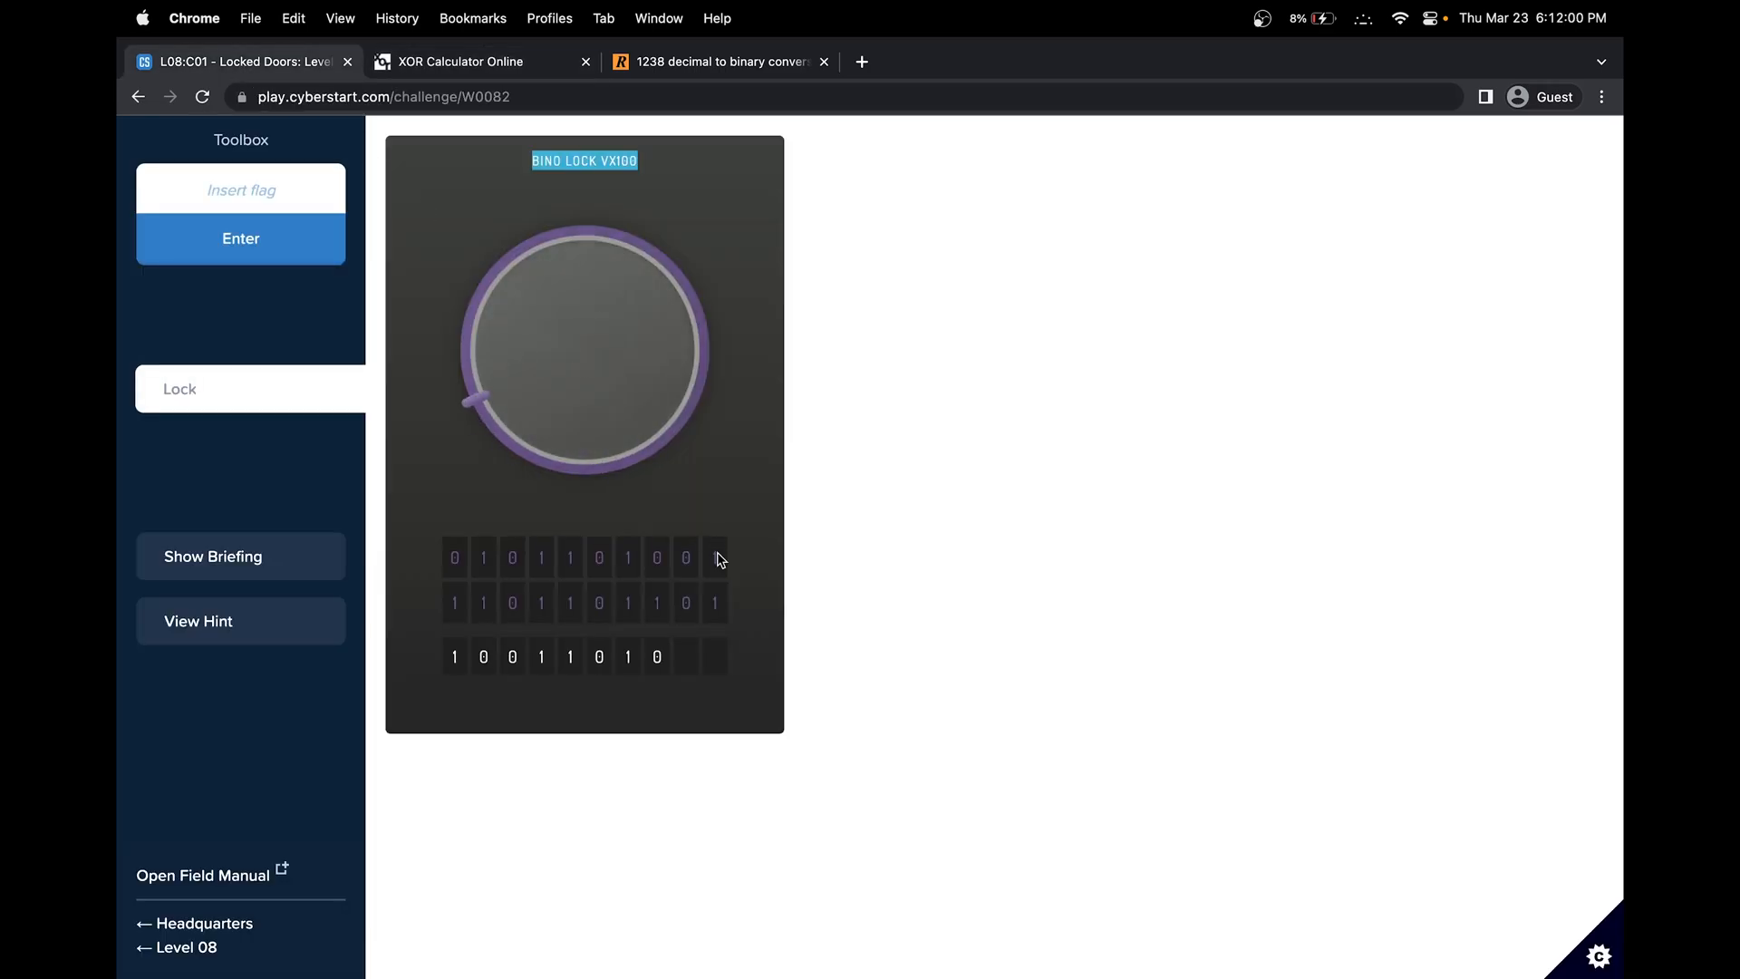
click(719, 61)
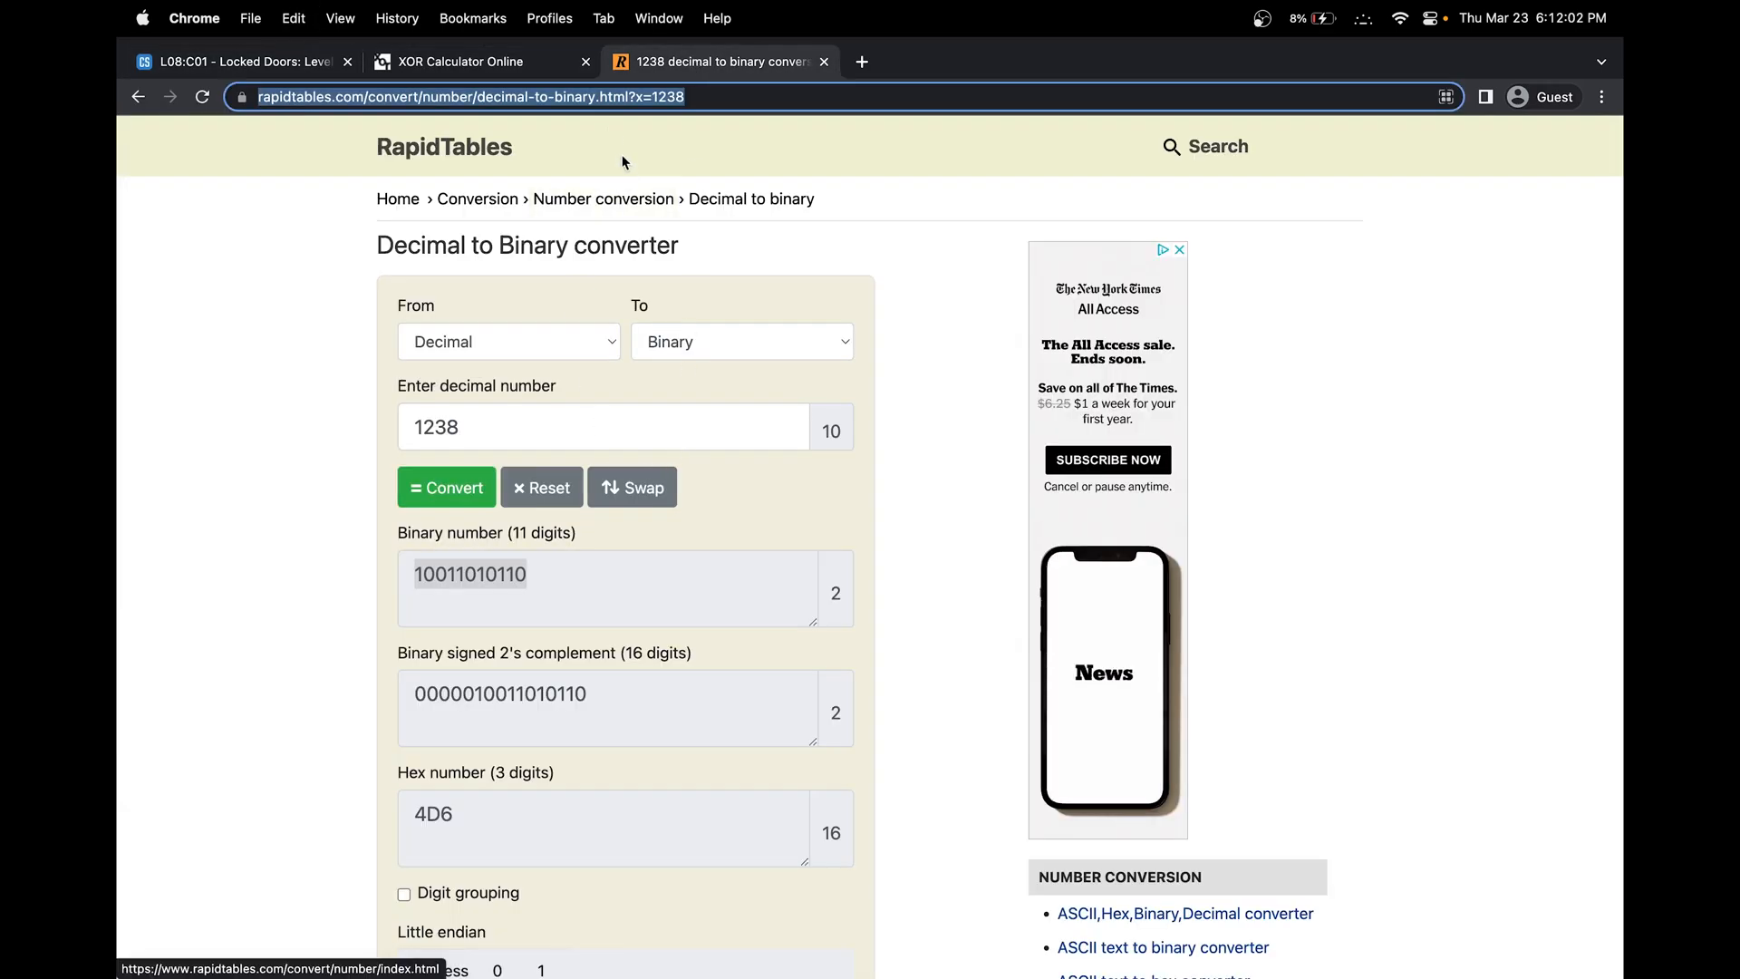
click(455, 62)
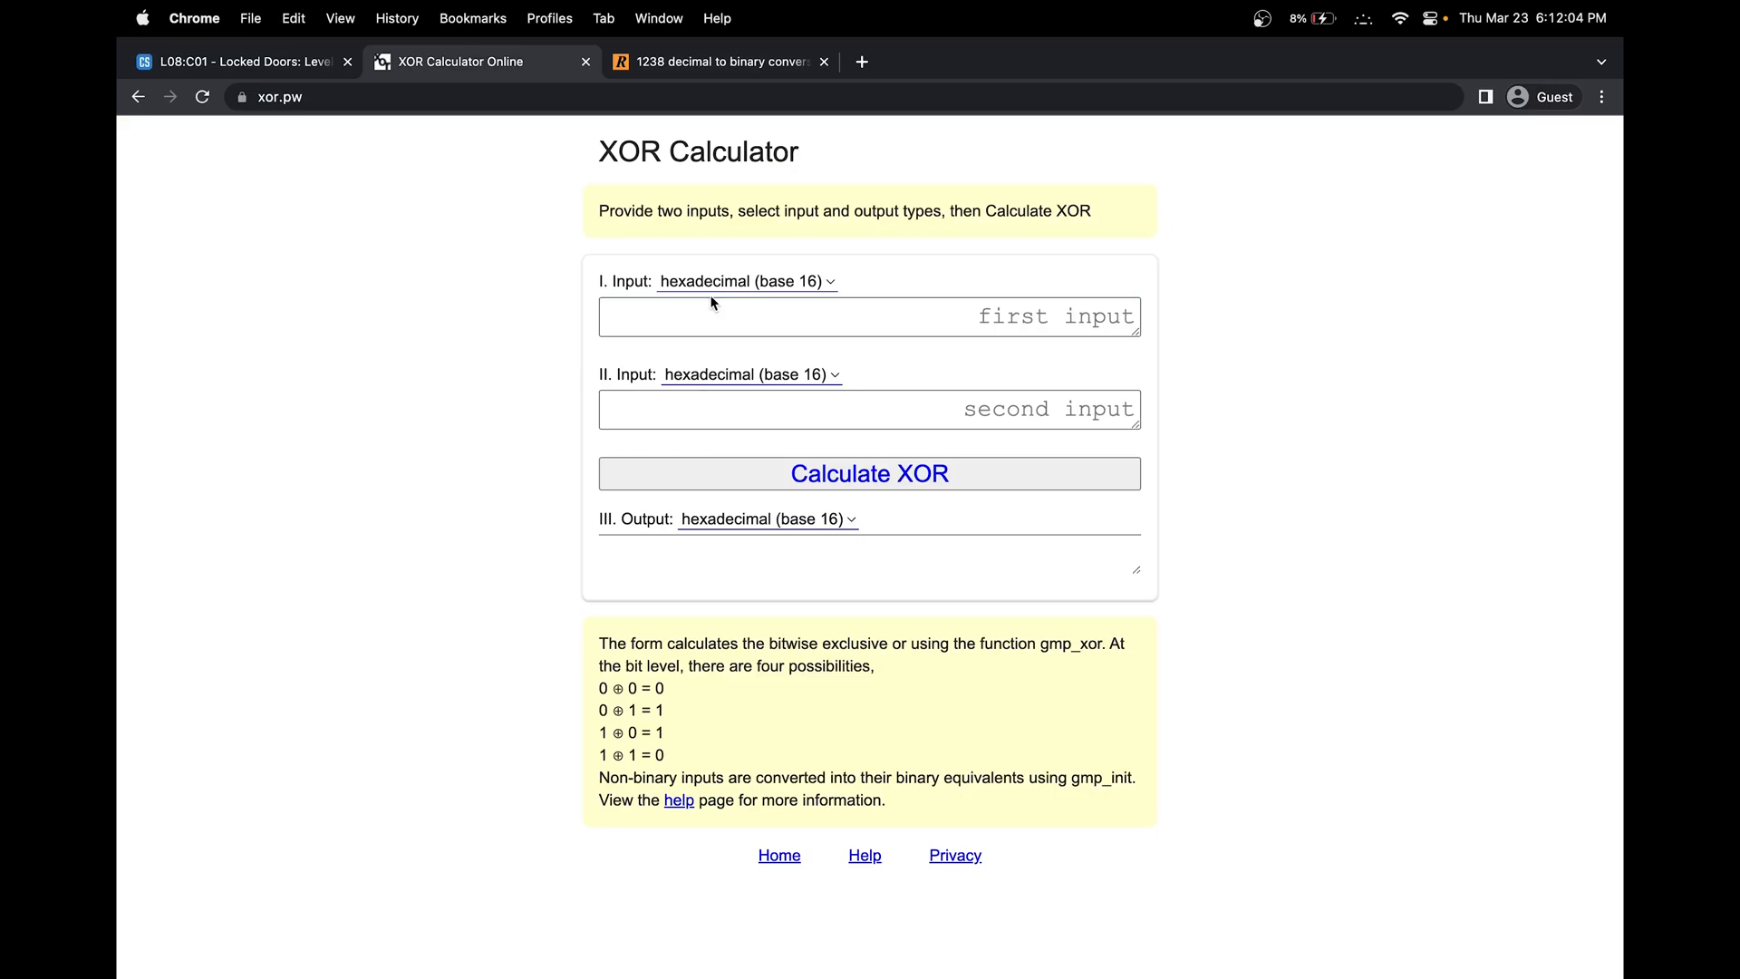
click(744, 281)
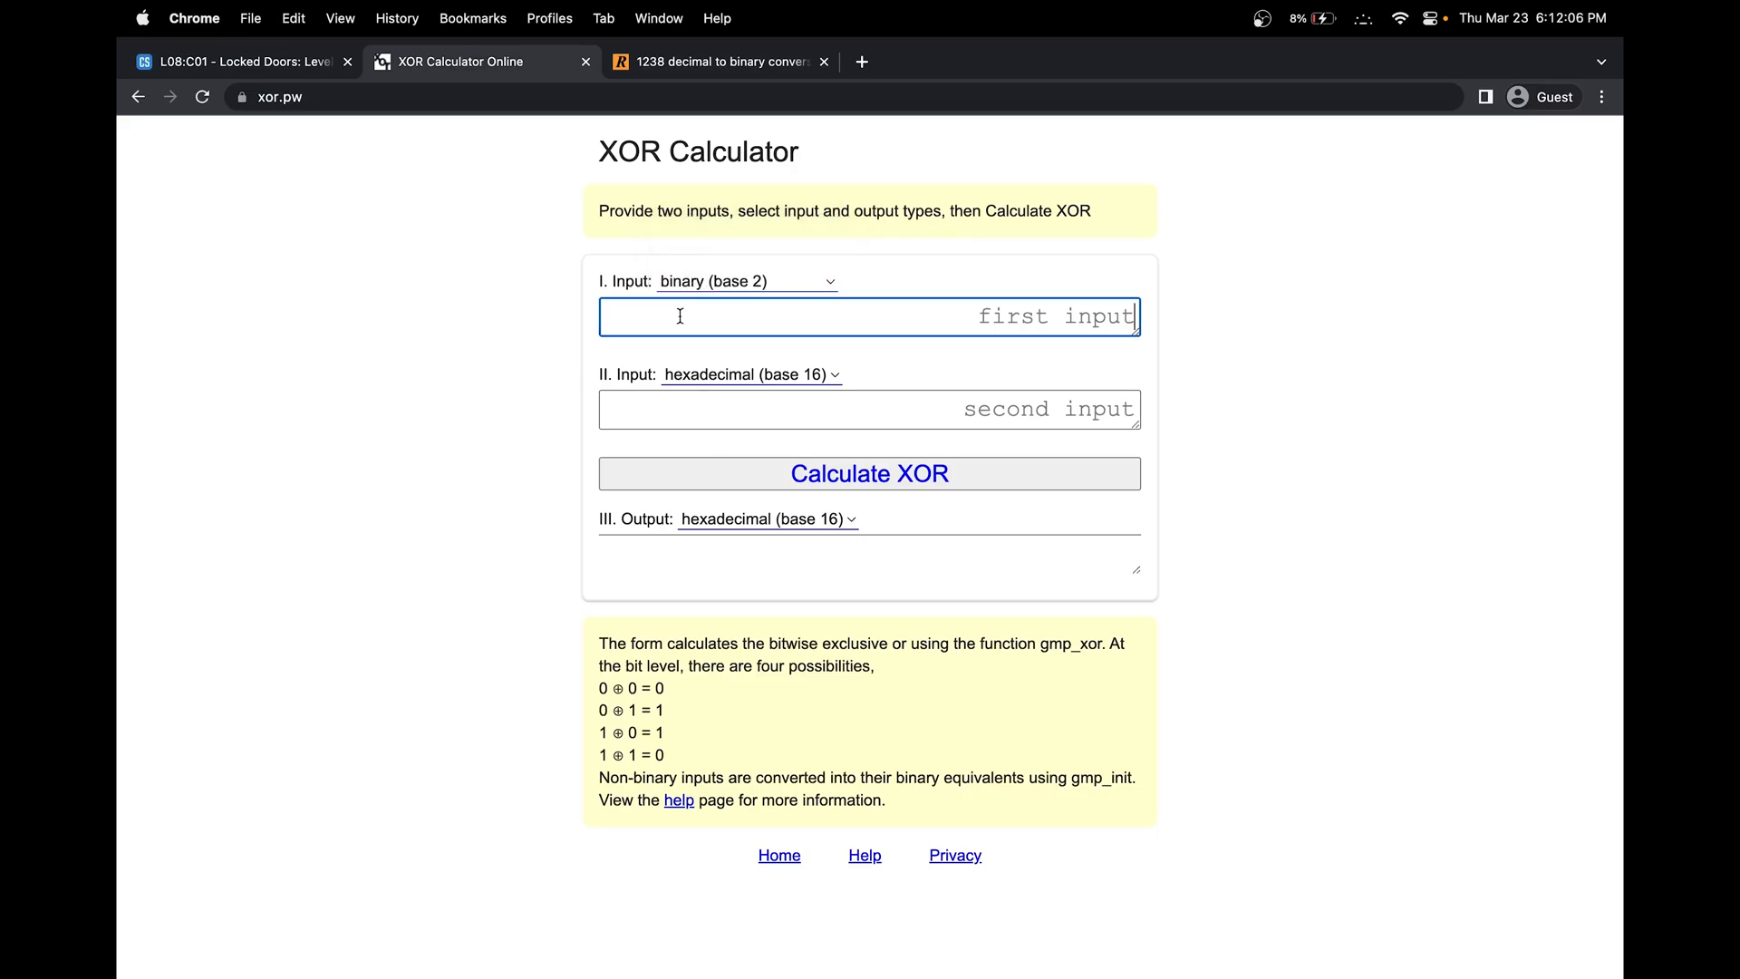
click(239, 62)
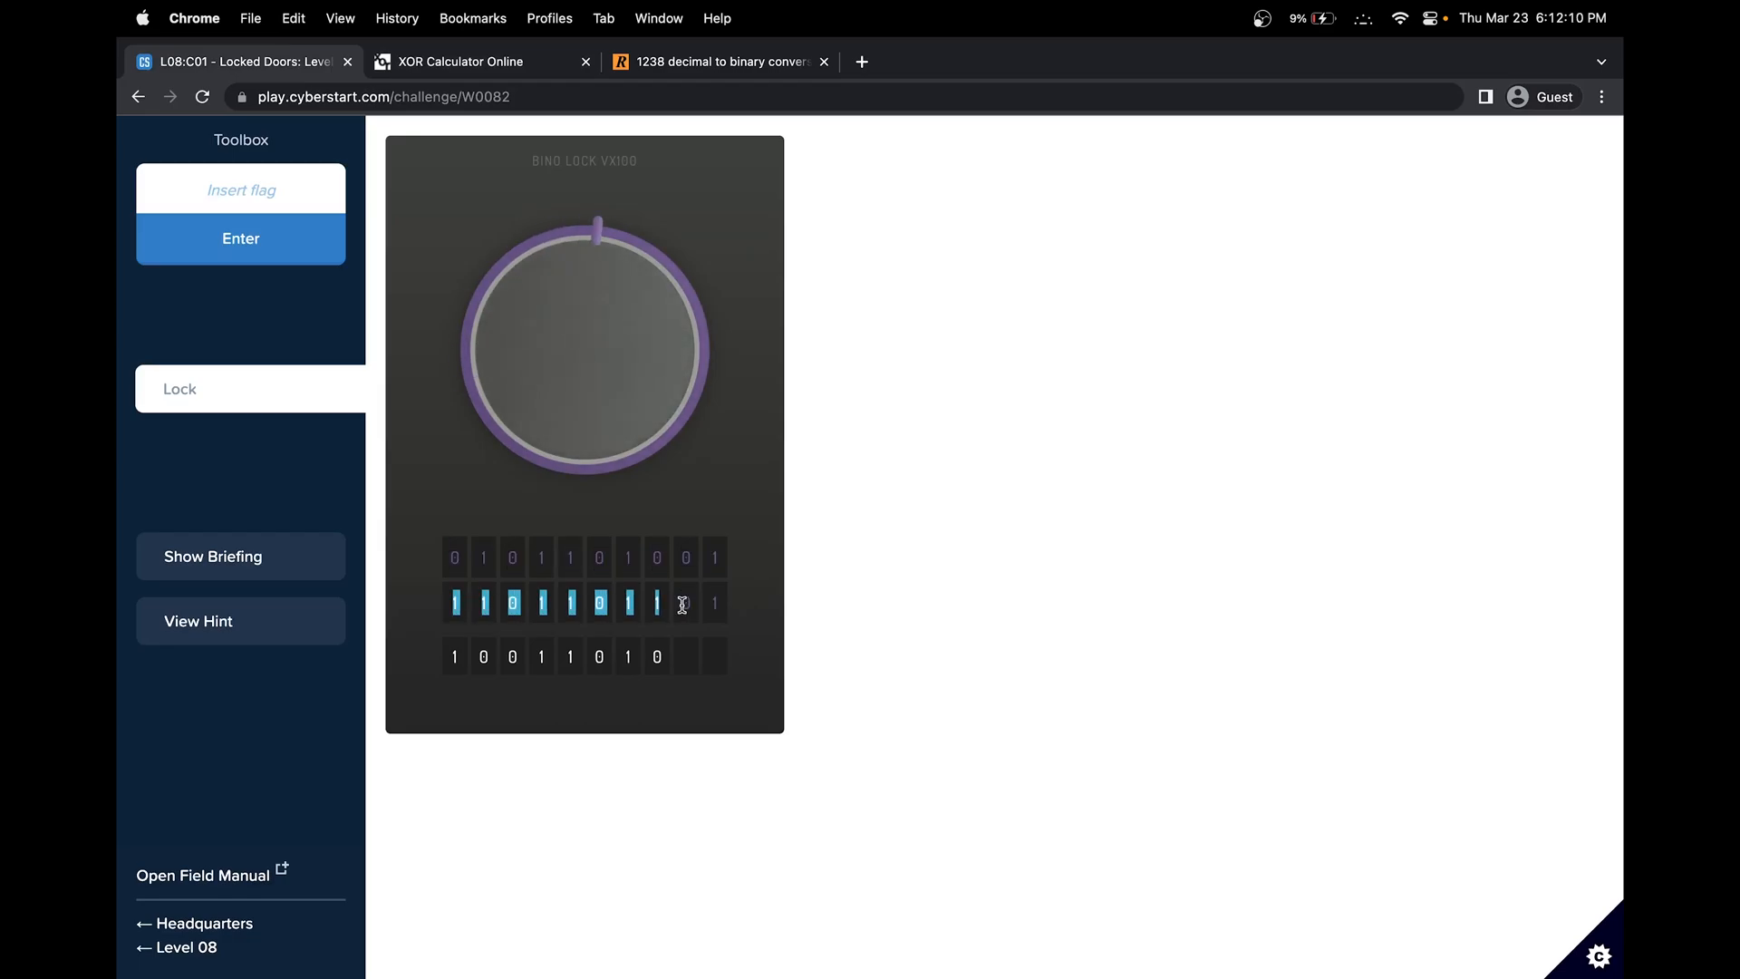
click(466, 62)
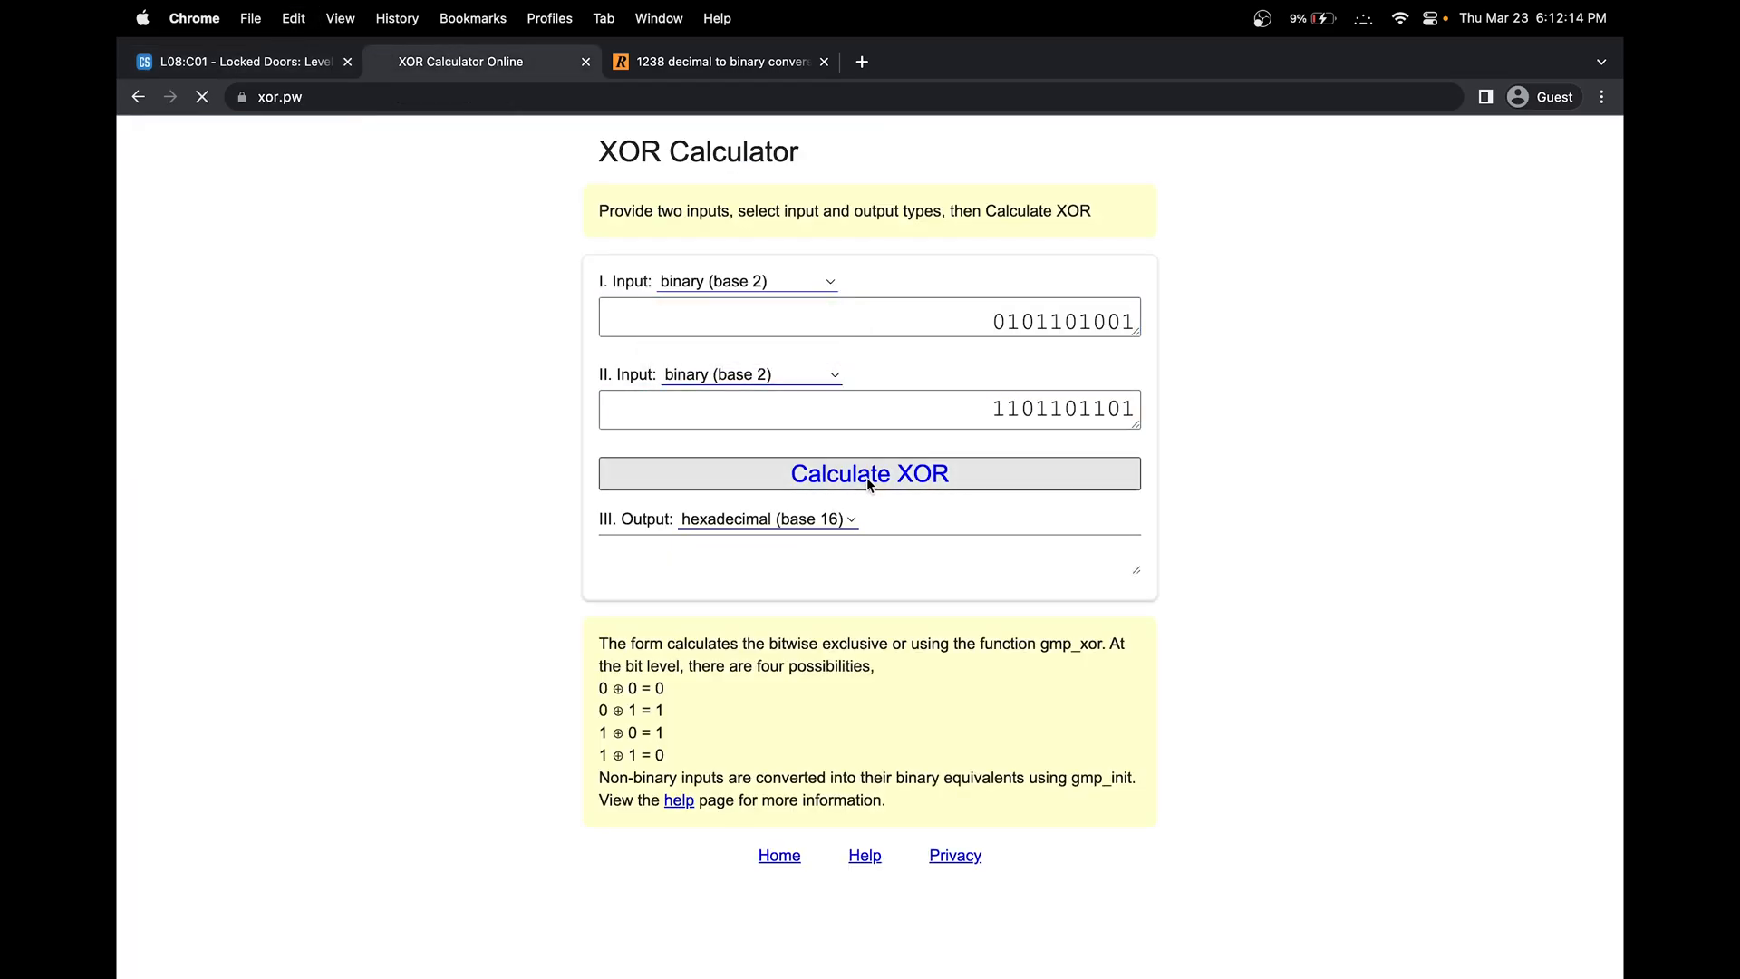
click(868, 473)
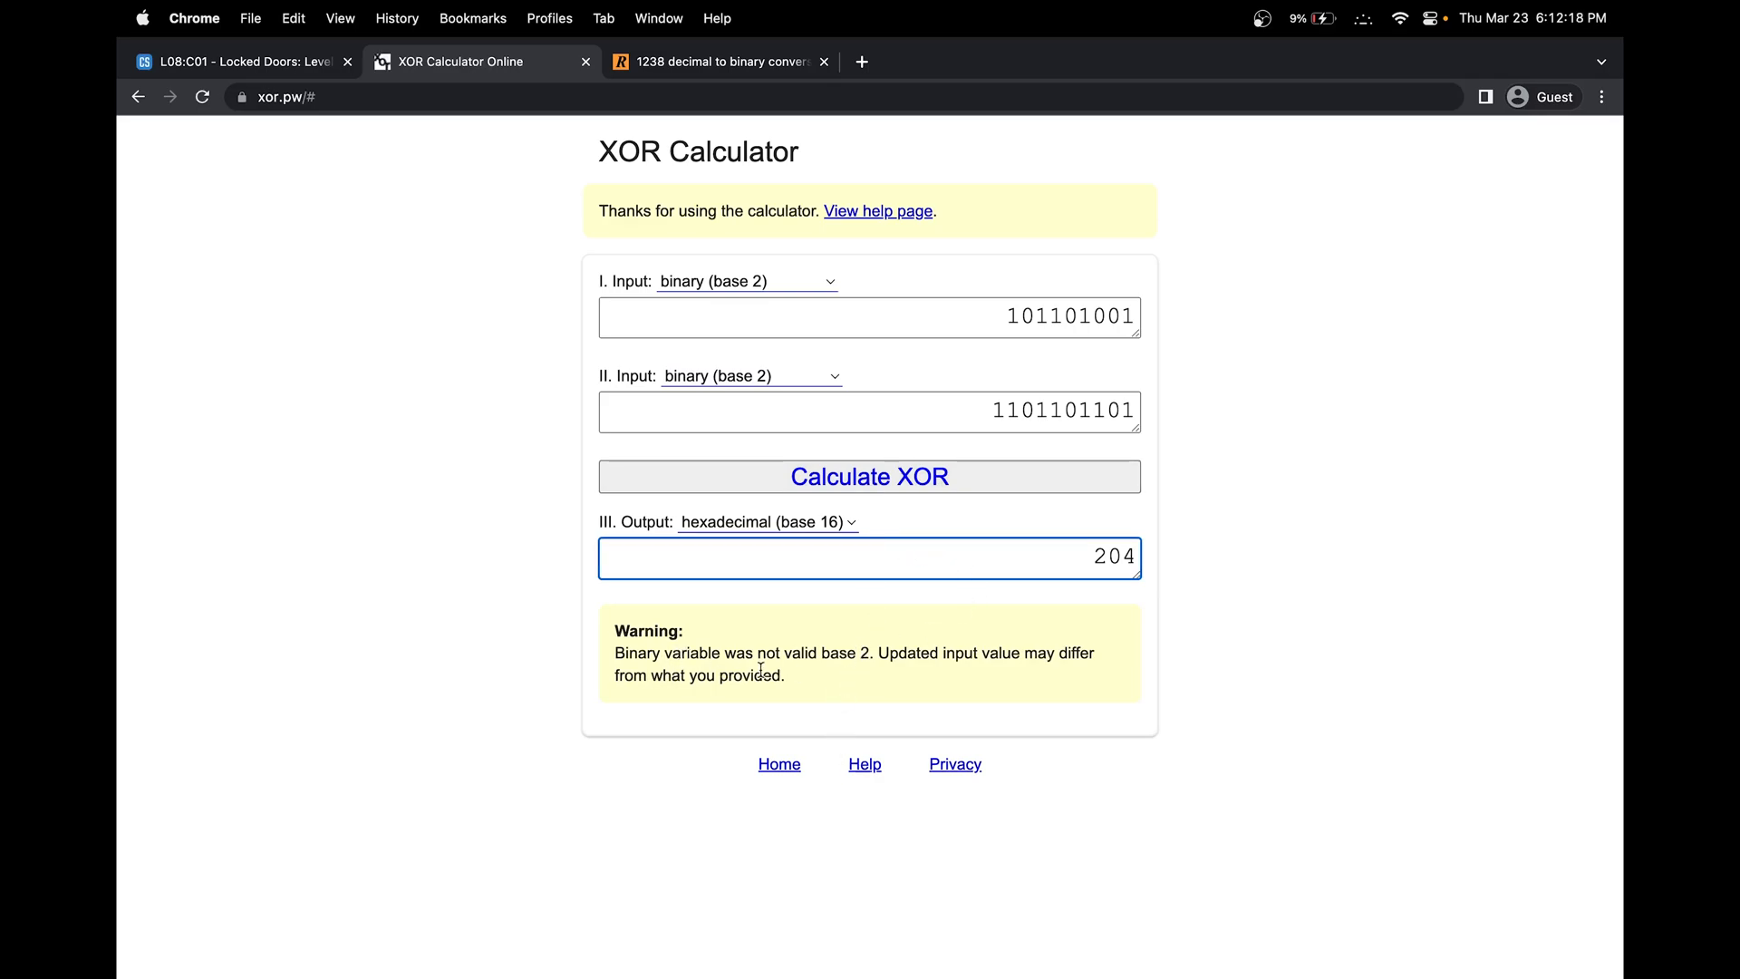
mouse_move(1114, 653)
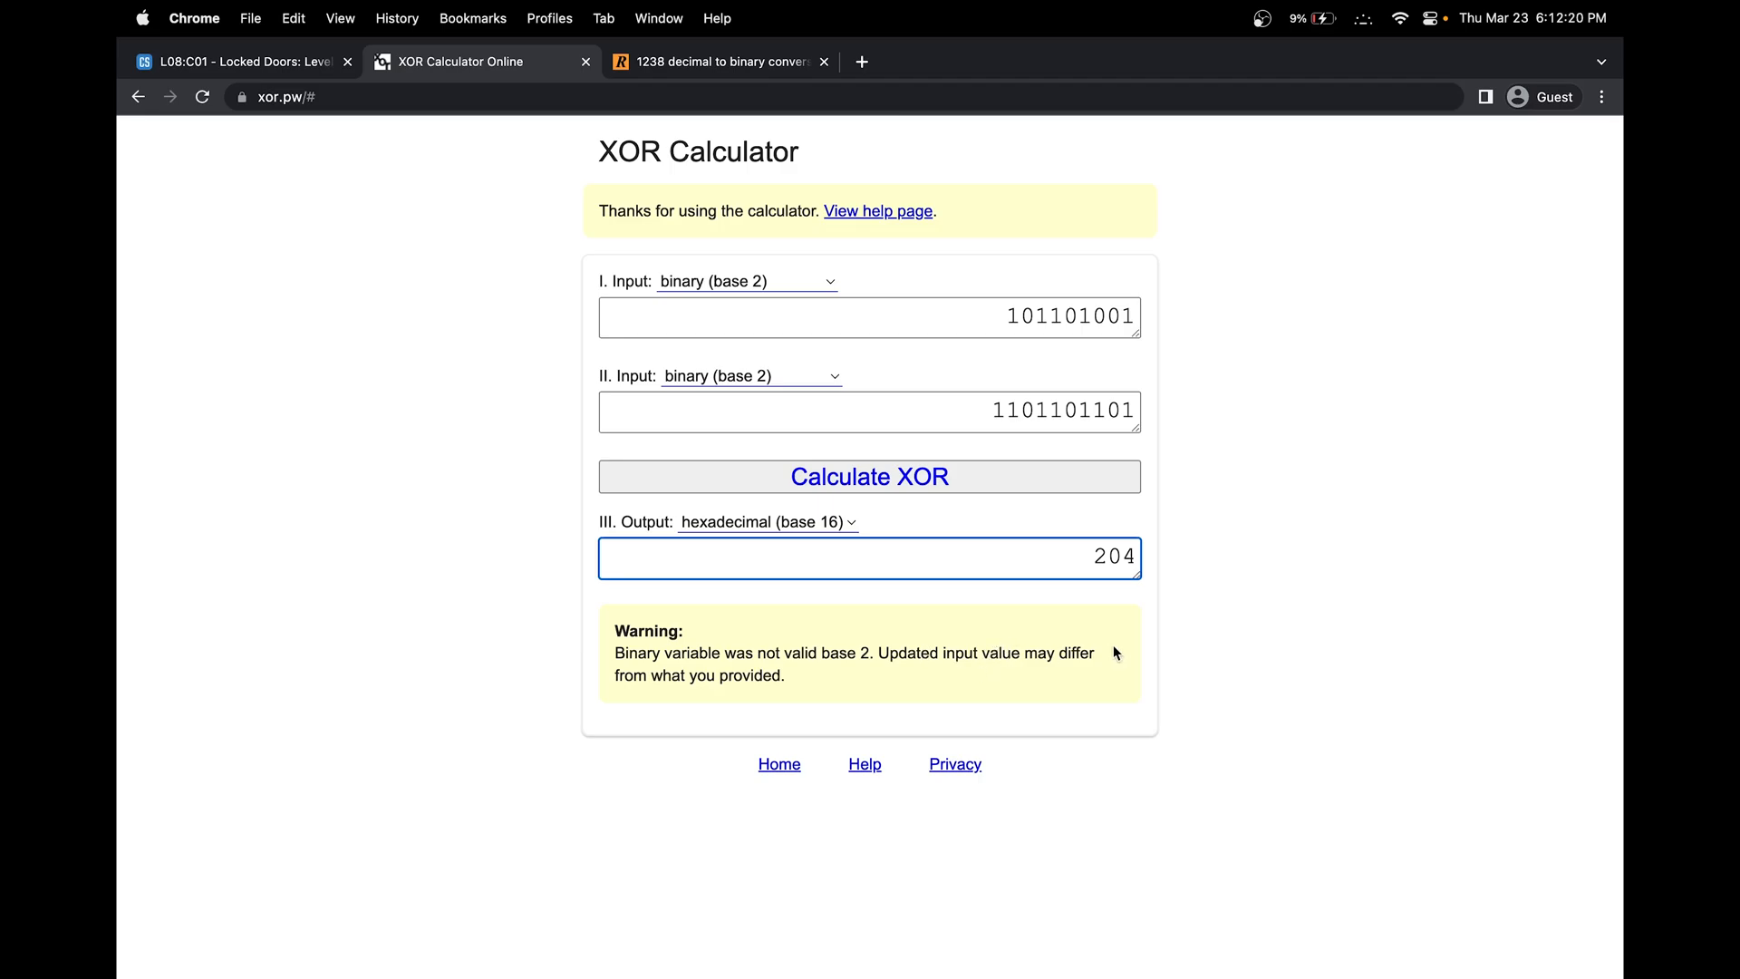
Step: Check the XOR inputs against the lock and take the 204 result to the converter
click(236, 62)
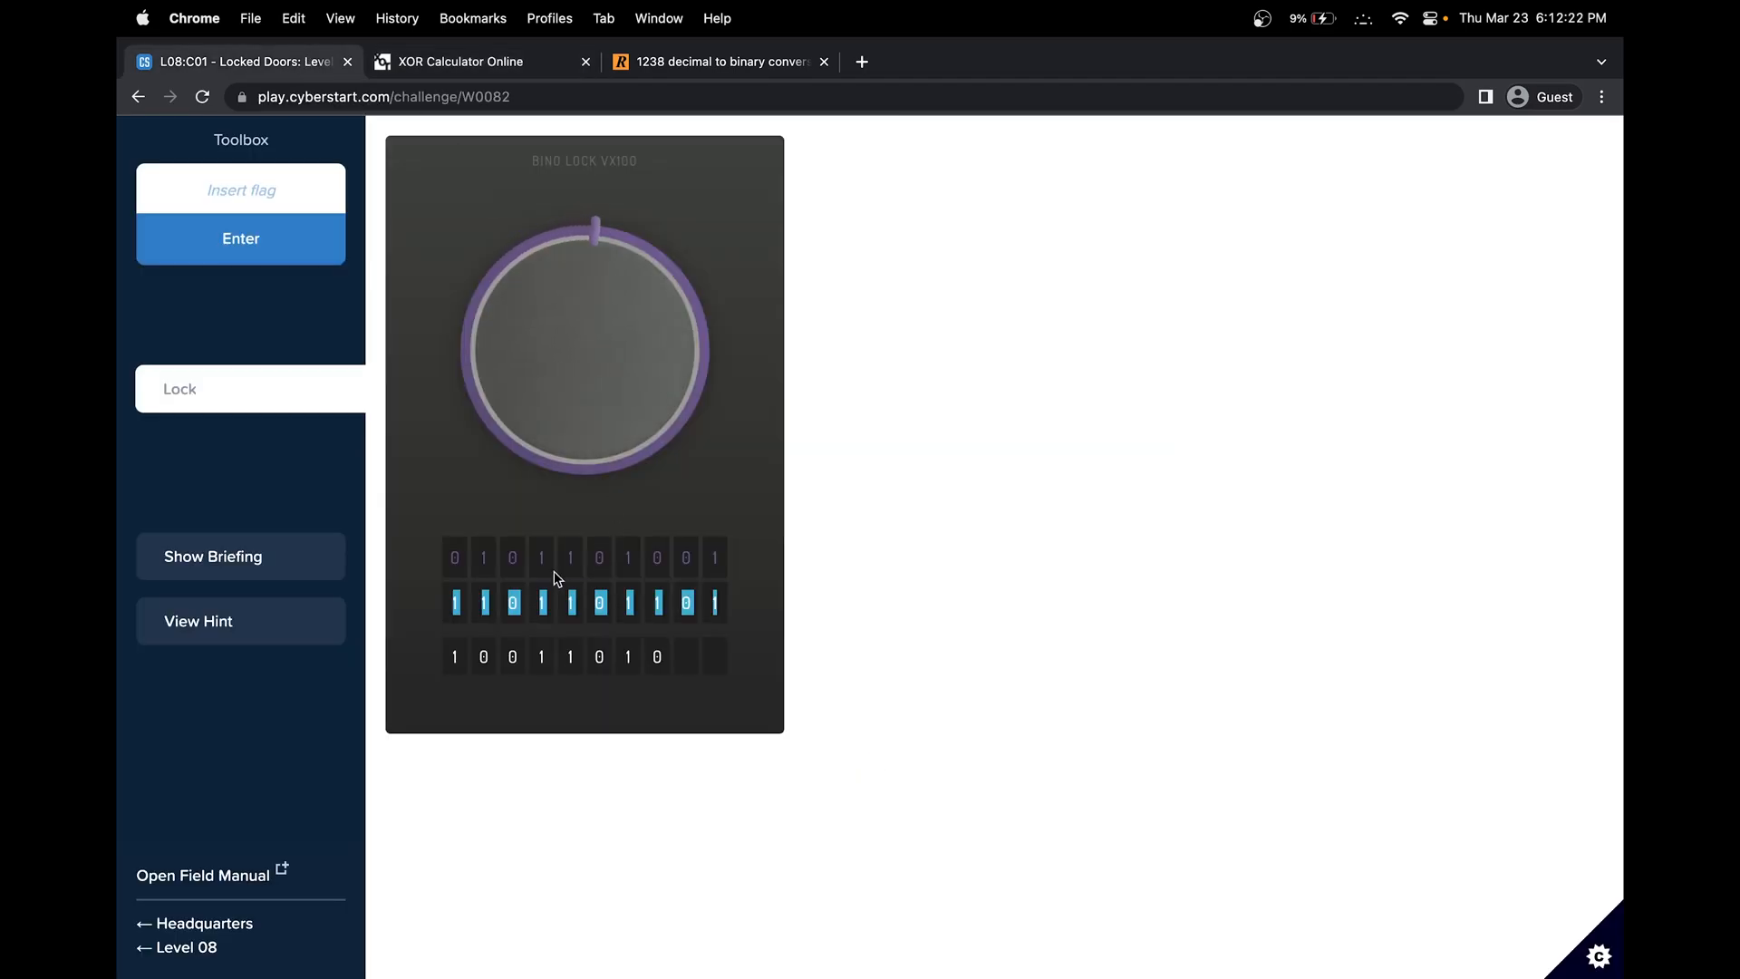
click(481, 61)
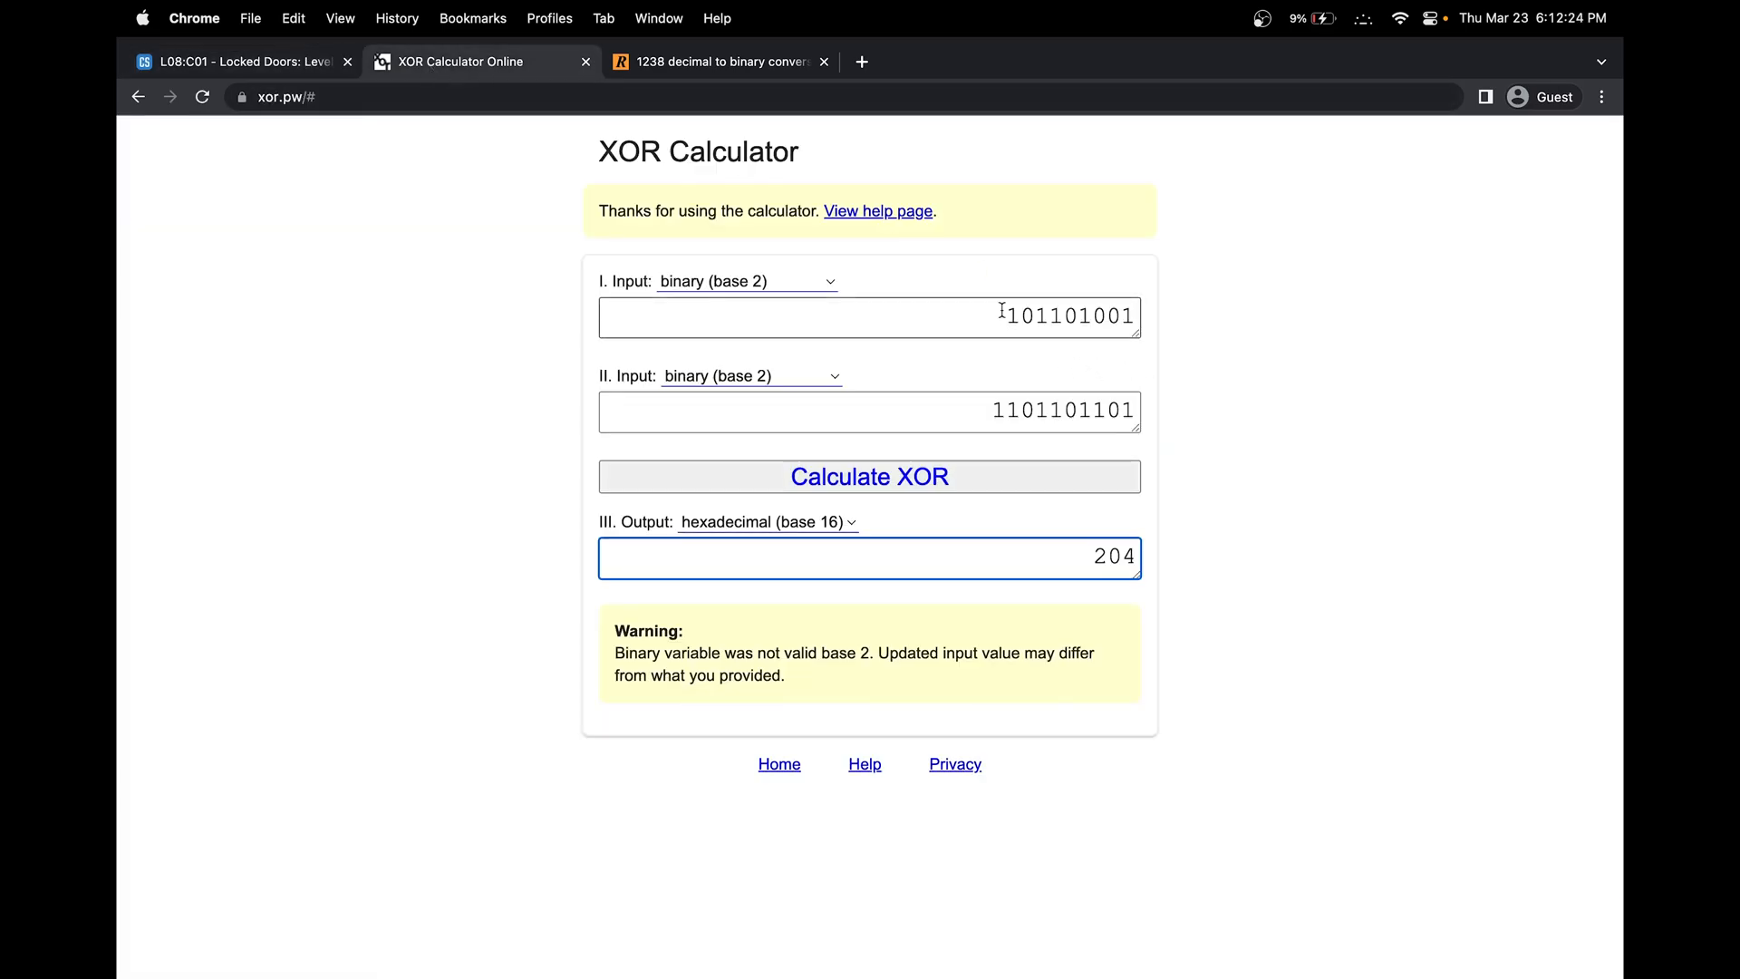
click(868, 477)
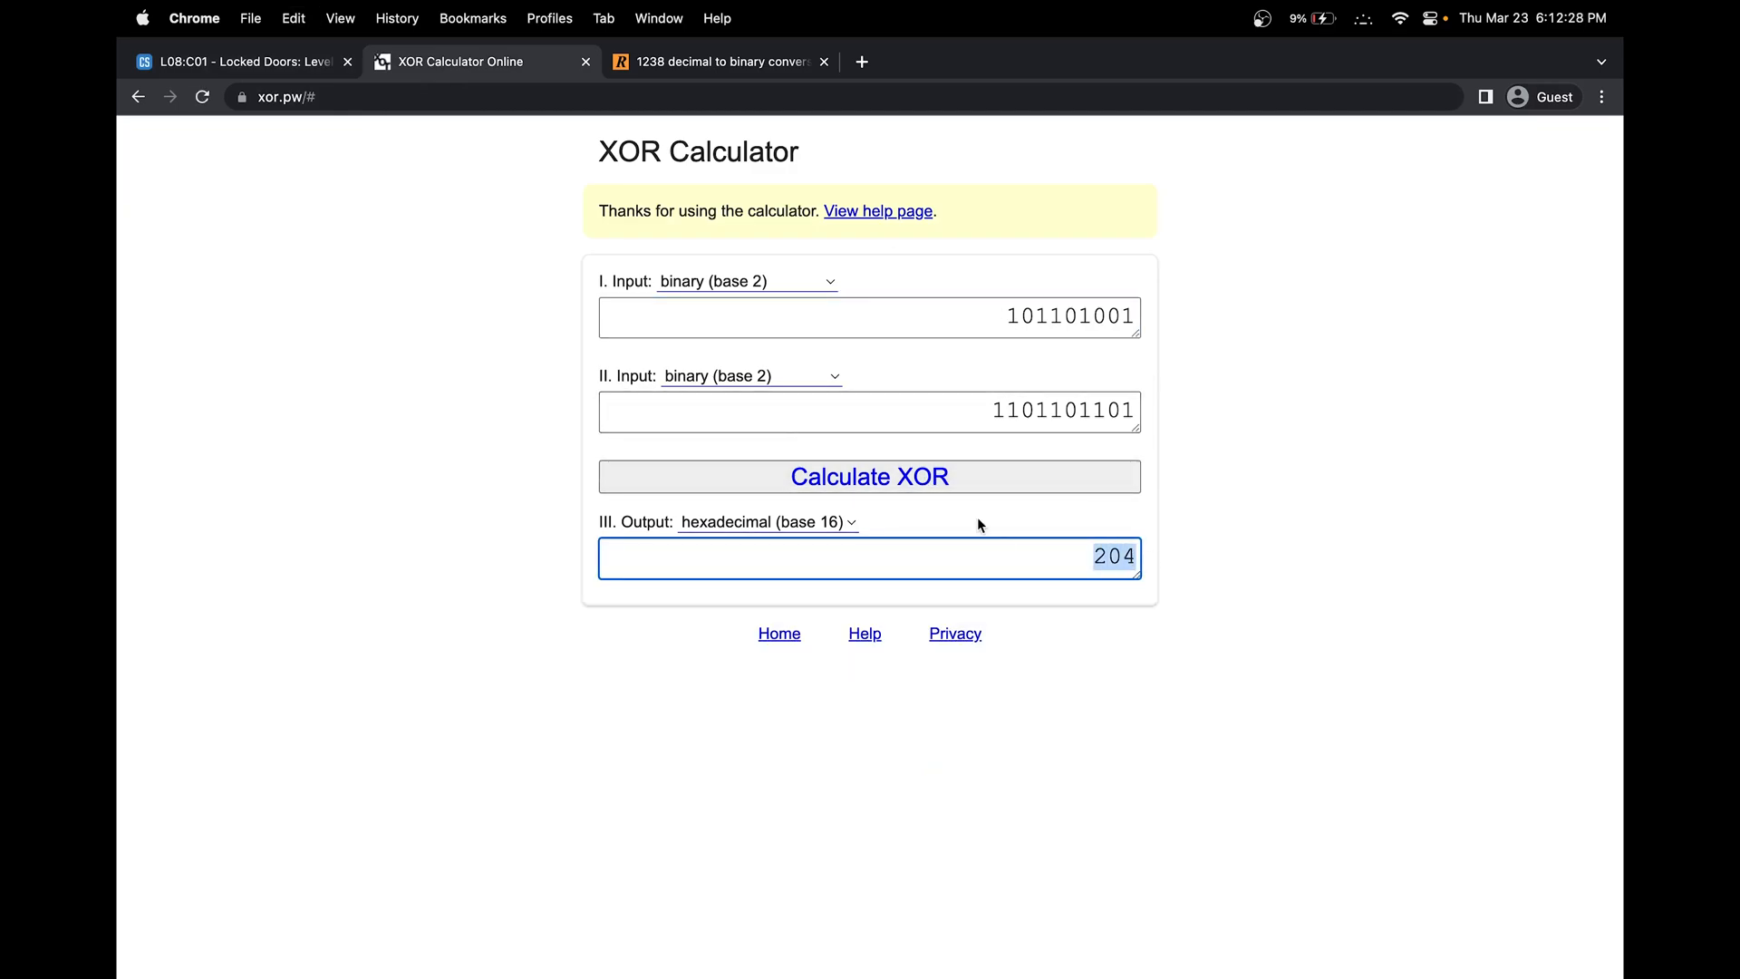
click(719, 62)
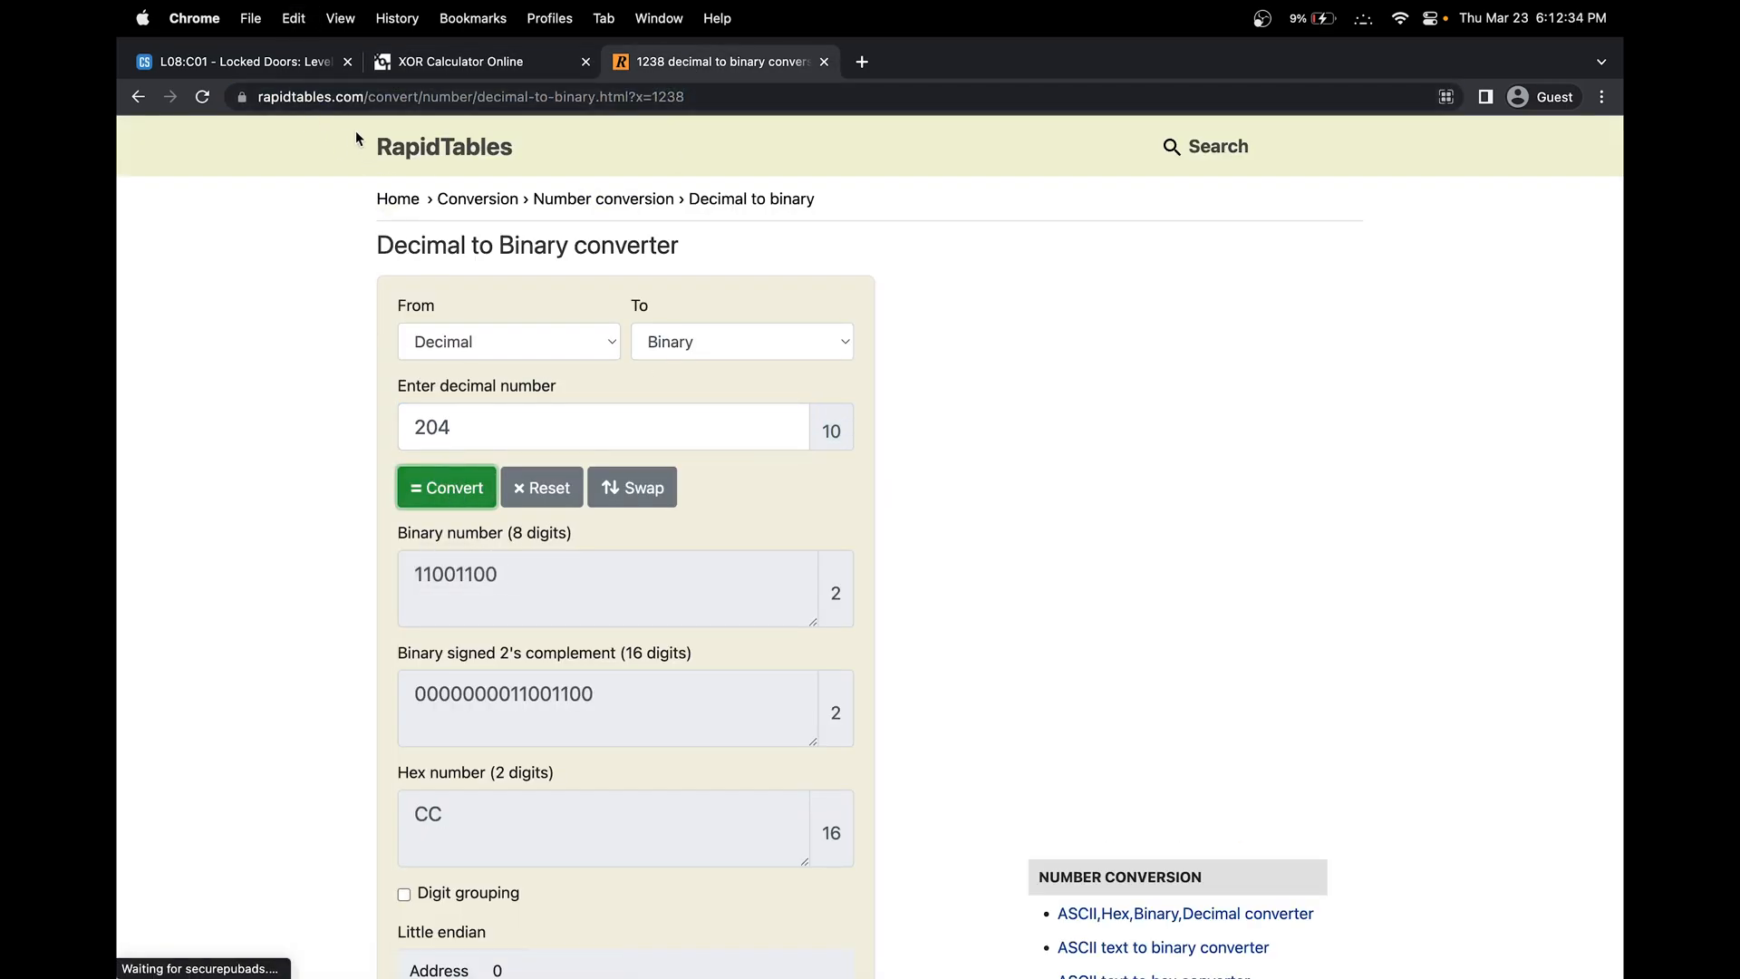
Step: Return to the lock challenge with 204 converted to 11001100
click(233, 62)
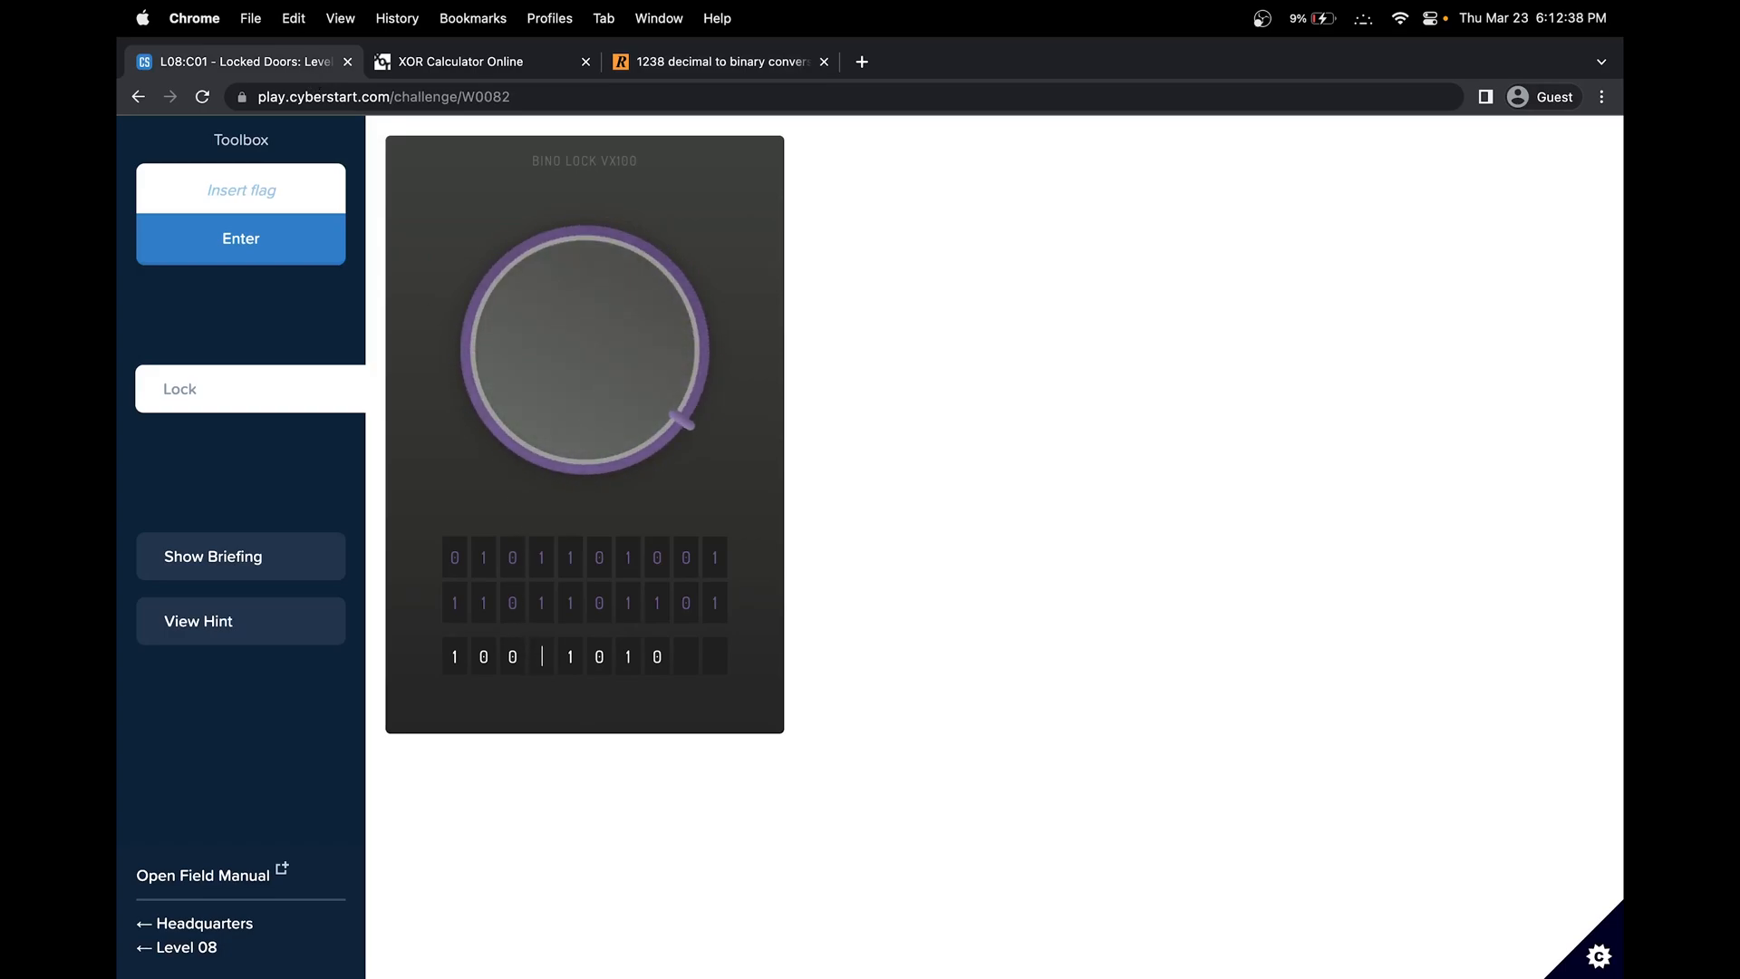
Step: Delete the old digits from the lock's answer row
drag(676, 418, 597, 220)
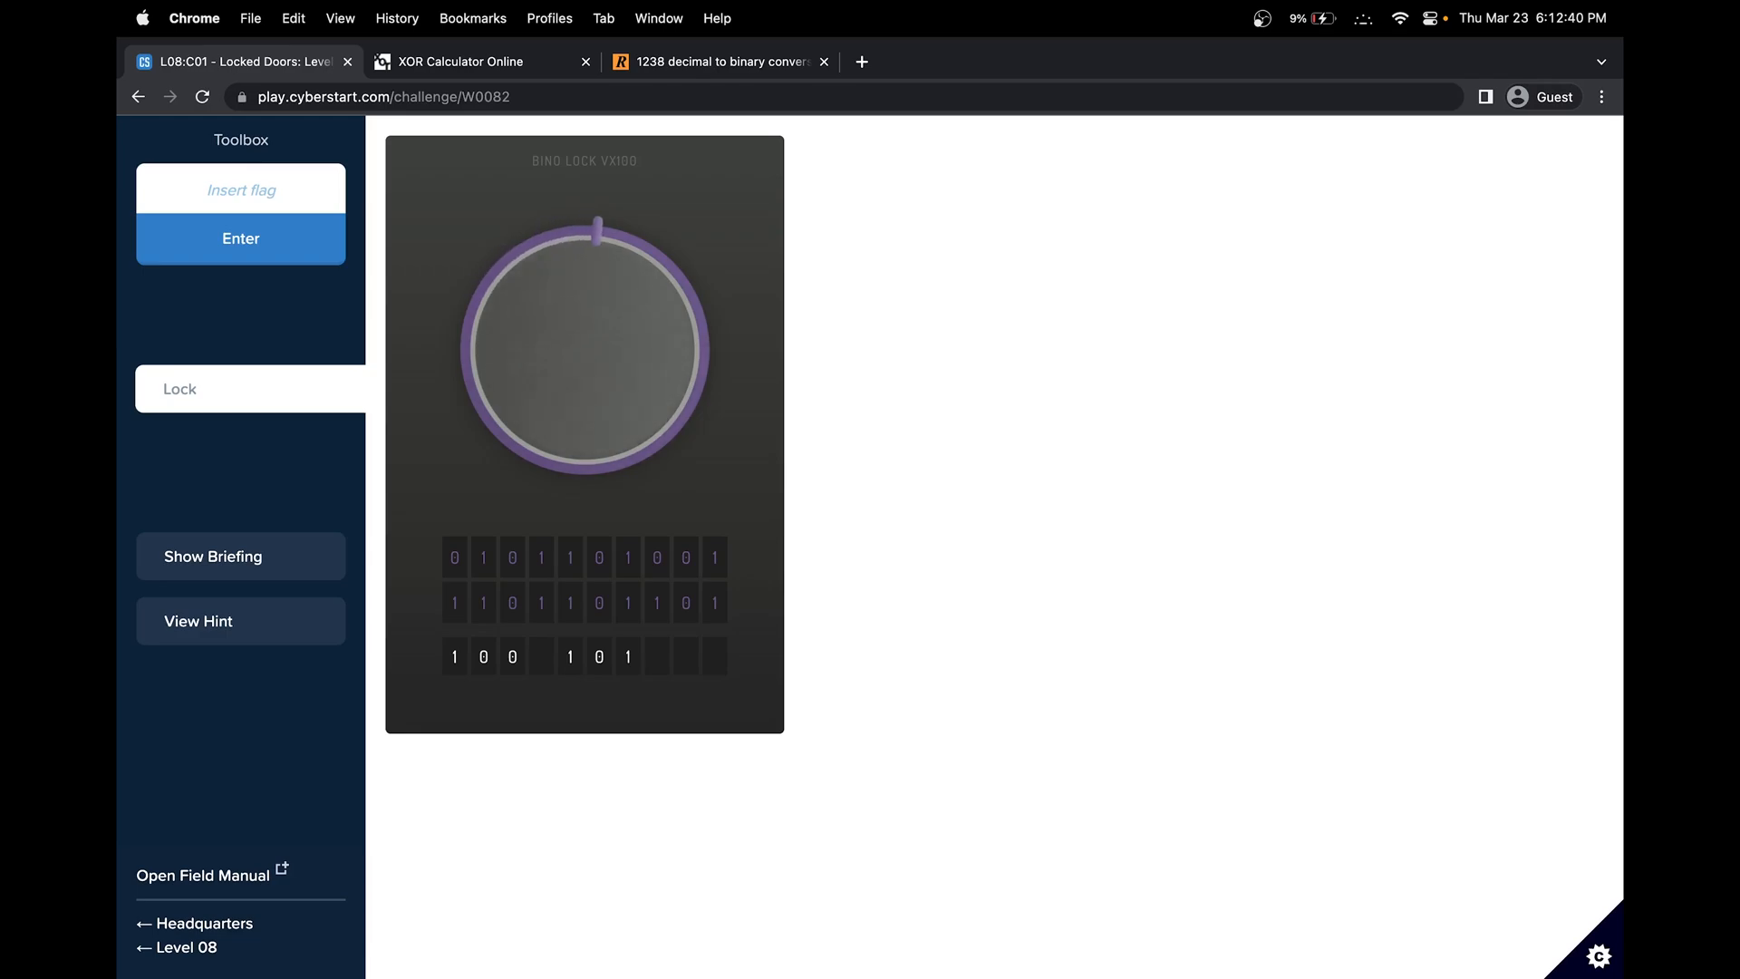
drag(597, 228, 479, 399)
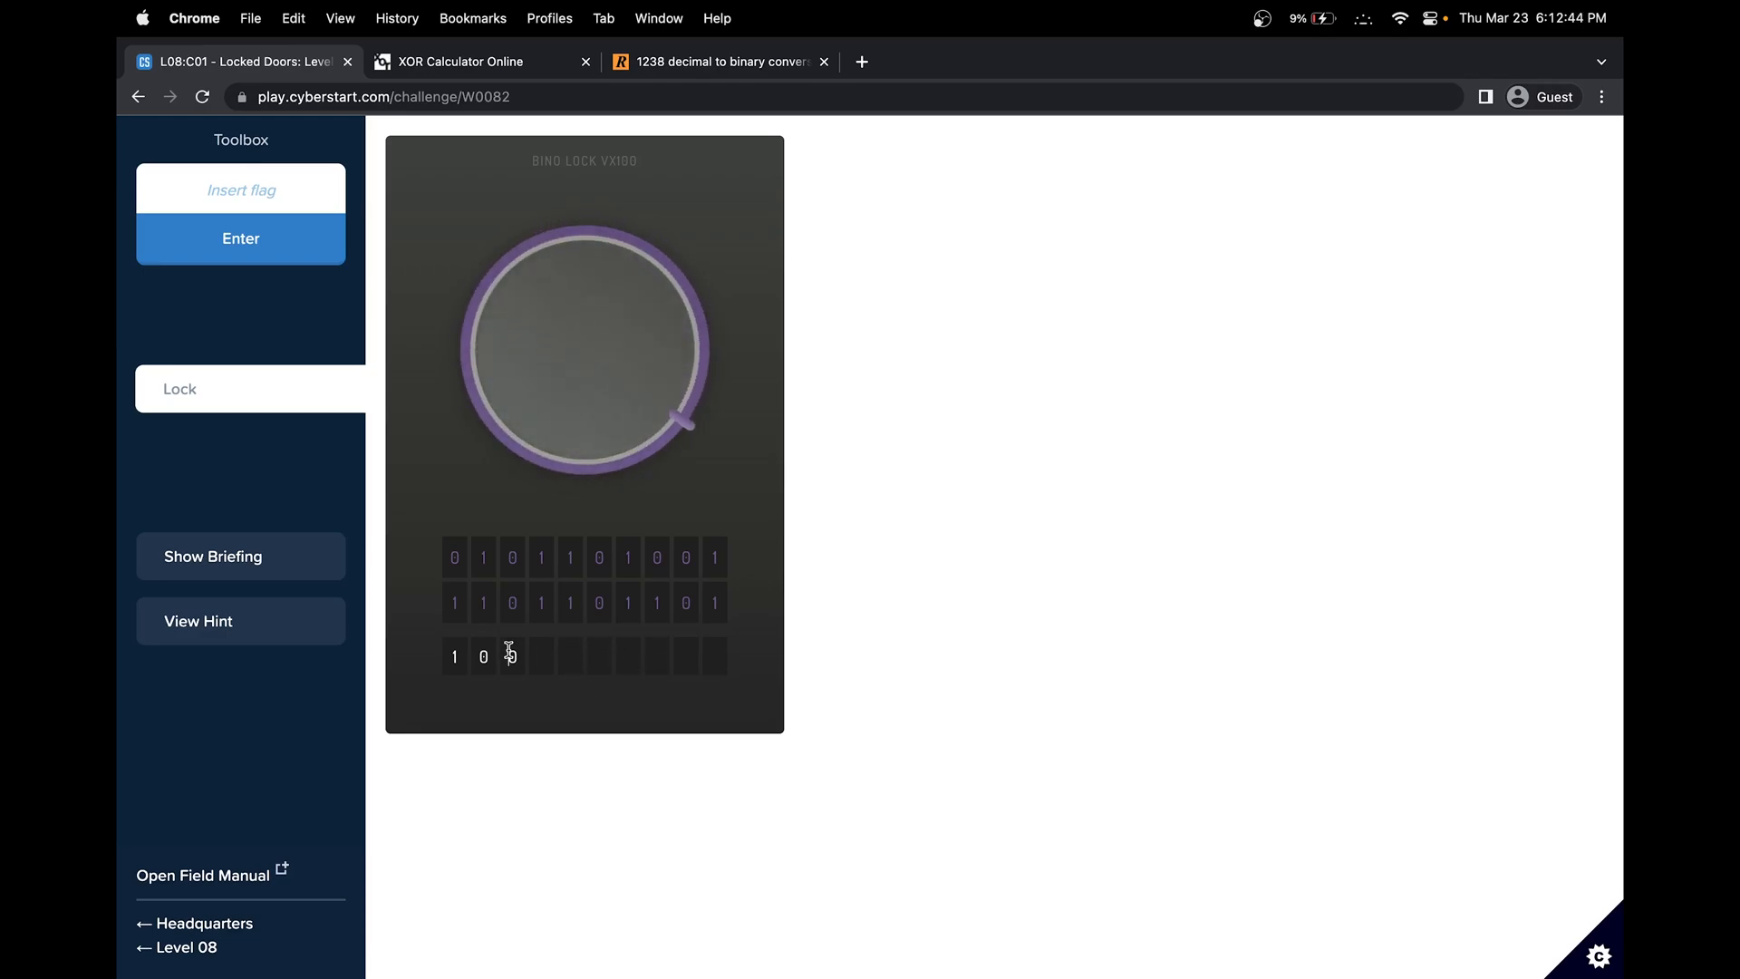
drag(676, 419, 600, 221)
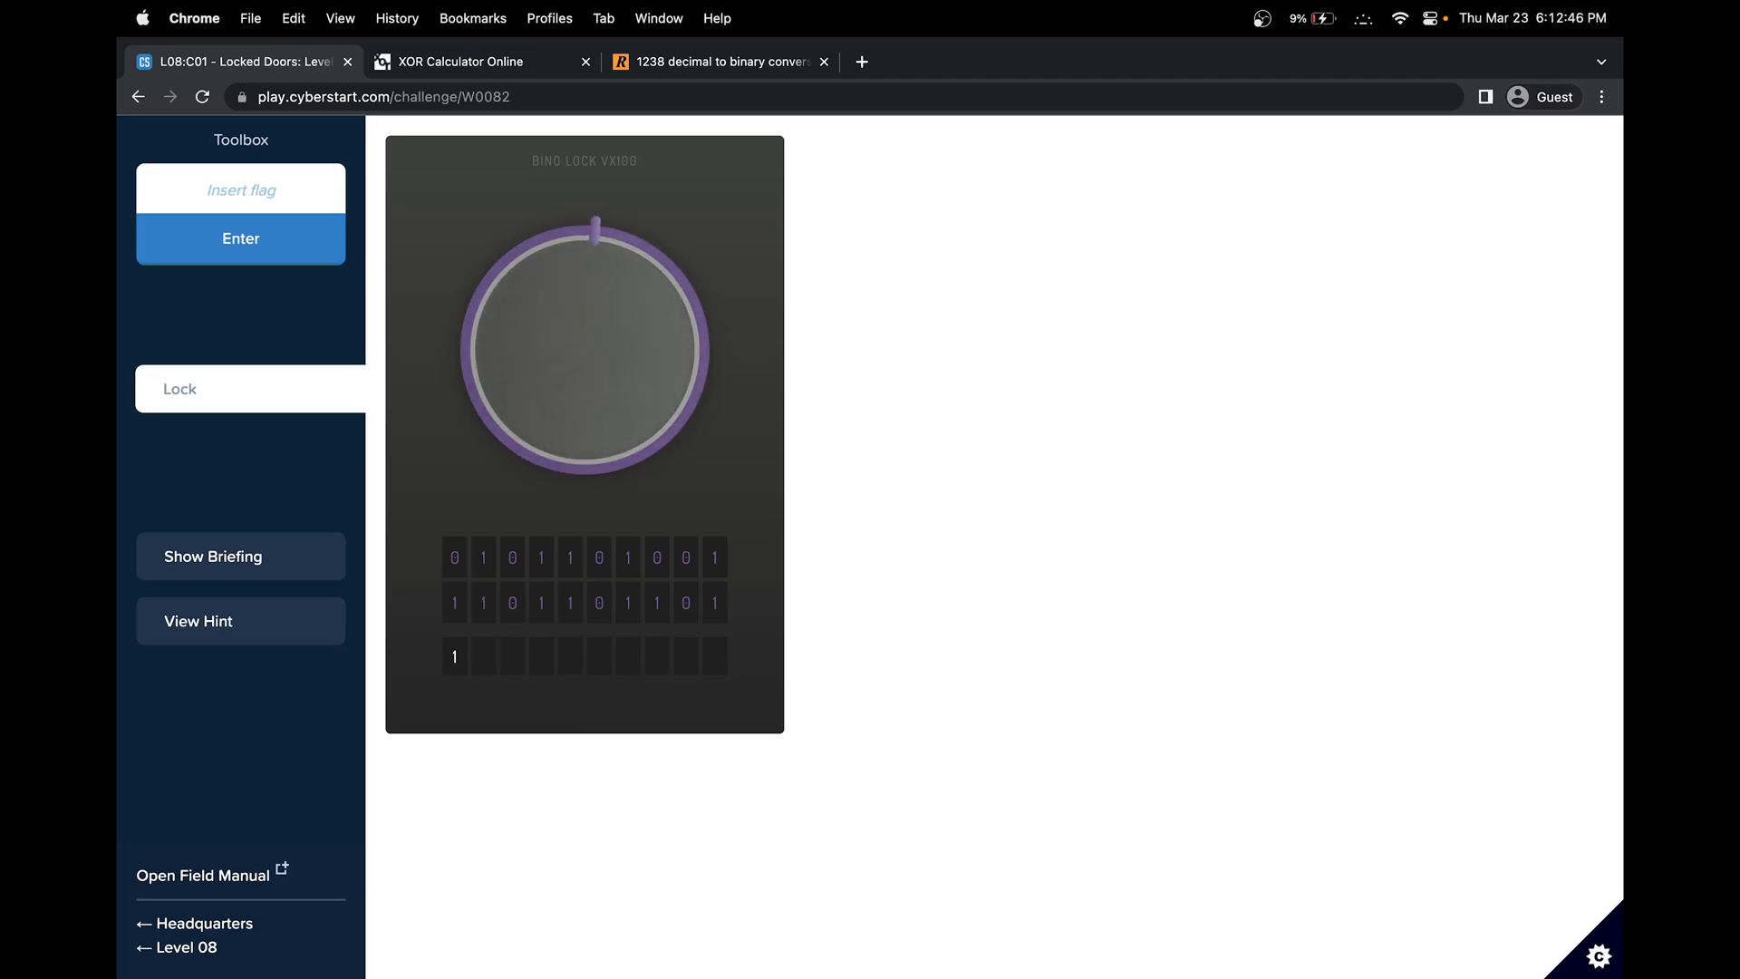
Step: Recheck the 11001100 result across tabs, leaving the answer row empty
click(473, 61)
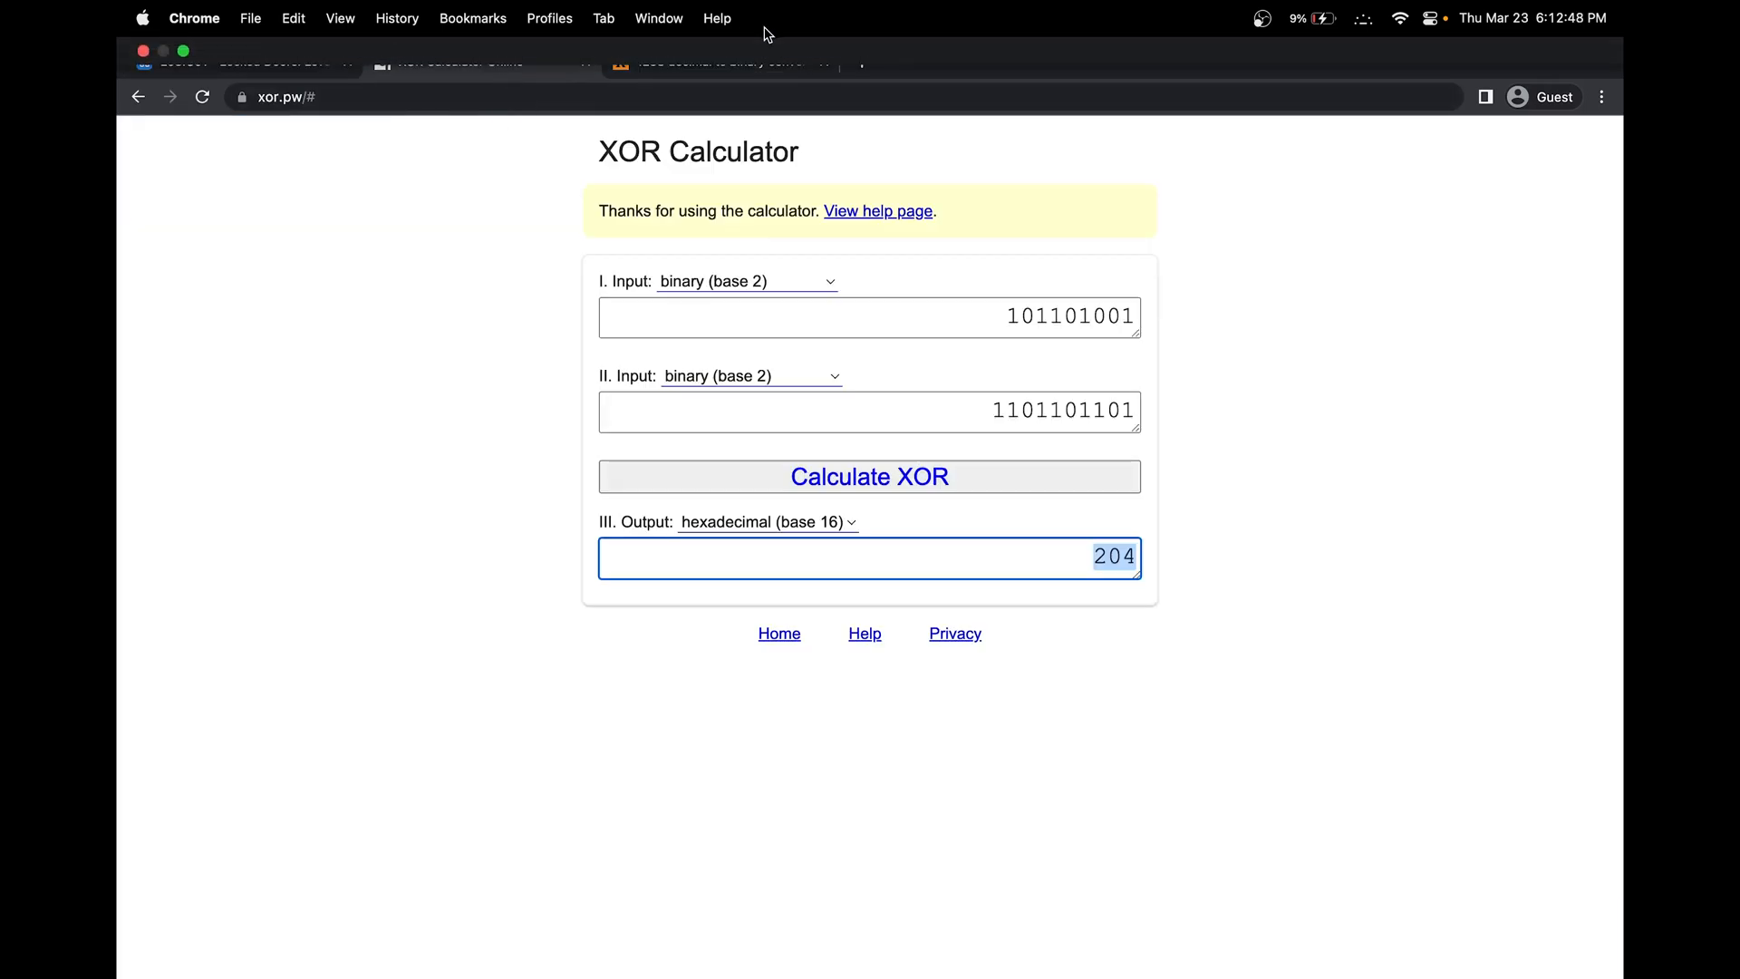
click(477, 62)
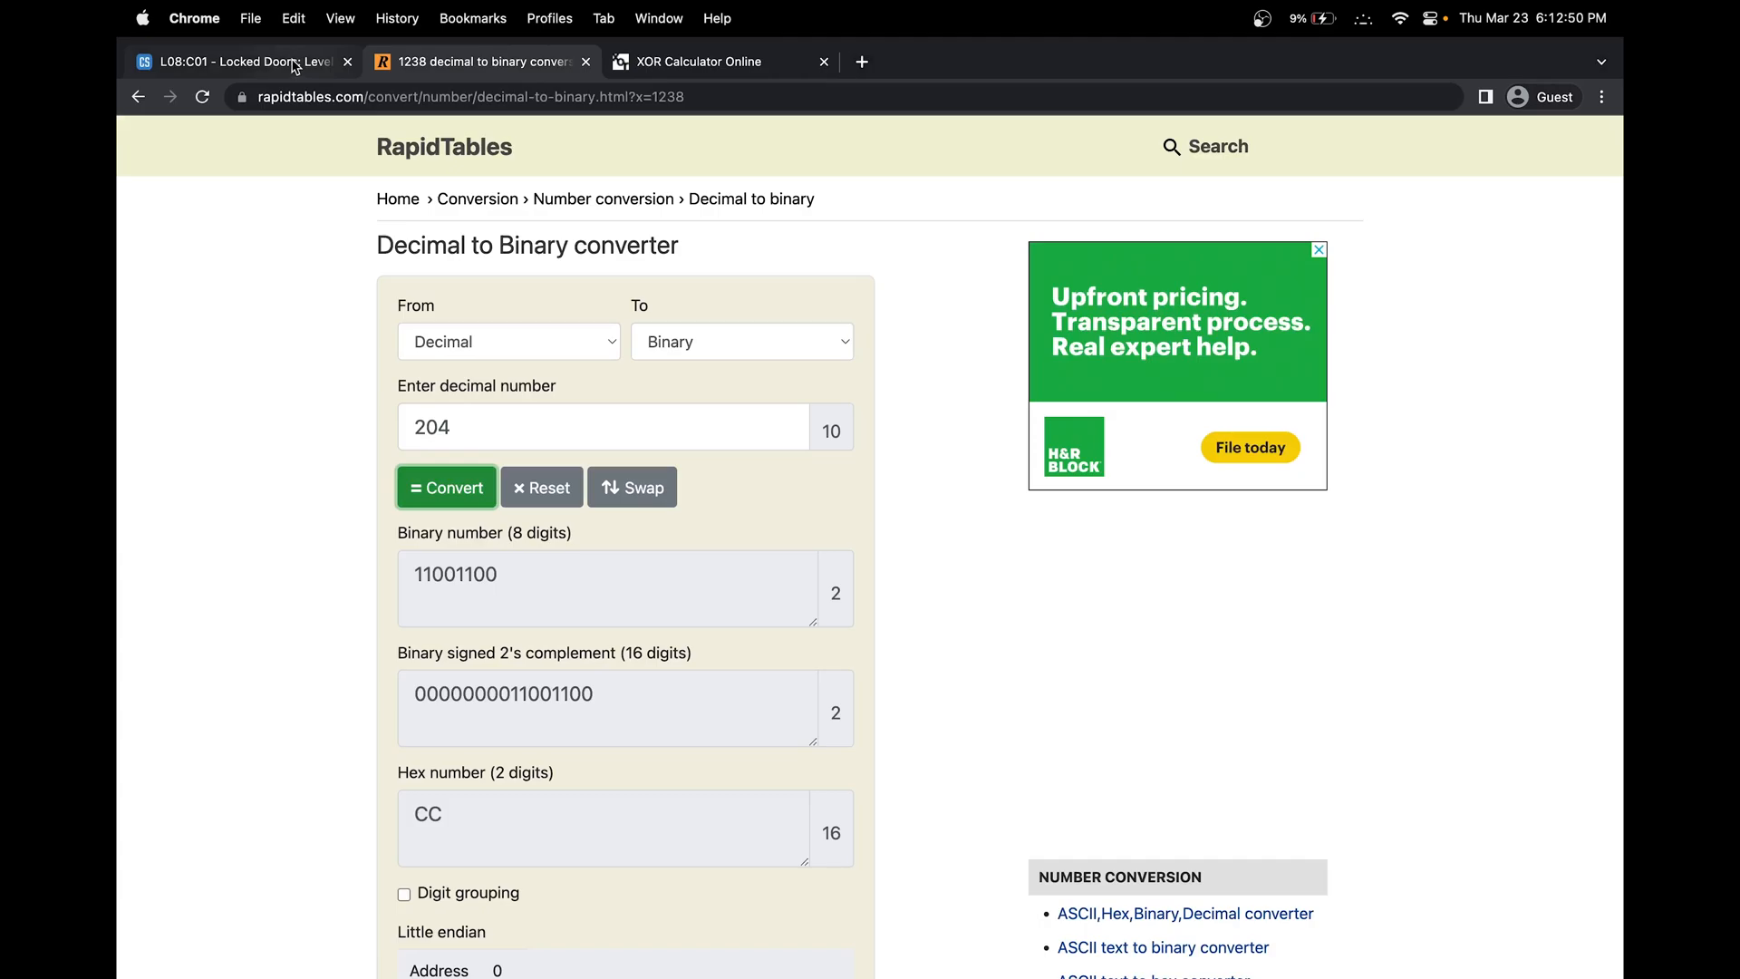
click(240, 62)
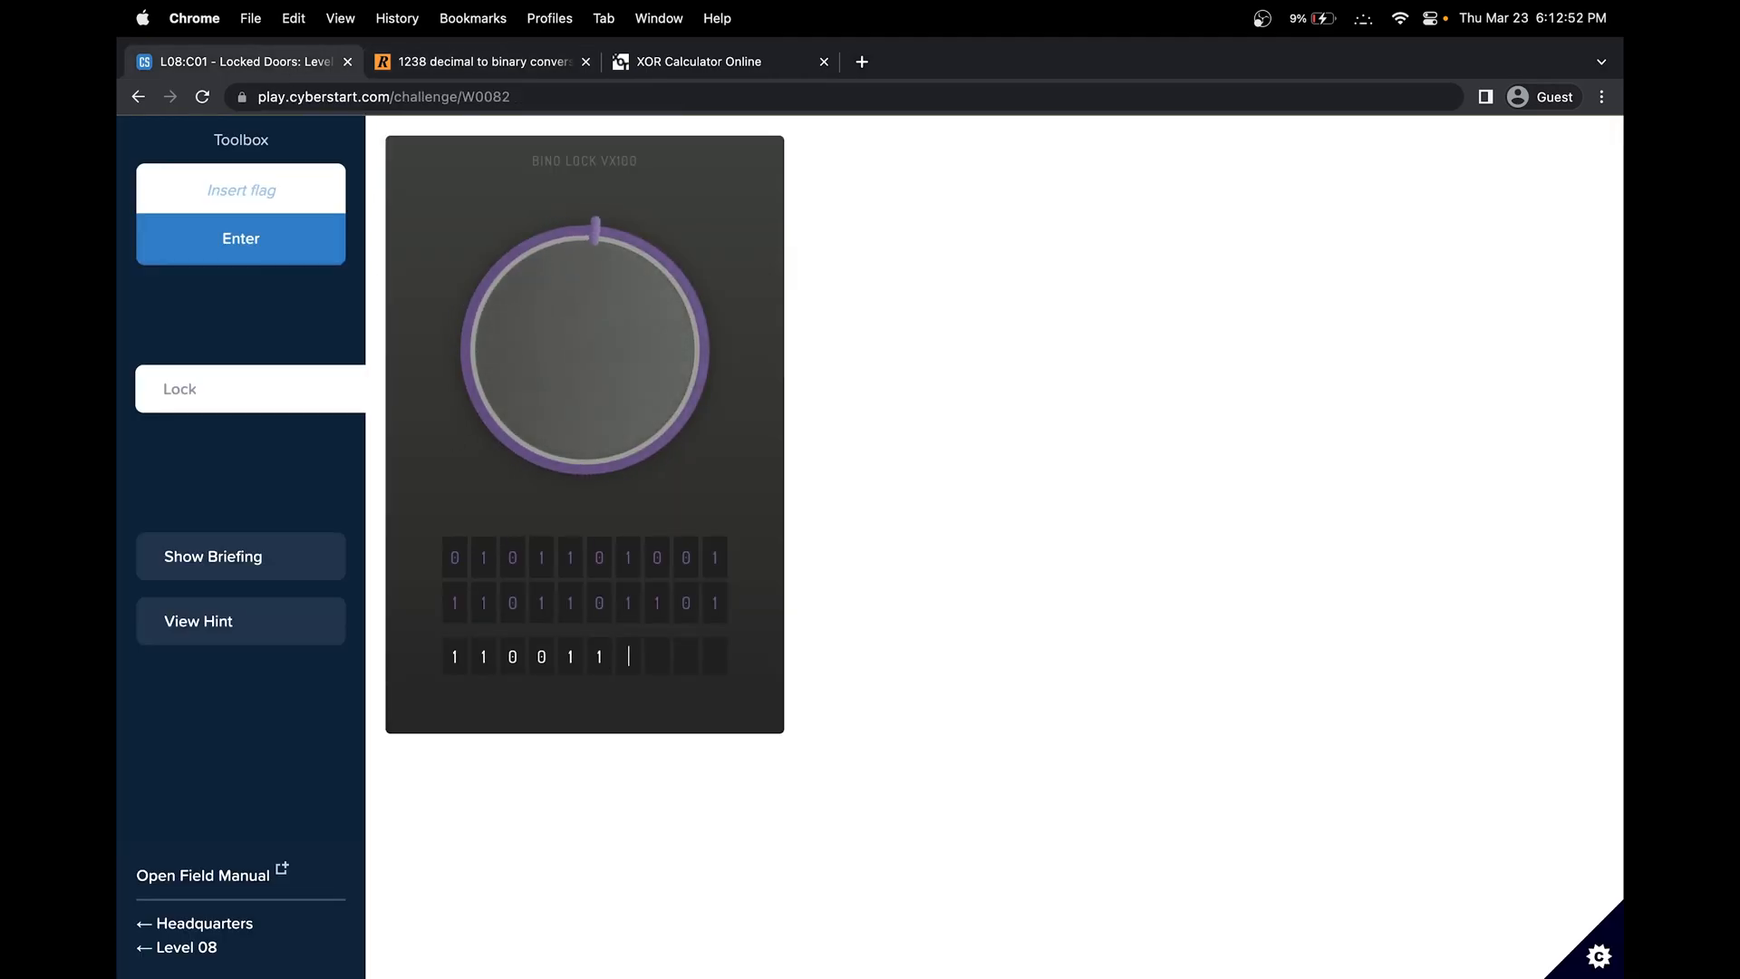
click(478, 62)
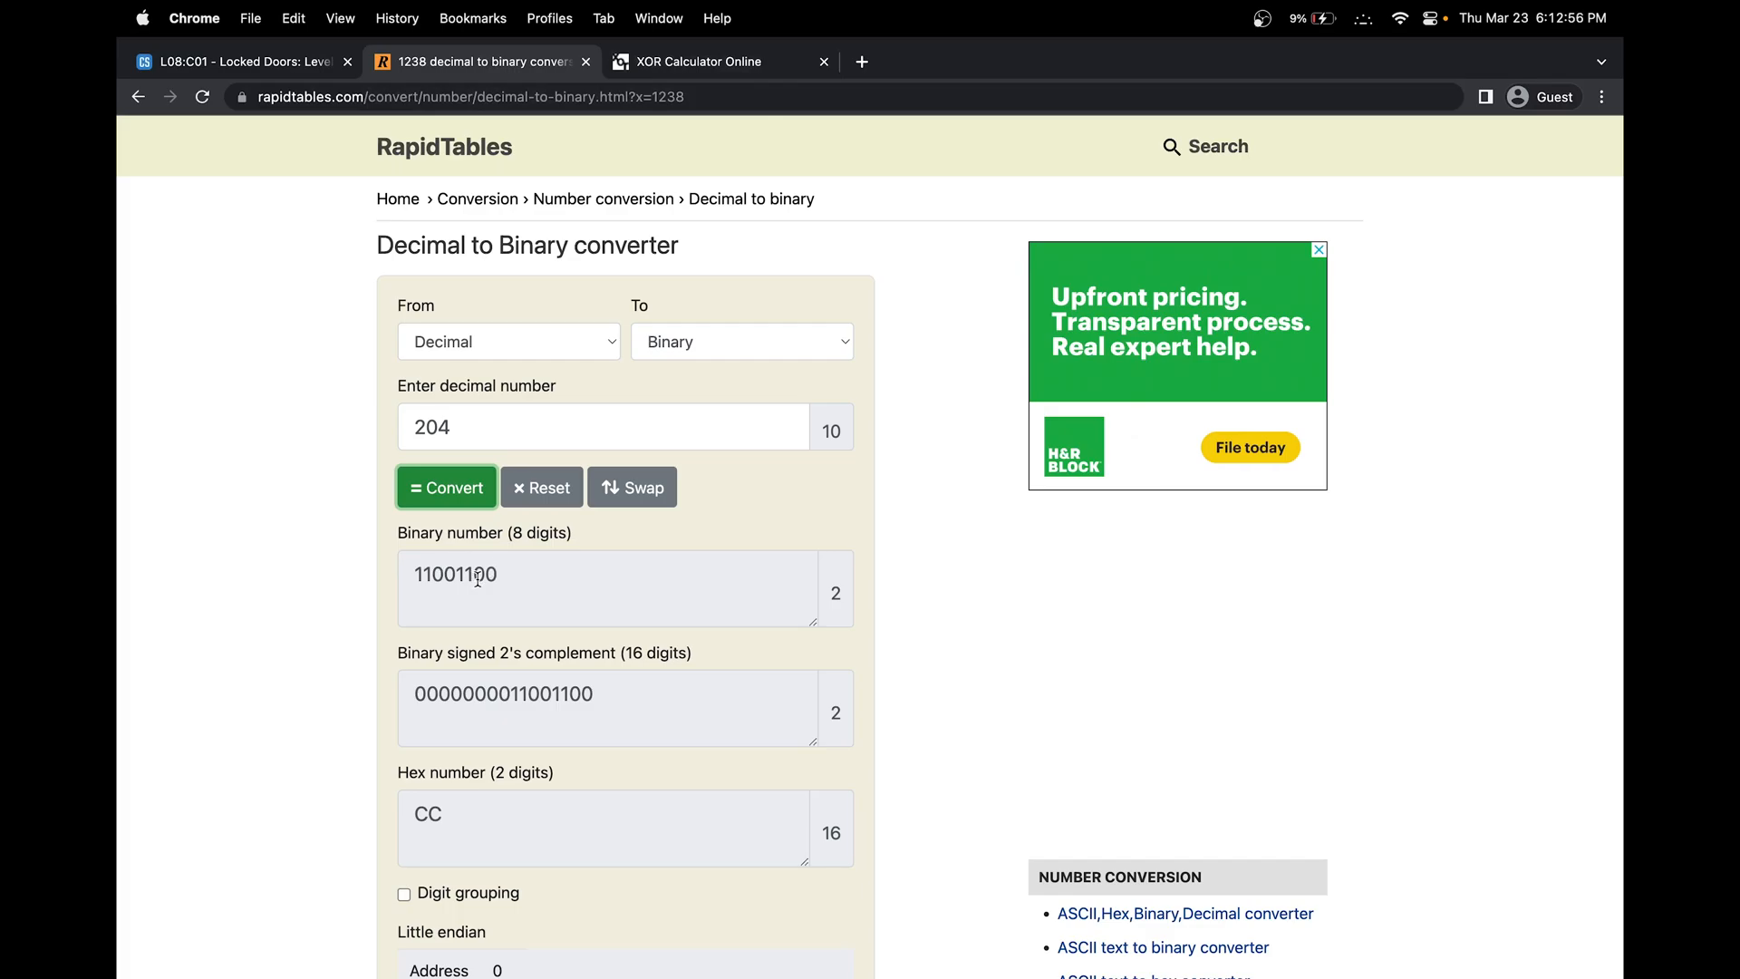
click(234, 62)
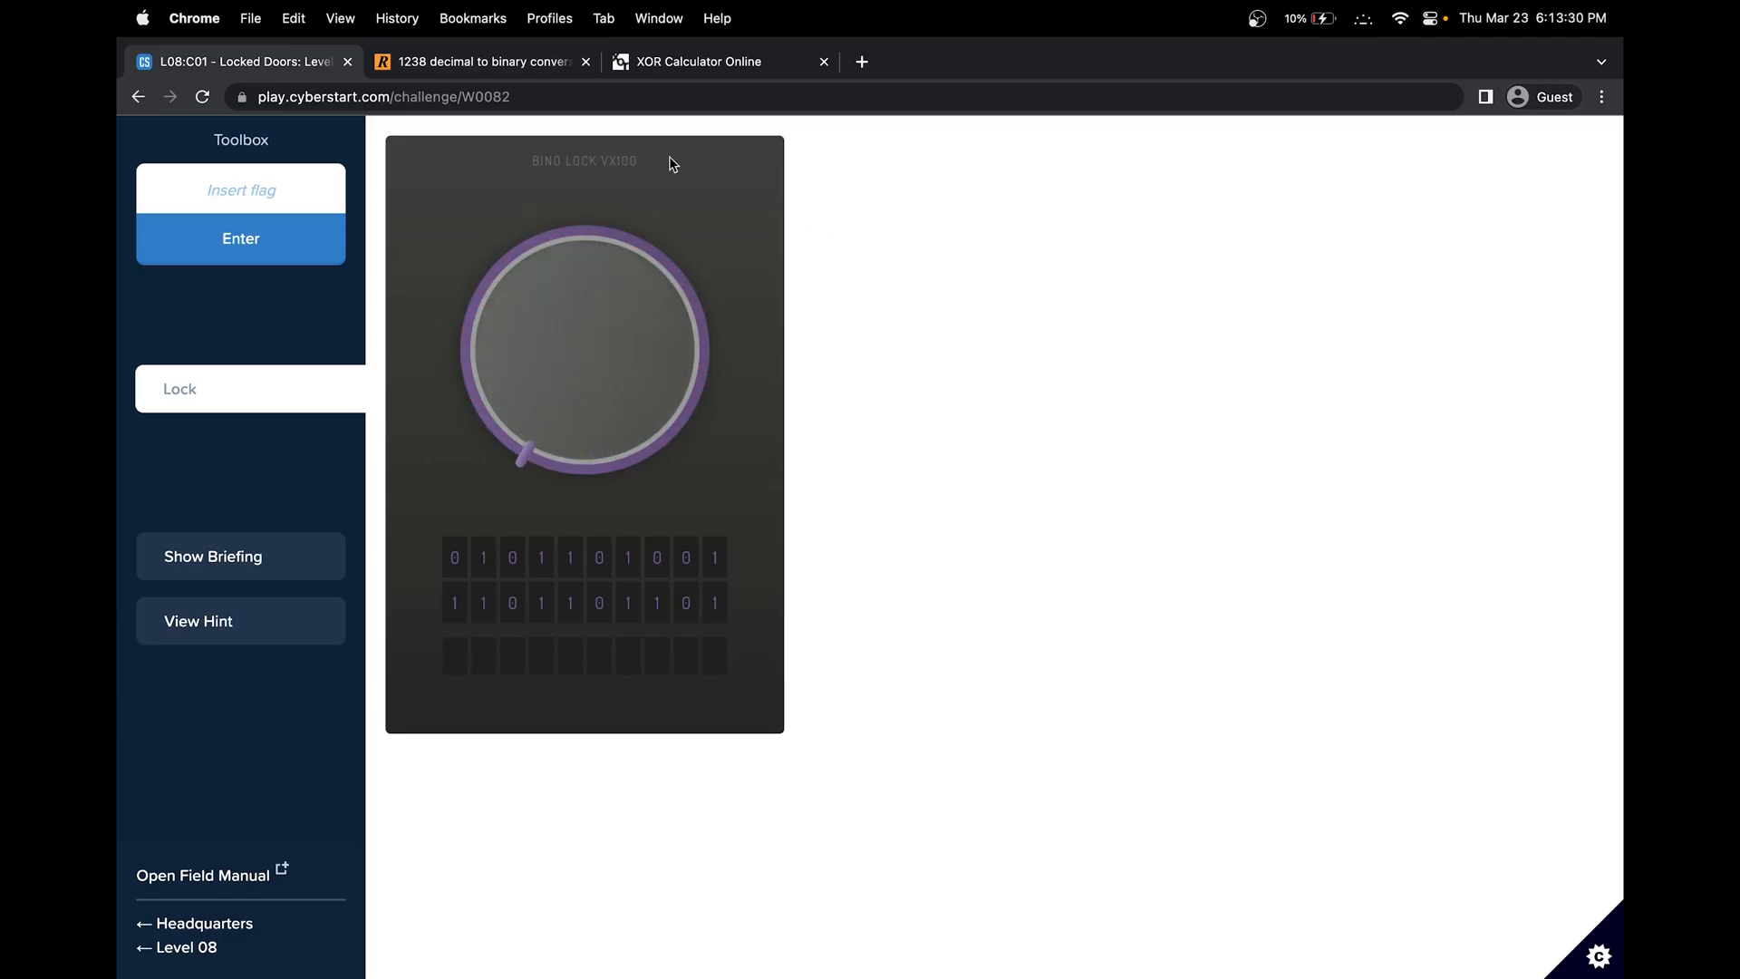
Step: Restore the missing leading 0 on xor.pw's first input and recalculate the XOR result
click(696, 62)
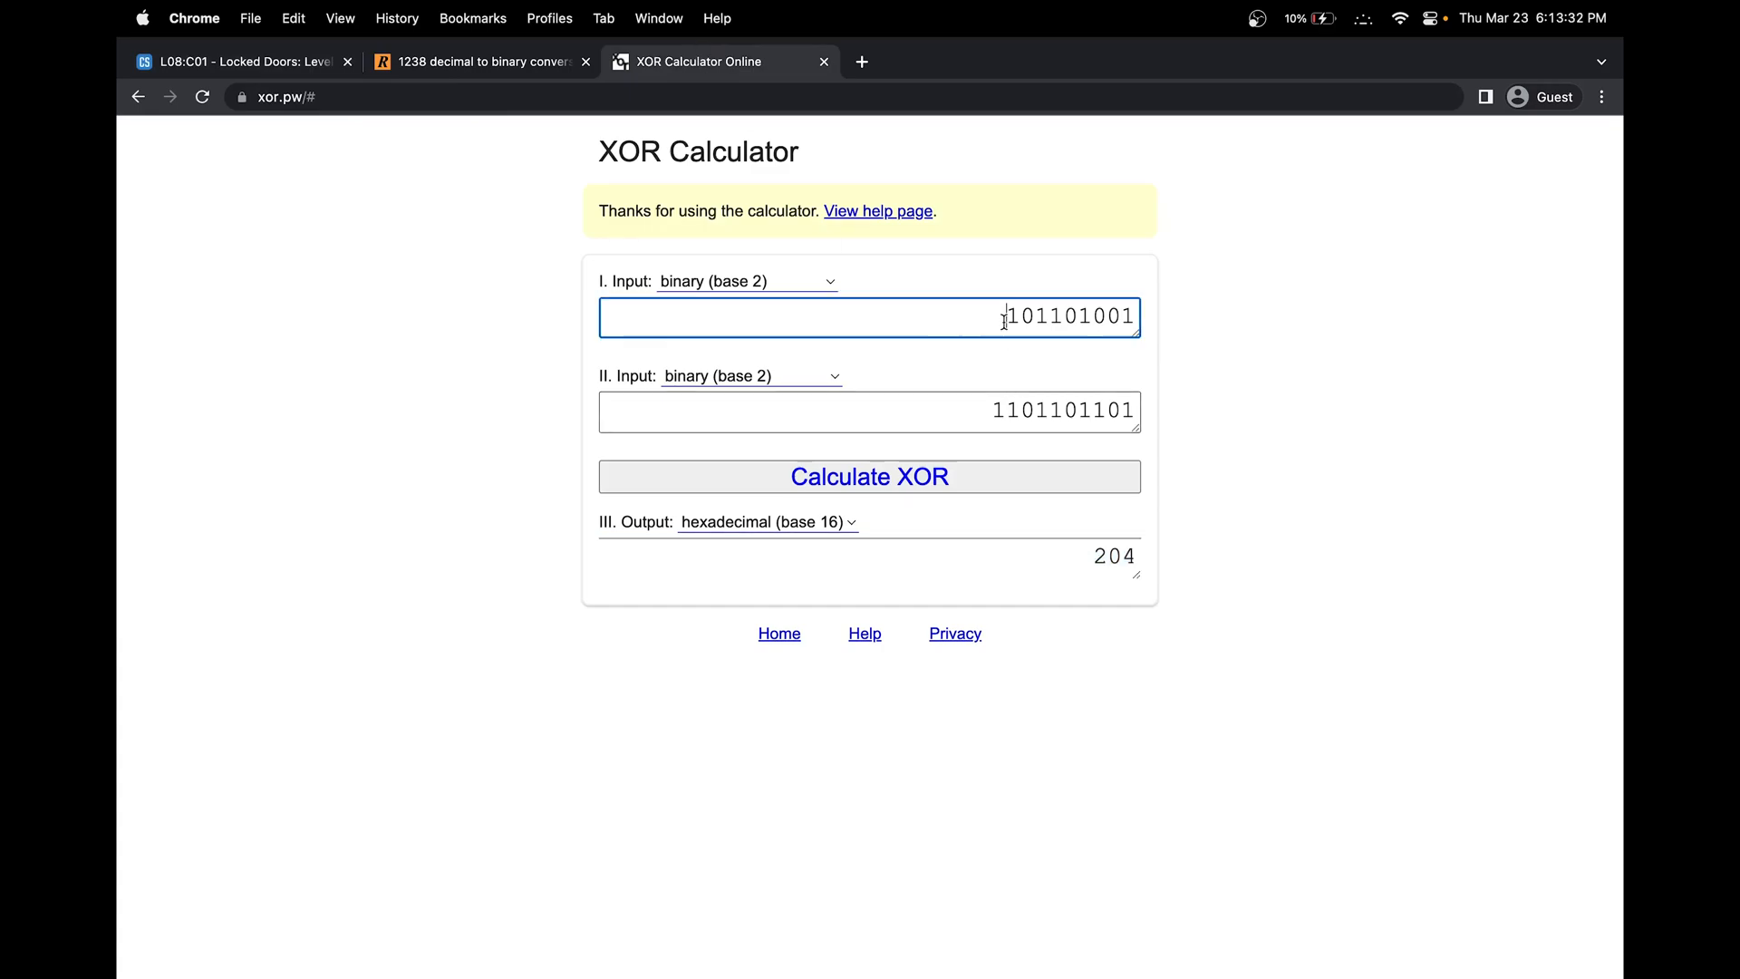
click(234, 61)
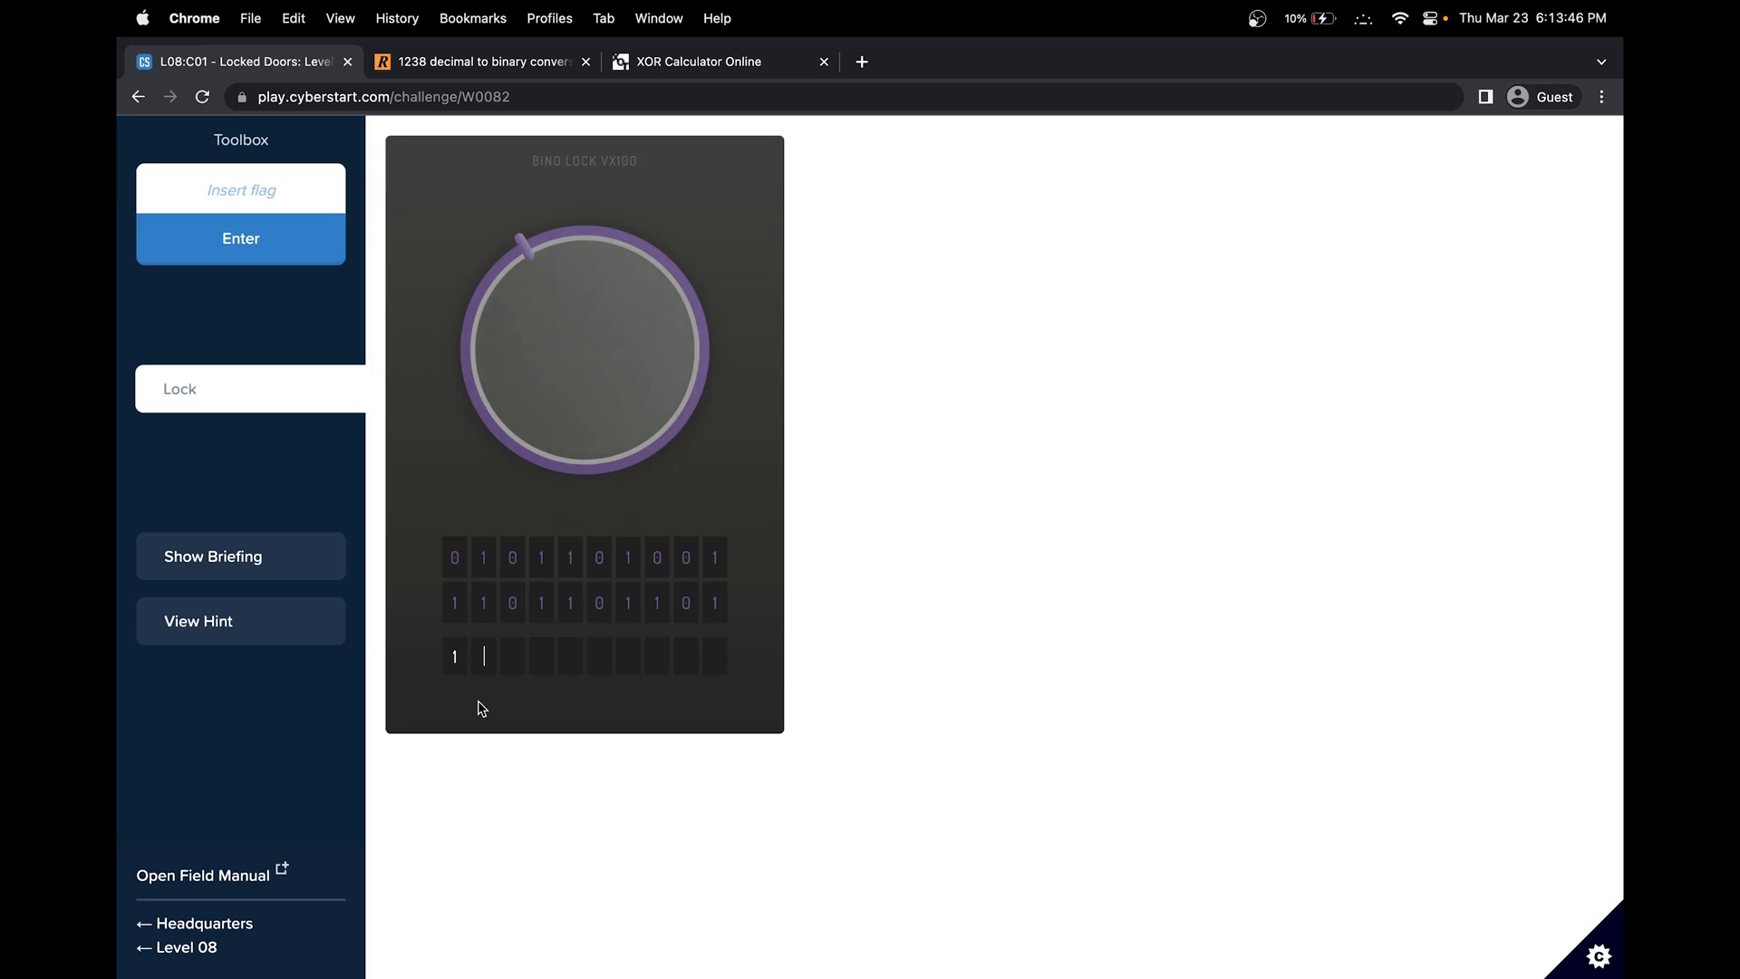
text(00000010)
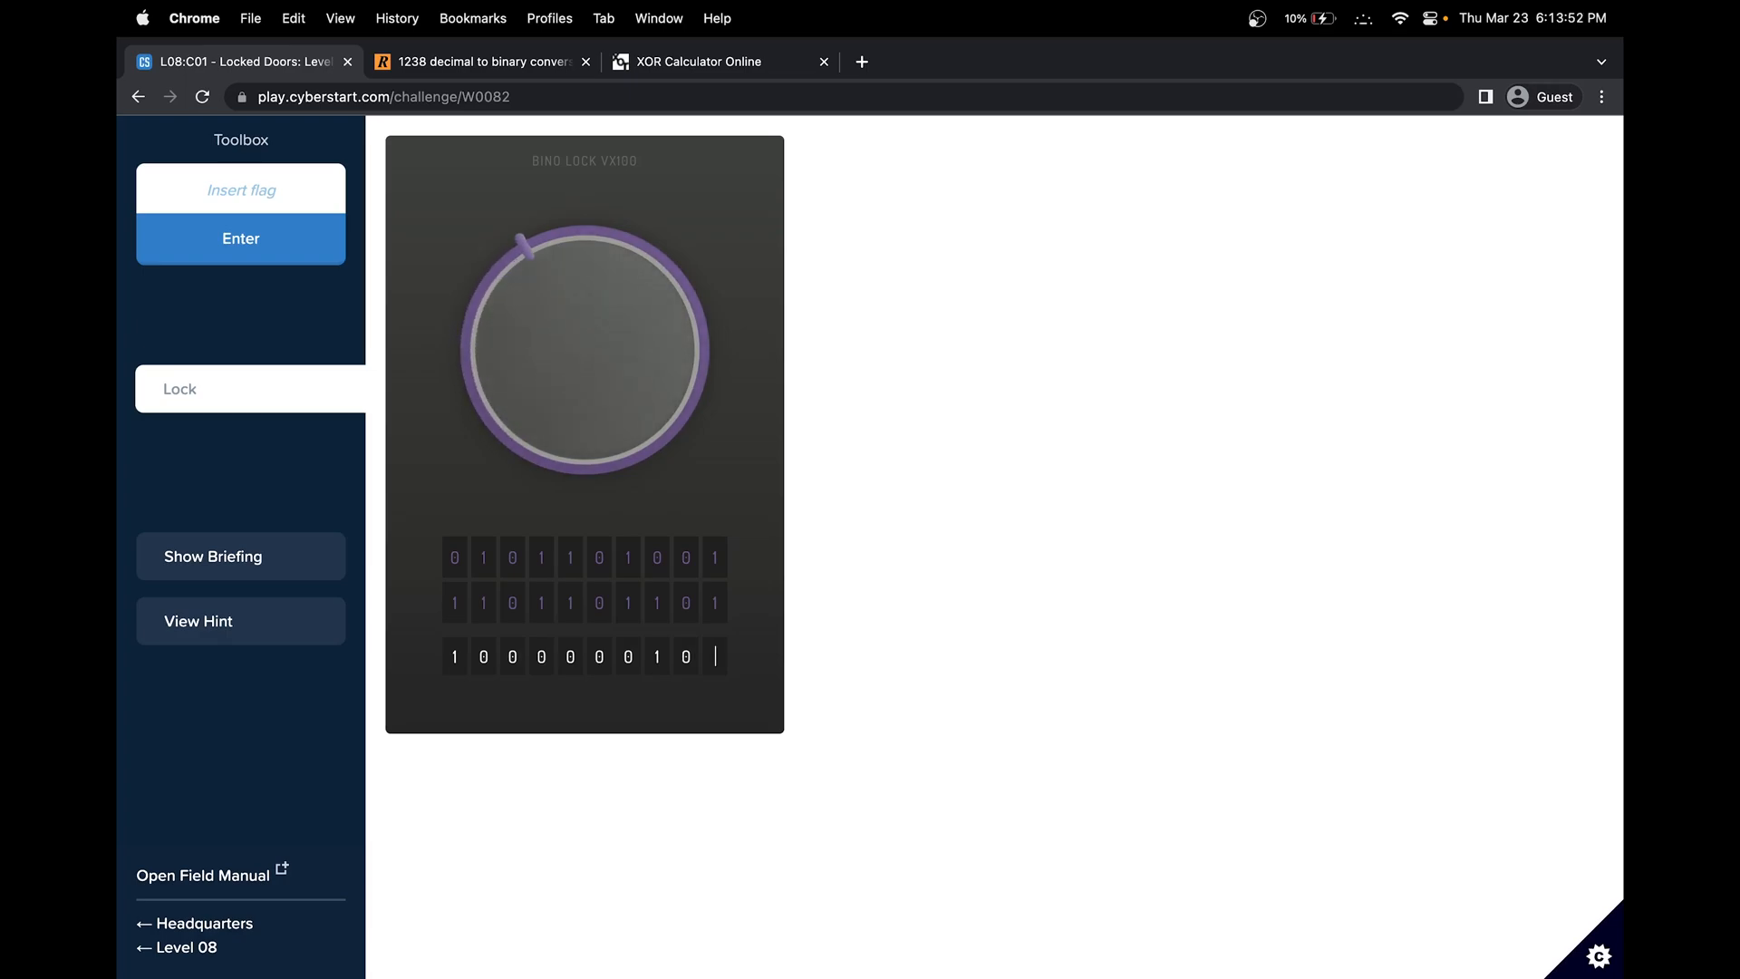
click(239, 237)
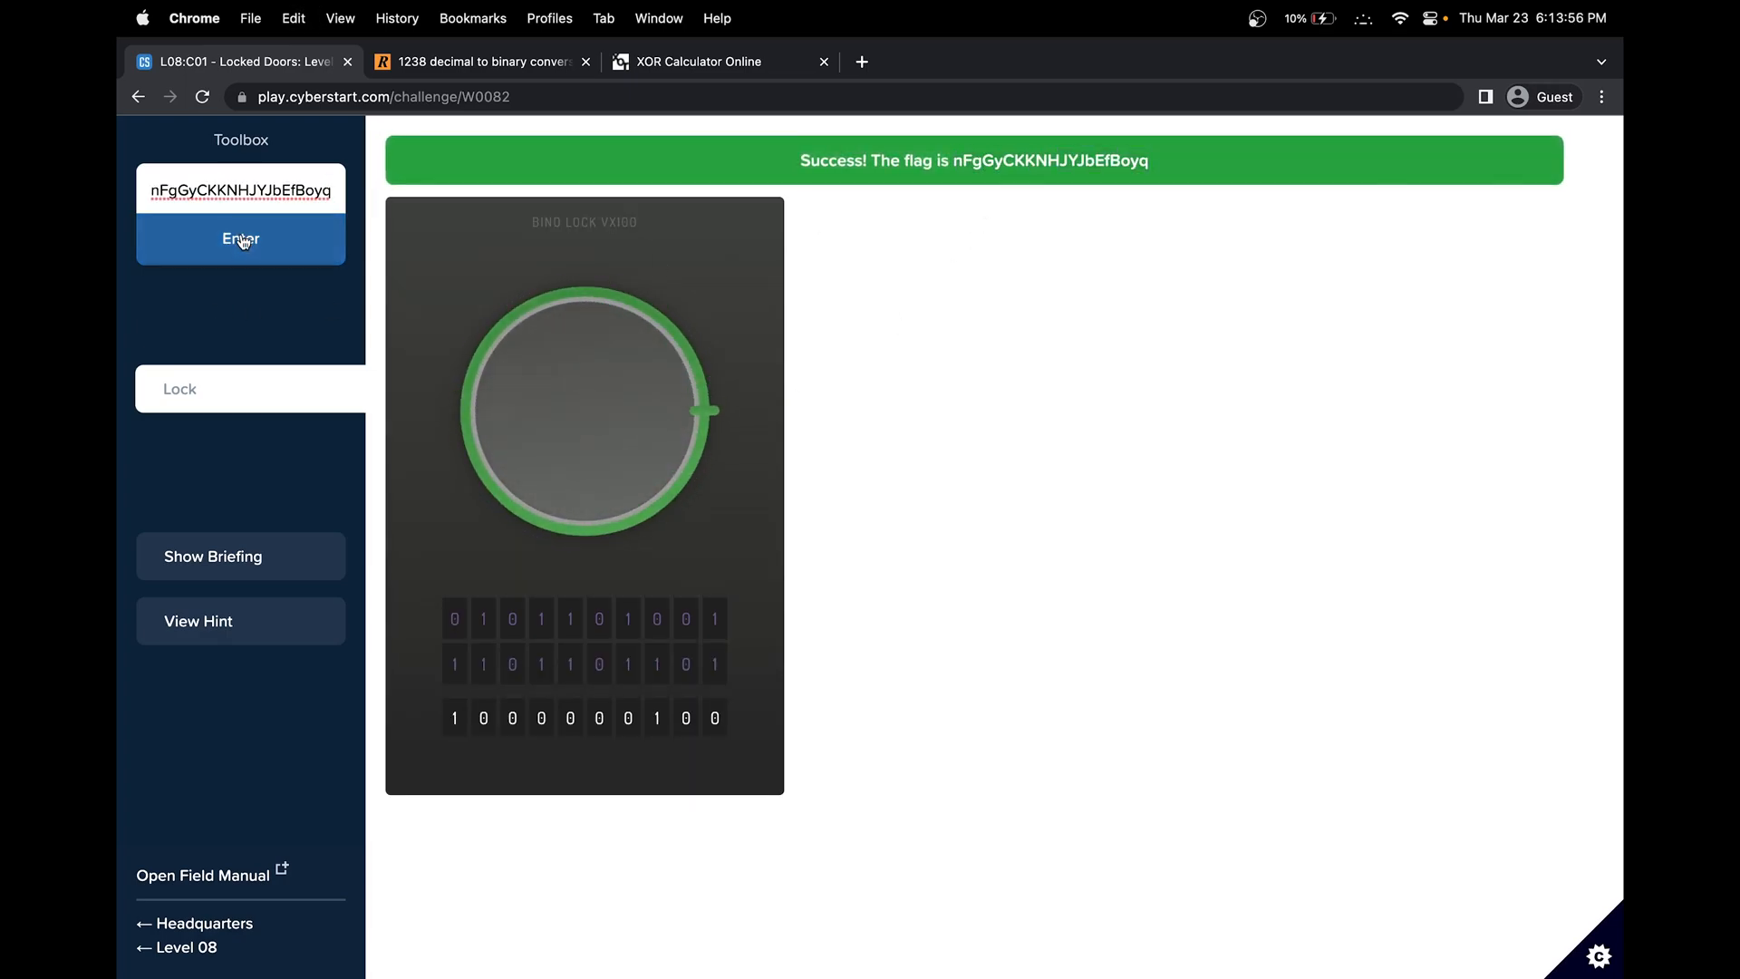
Step: Submit the flag for Locked Doors and reveal the skills used, showing Math
click(239, 238)
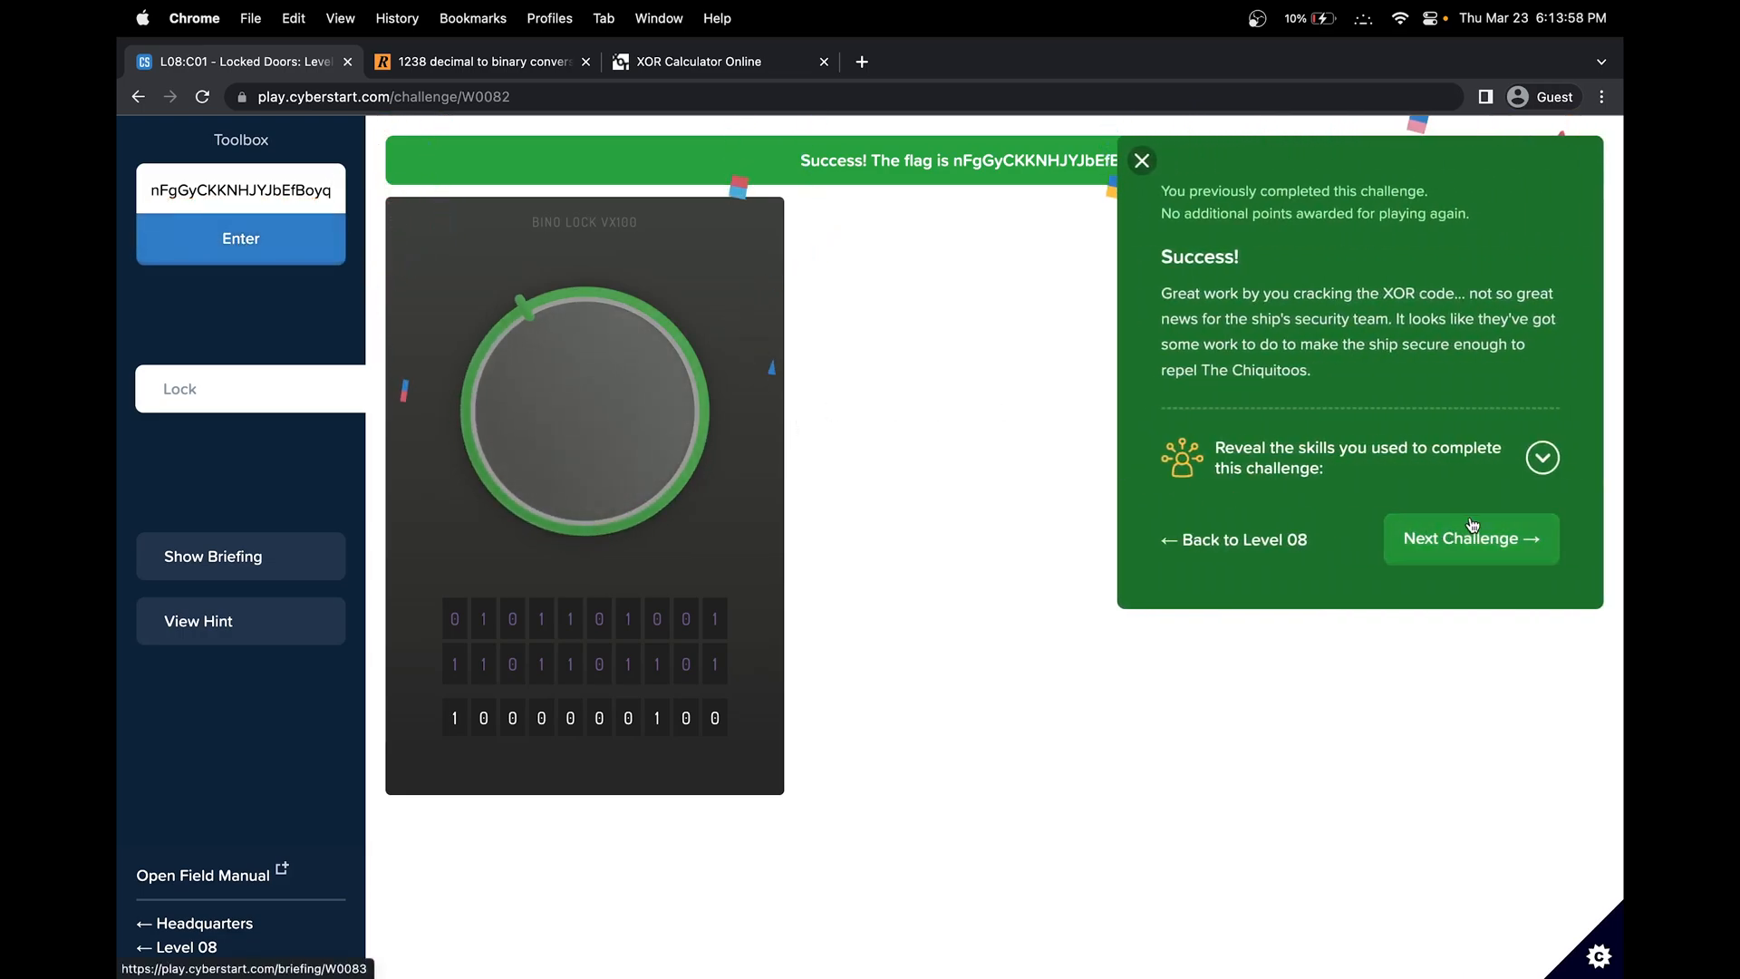
click(1541, 456)
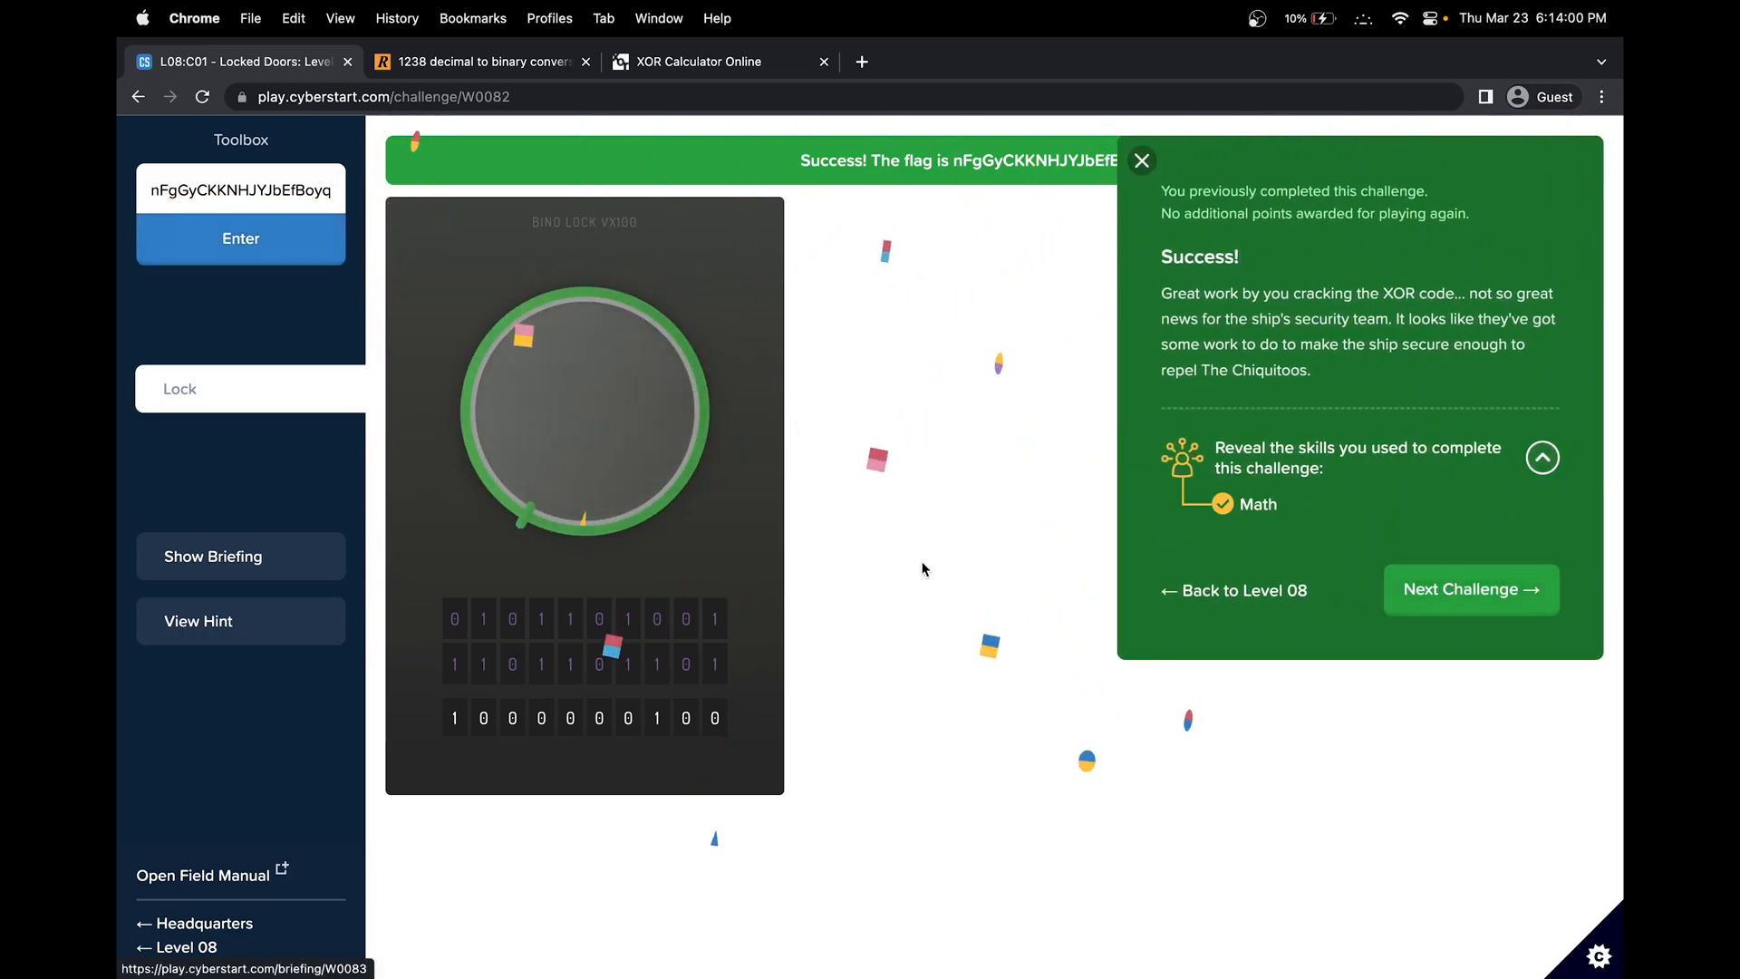